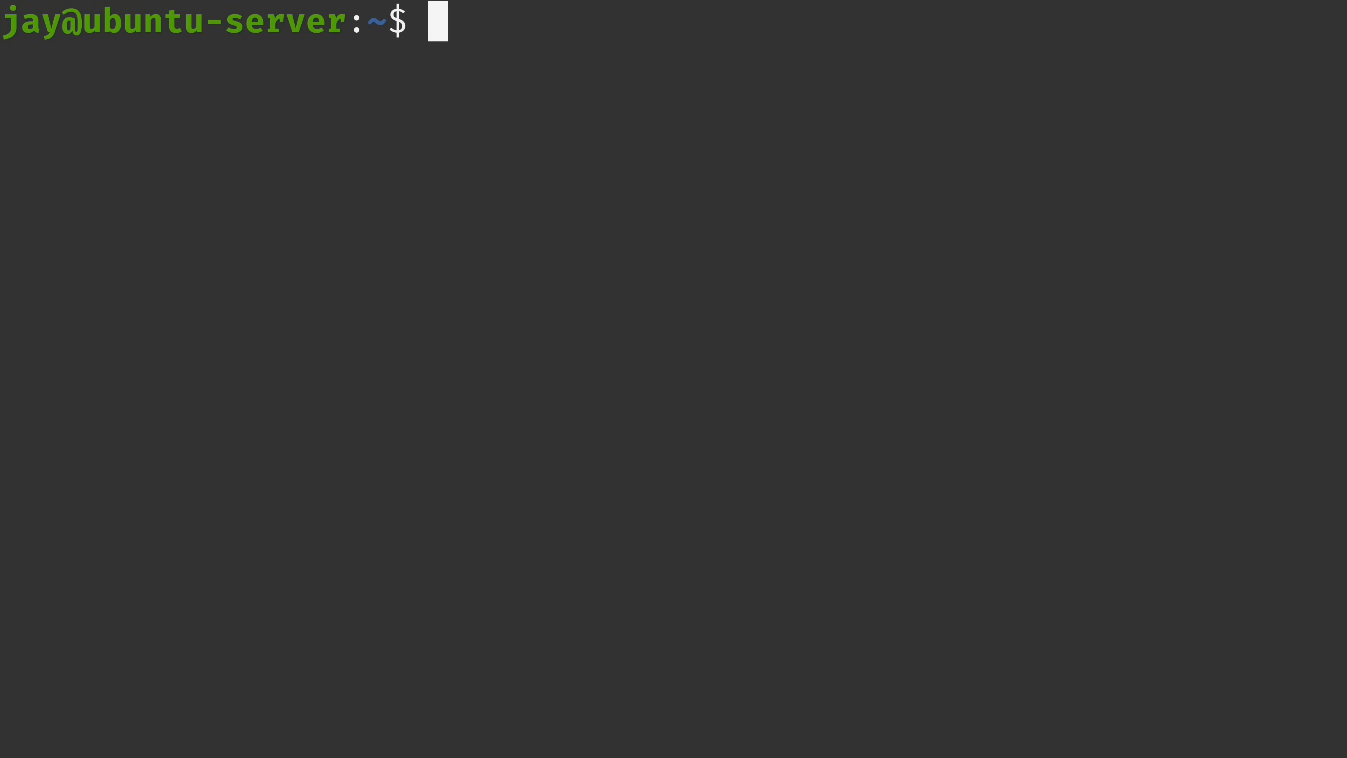
Locate nano with 'which nano' and install it via 'sudo apt install nano'
type("which")
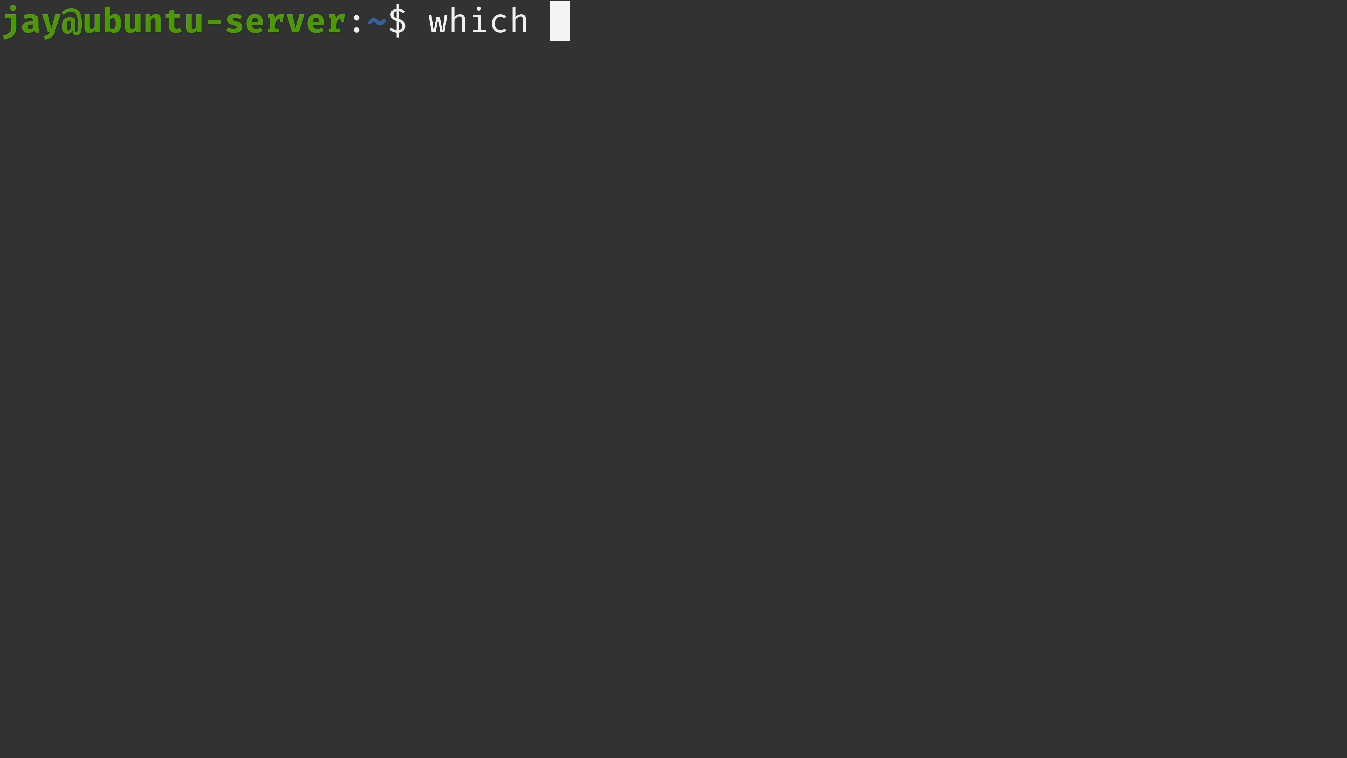
type("nano")
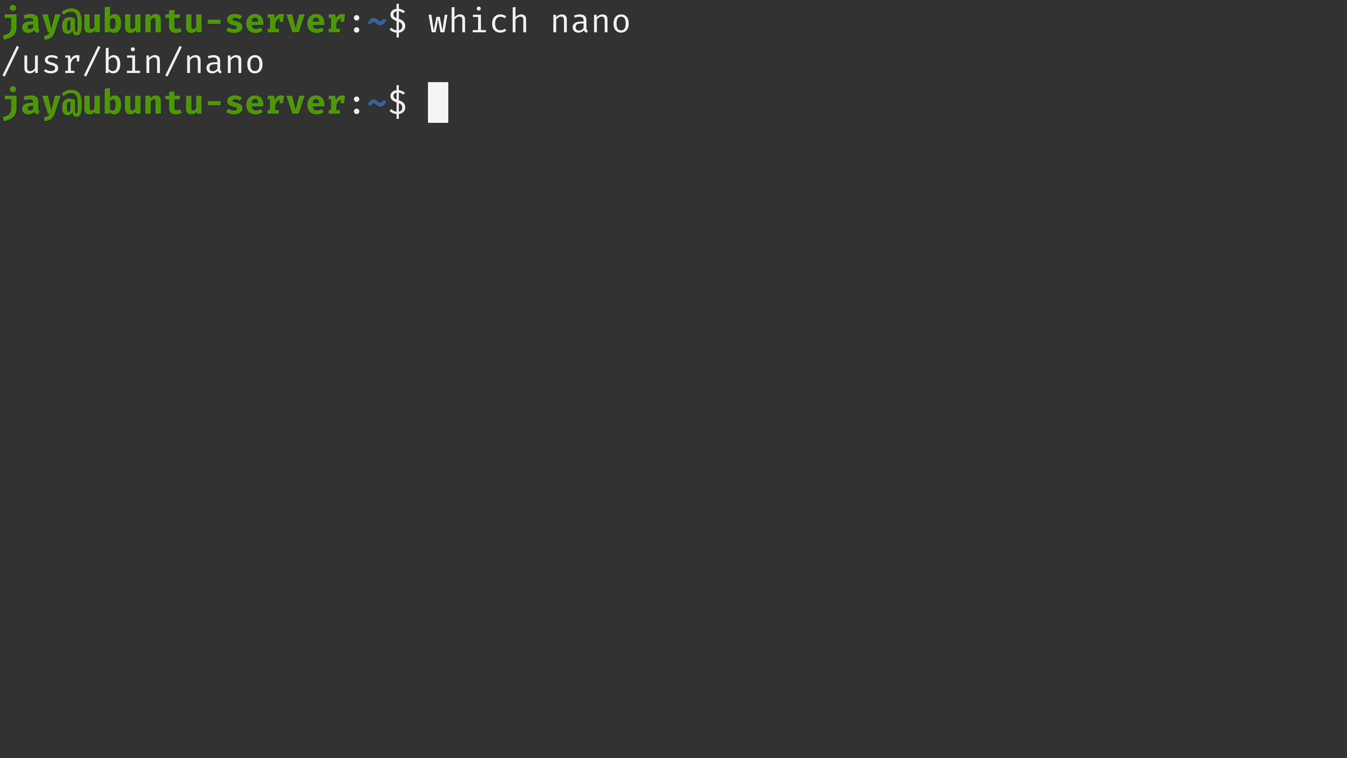
type("sudo apt")
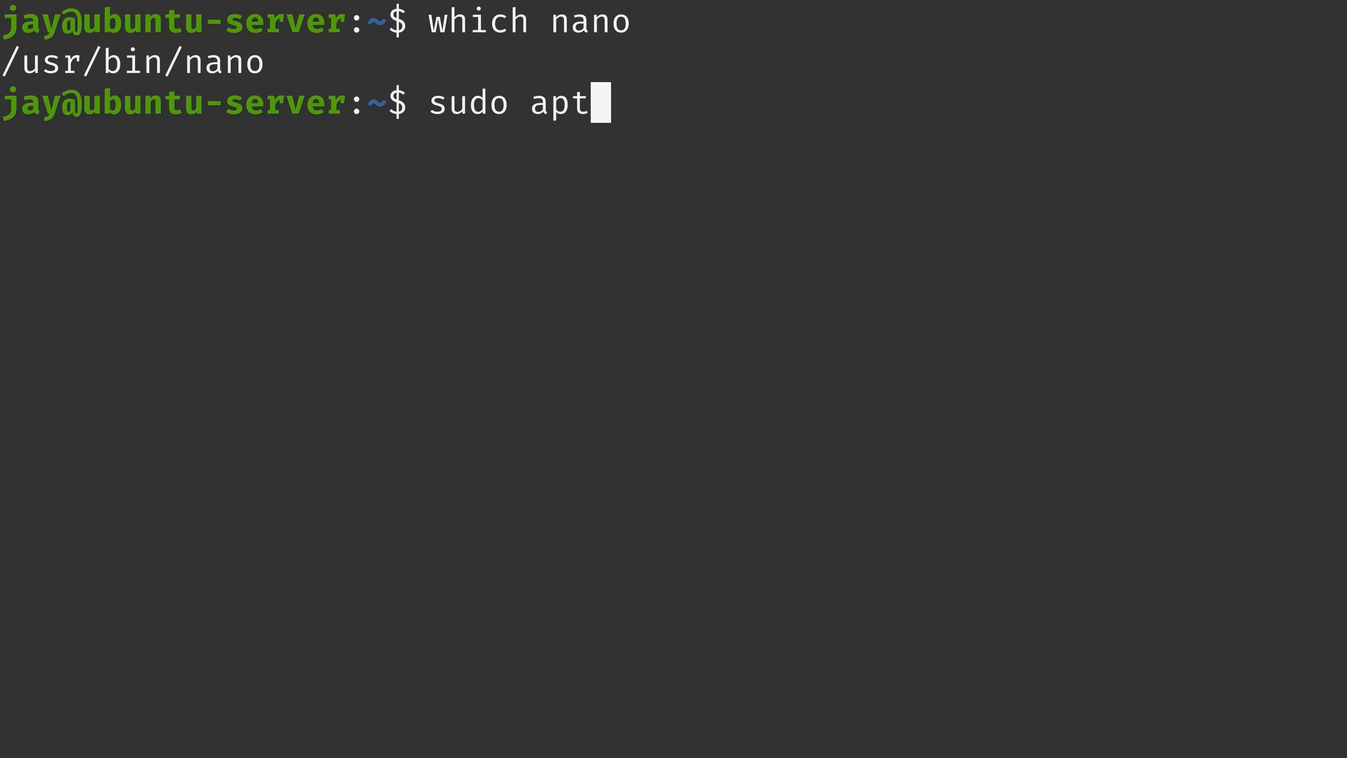
type("install nano")
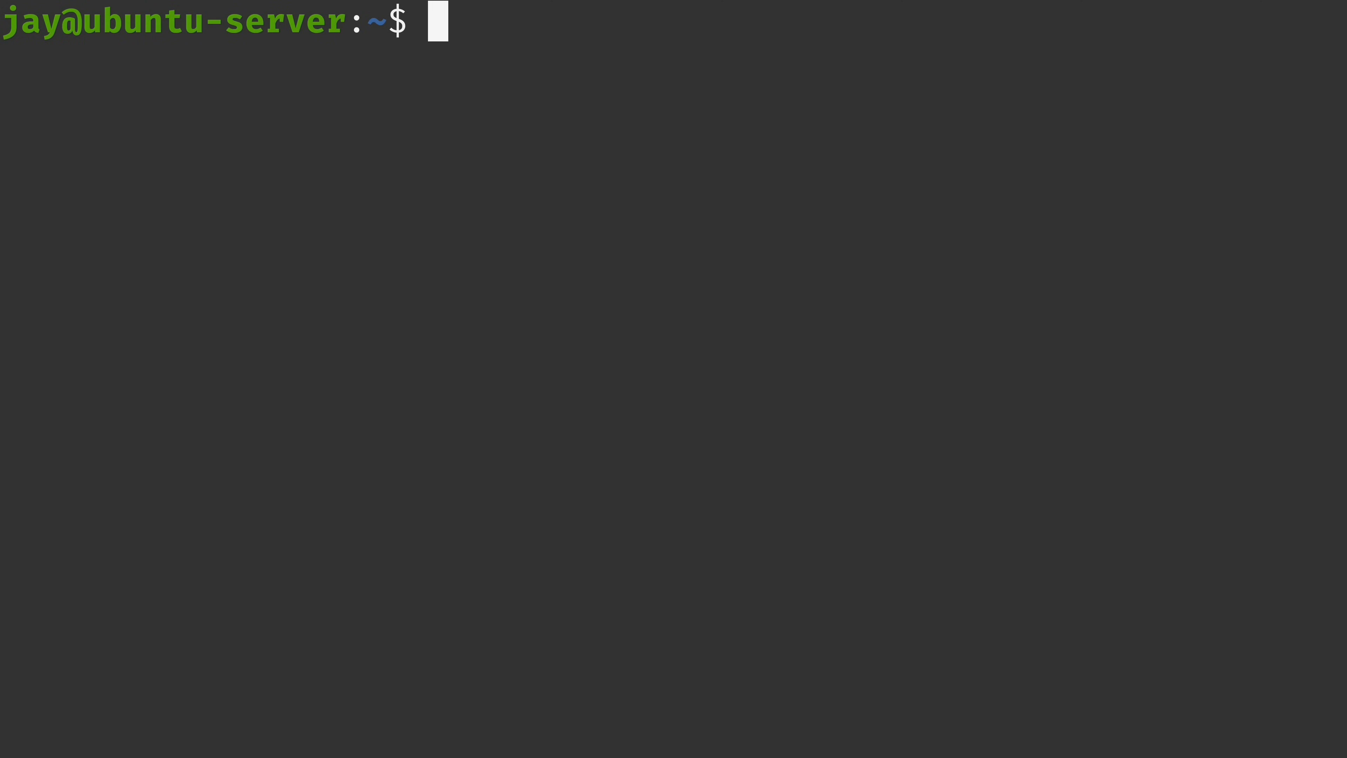
Start nano on an empty buffer and enter the lines 'nano is awesome' and 'this is another line'
type("nano")
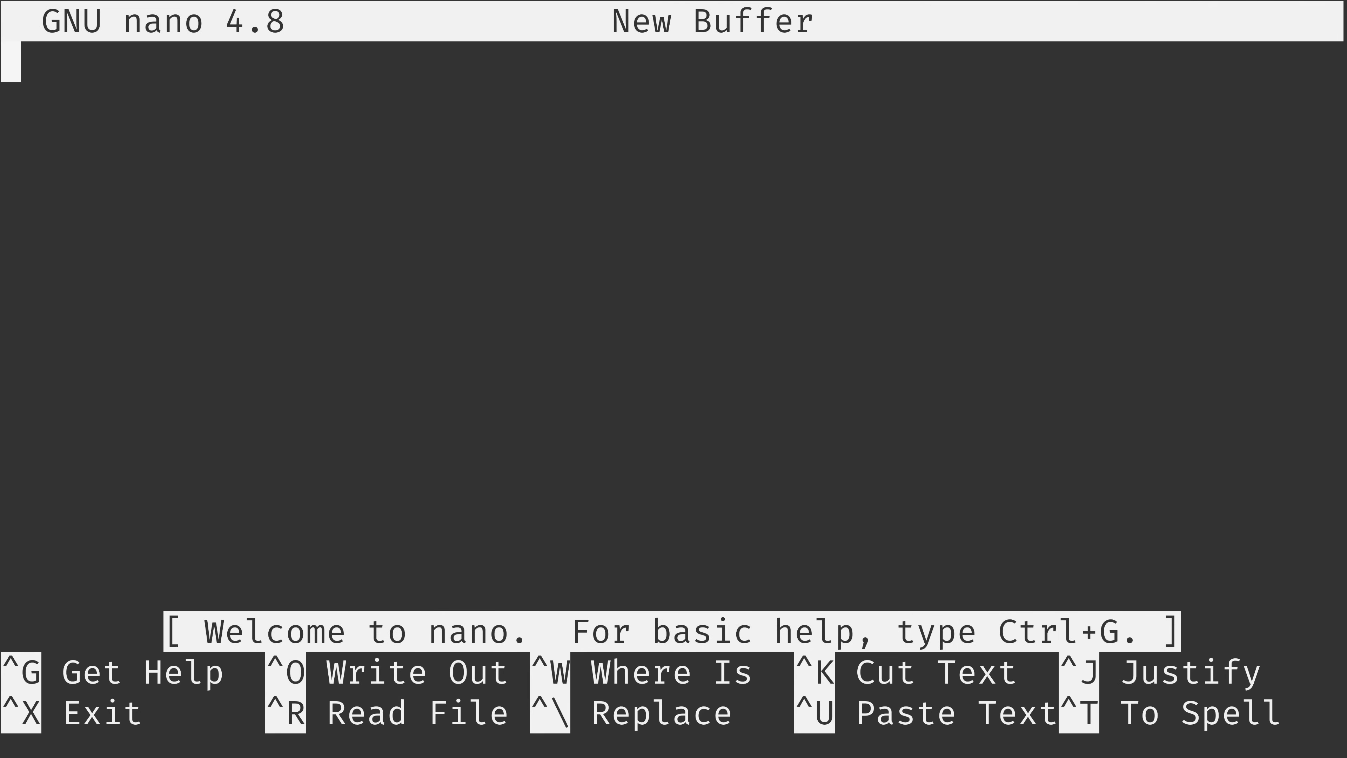
mouse_move(300, 243)
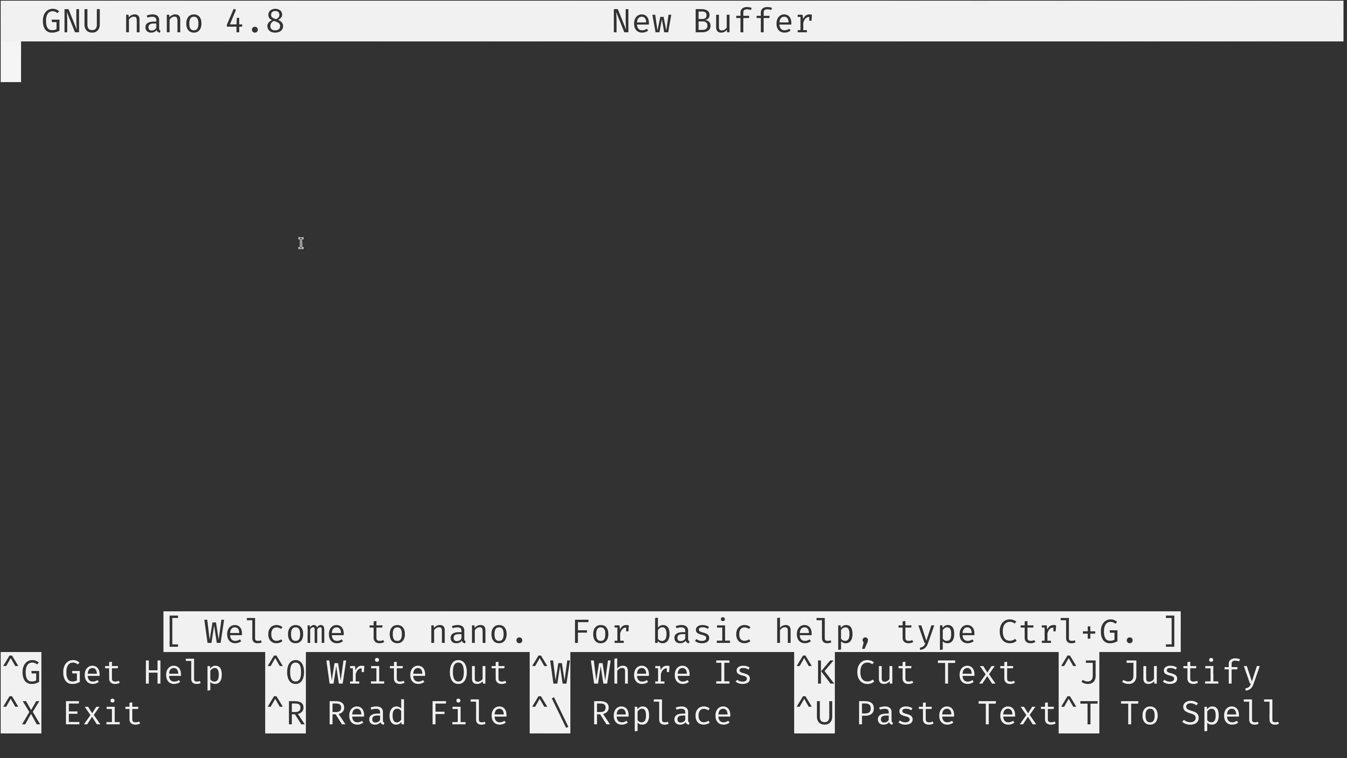
mouse_move(836, 61)
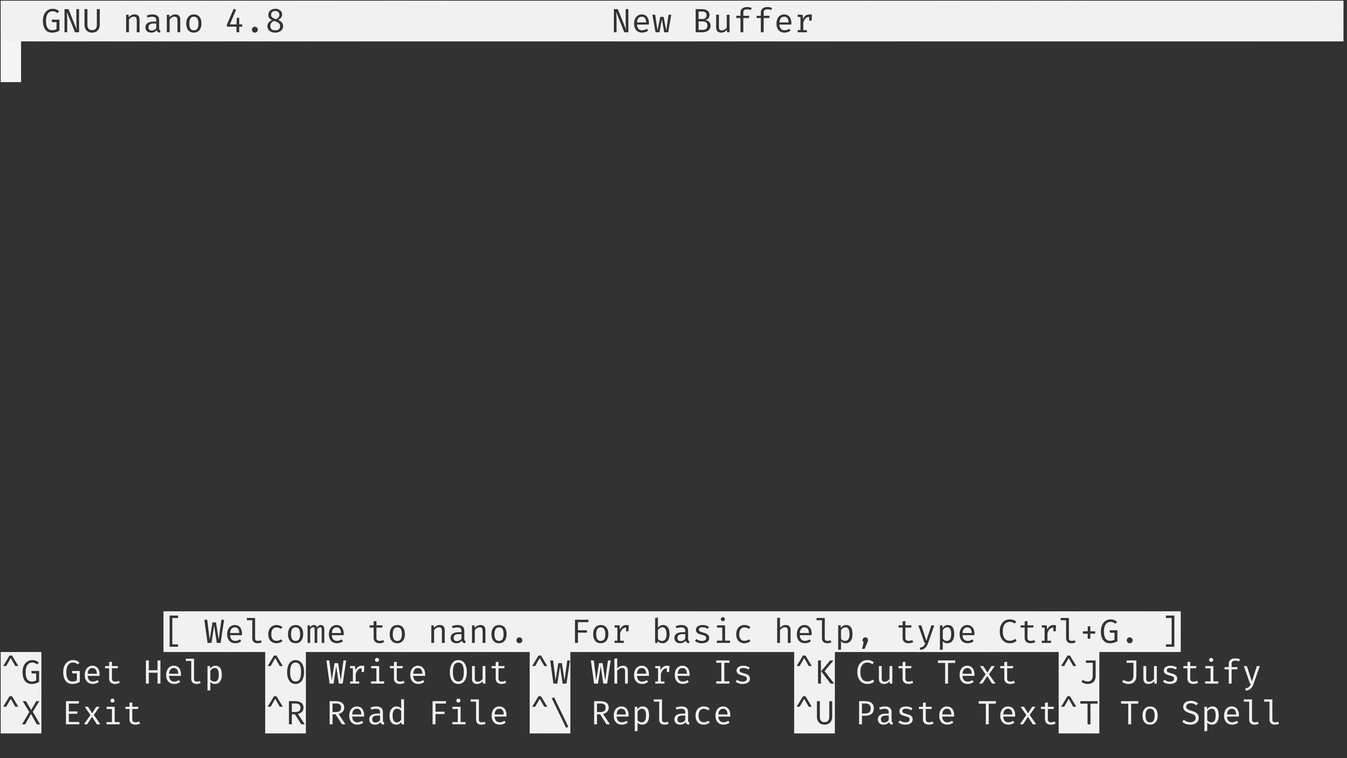
type("nano")
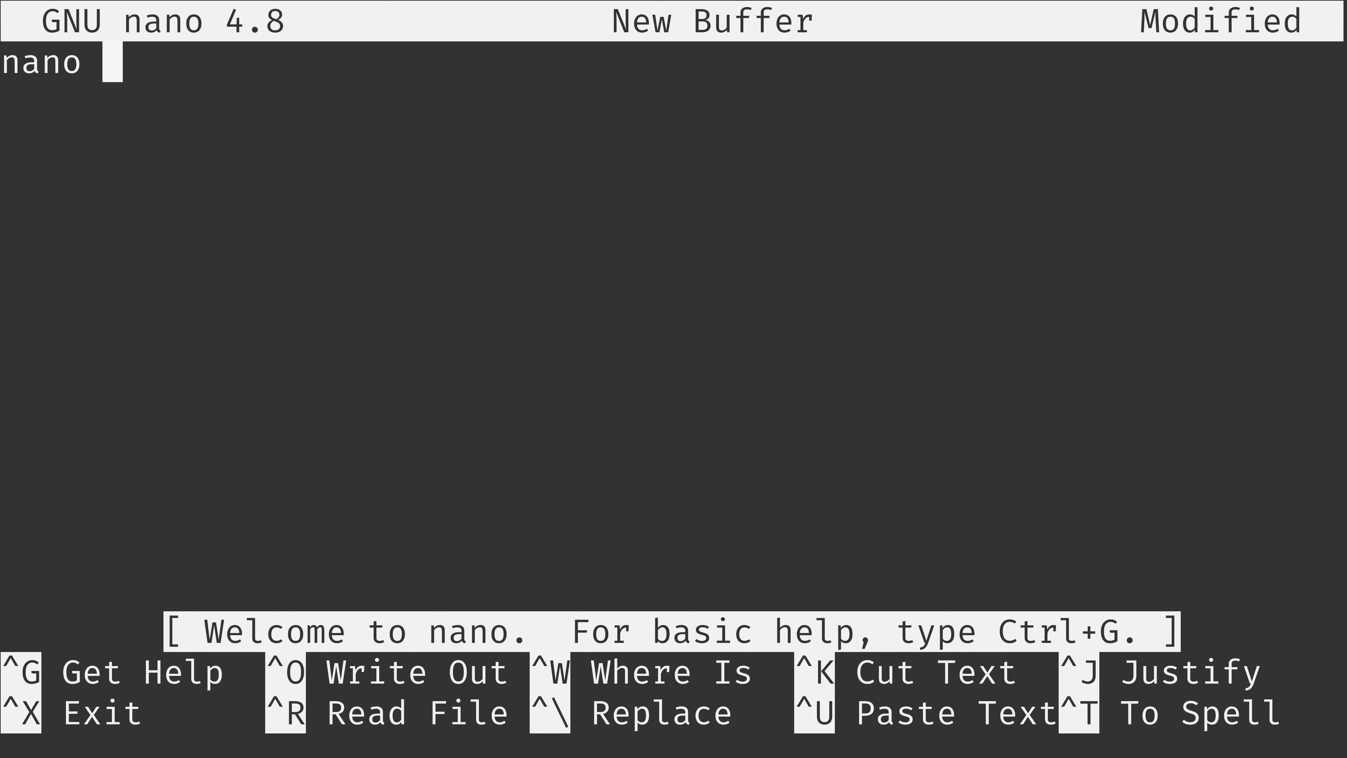
type("is awesome")
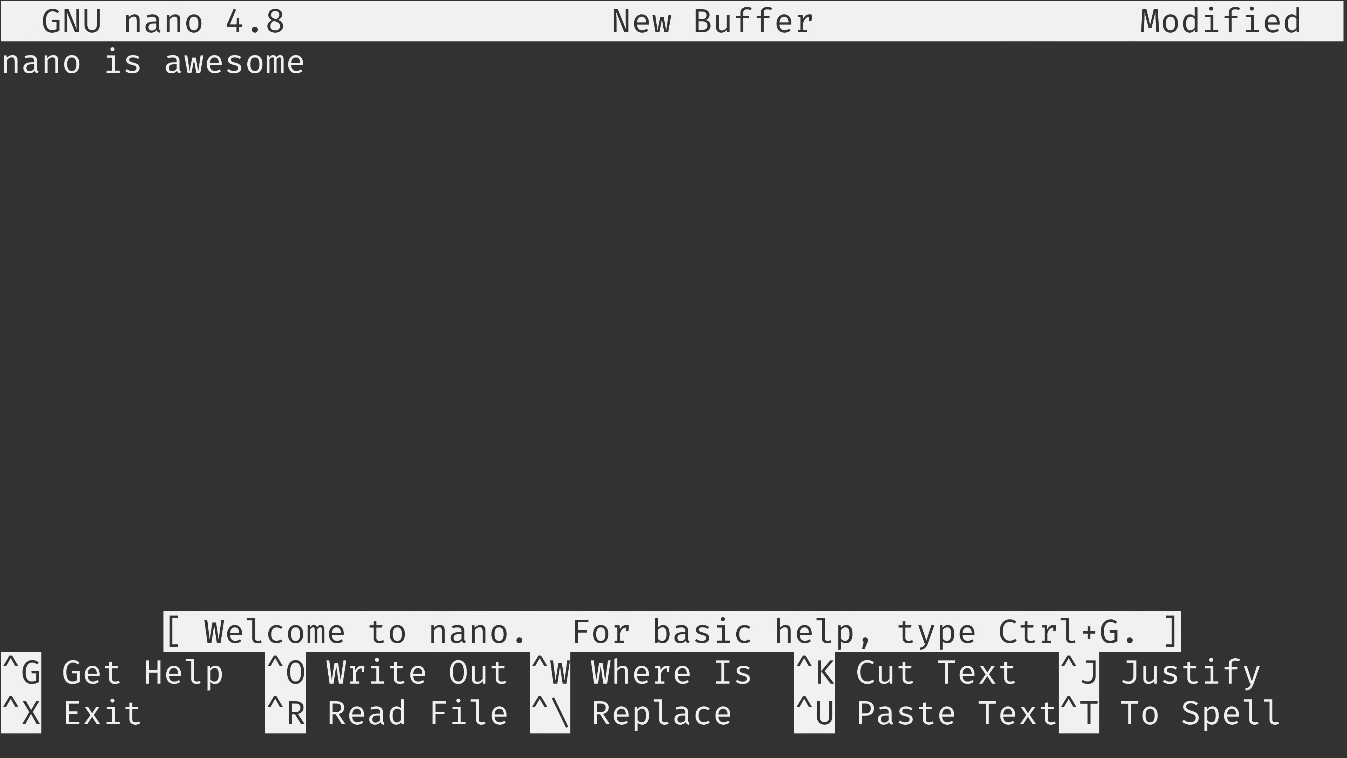
type("this is")
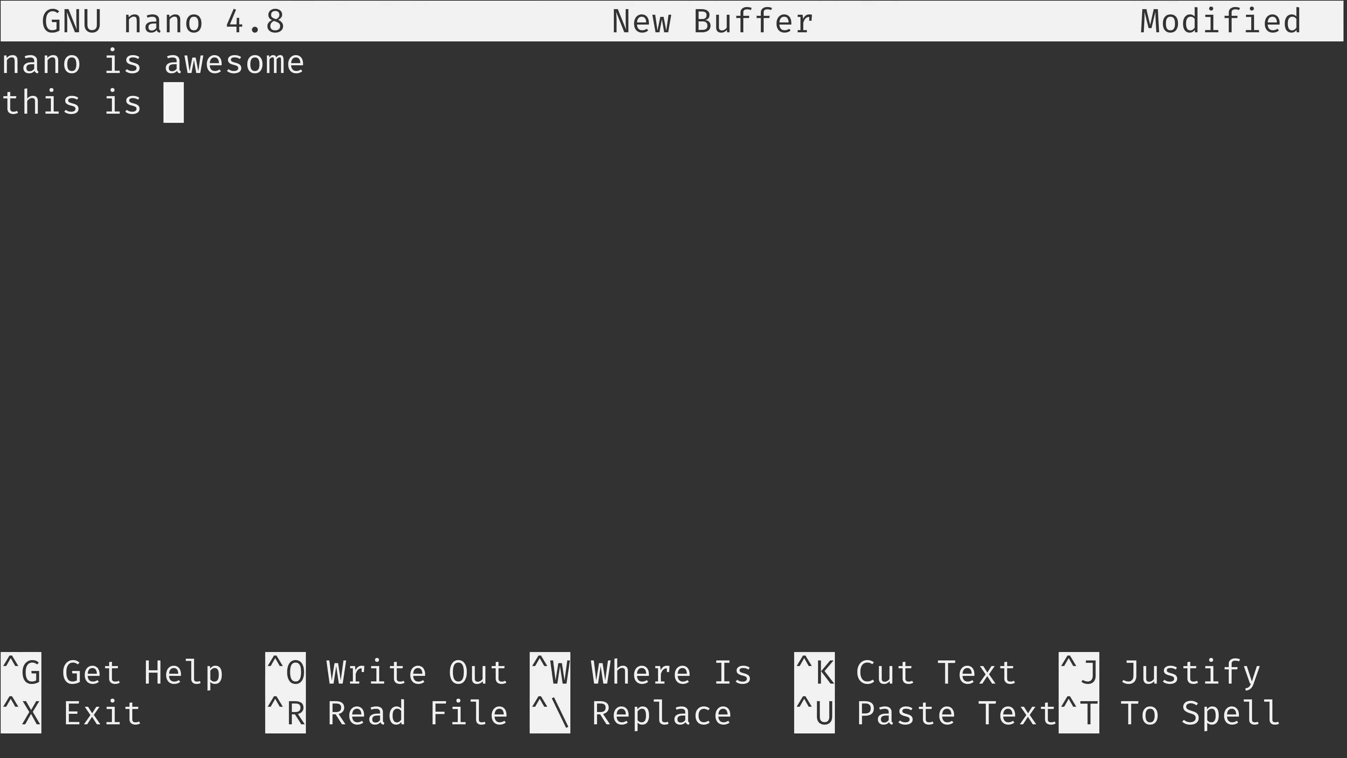
type("another line")
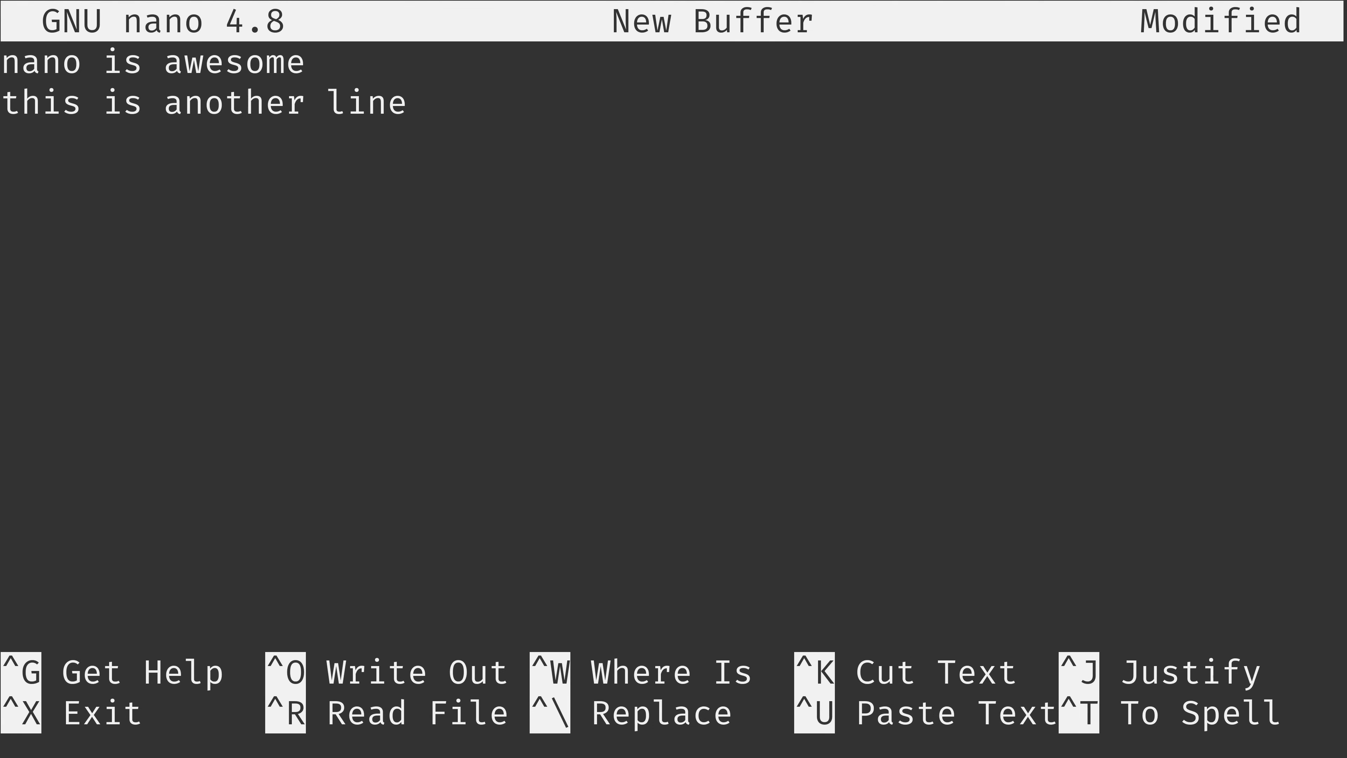
left_click(394, 104)
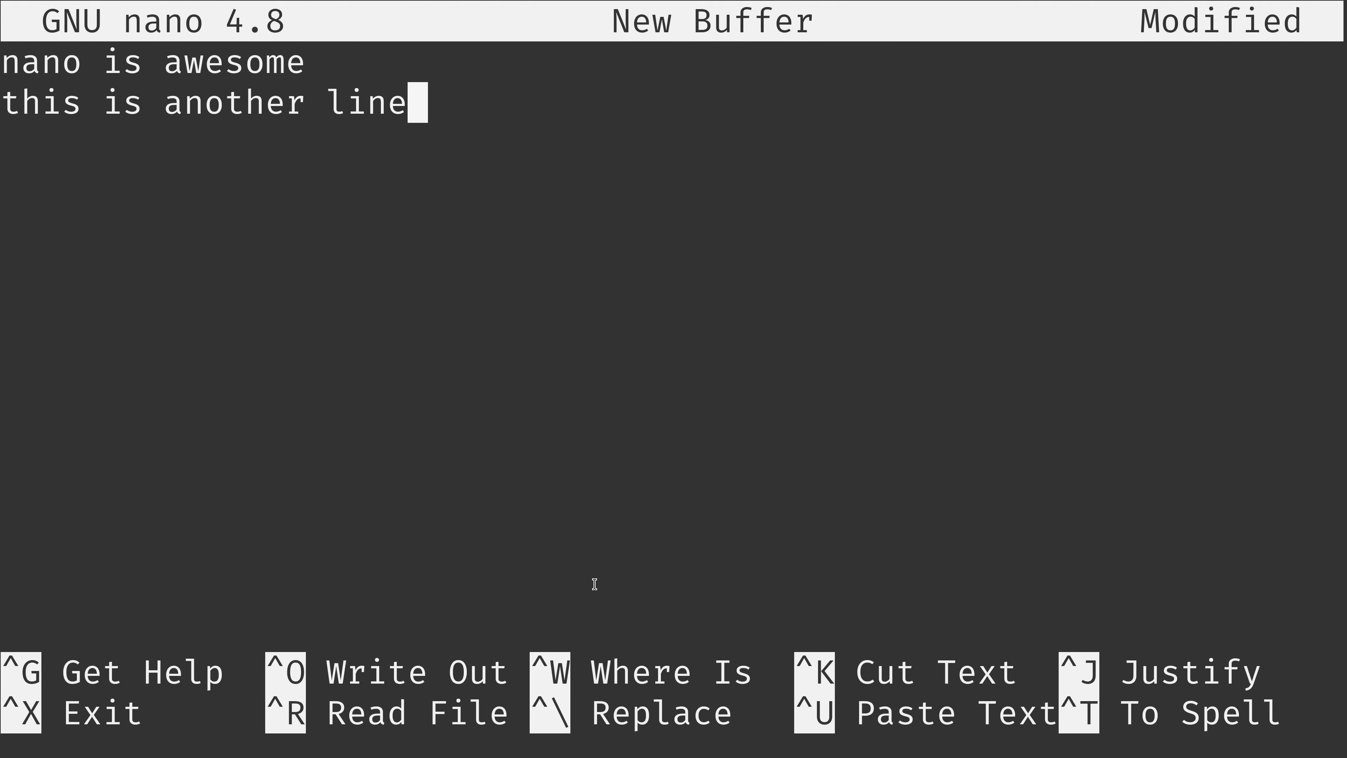
Write the buffer out as textfile.txt, exit nano, and list the home folder showing textfile.txt
key("ctrl+o")
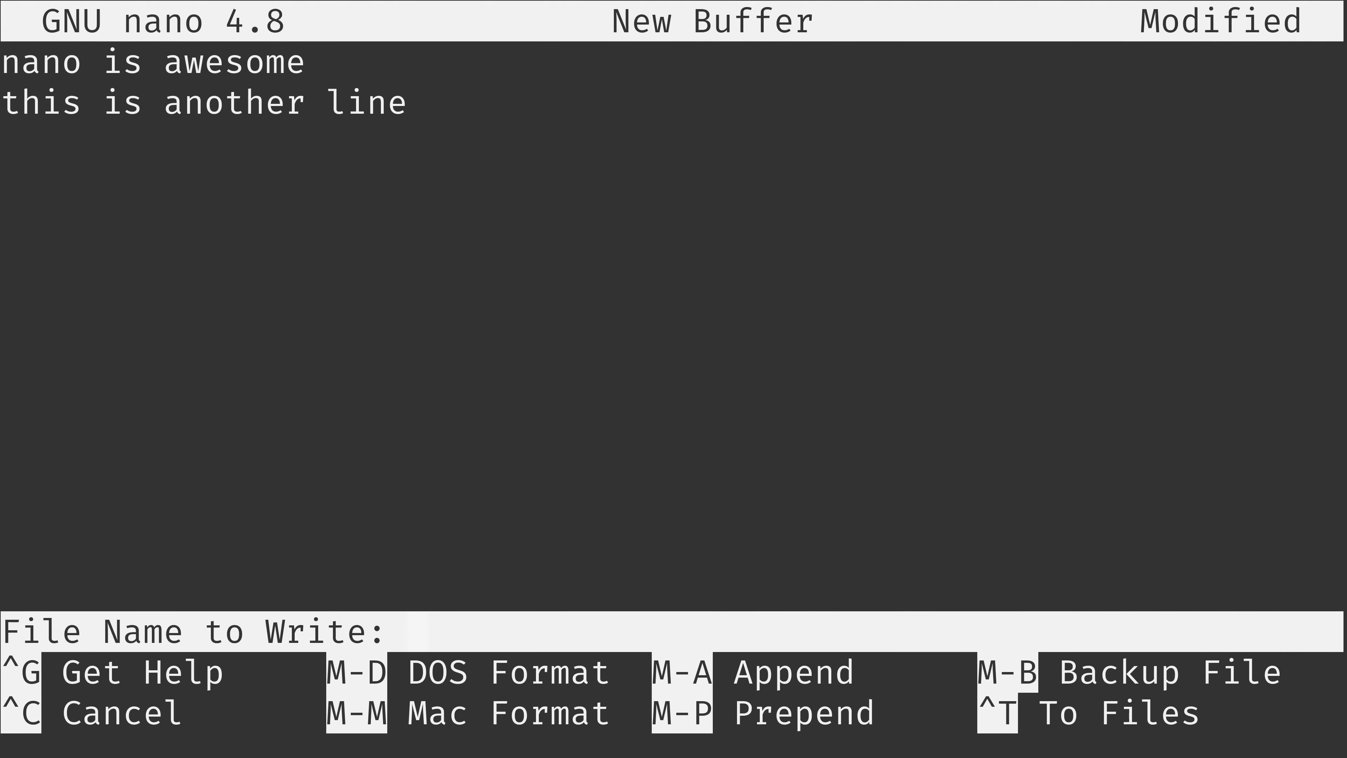
type("textfile.")
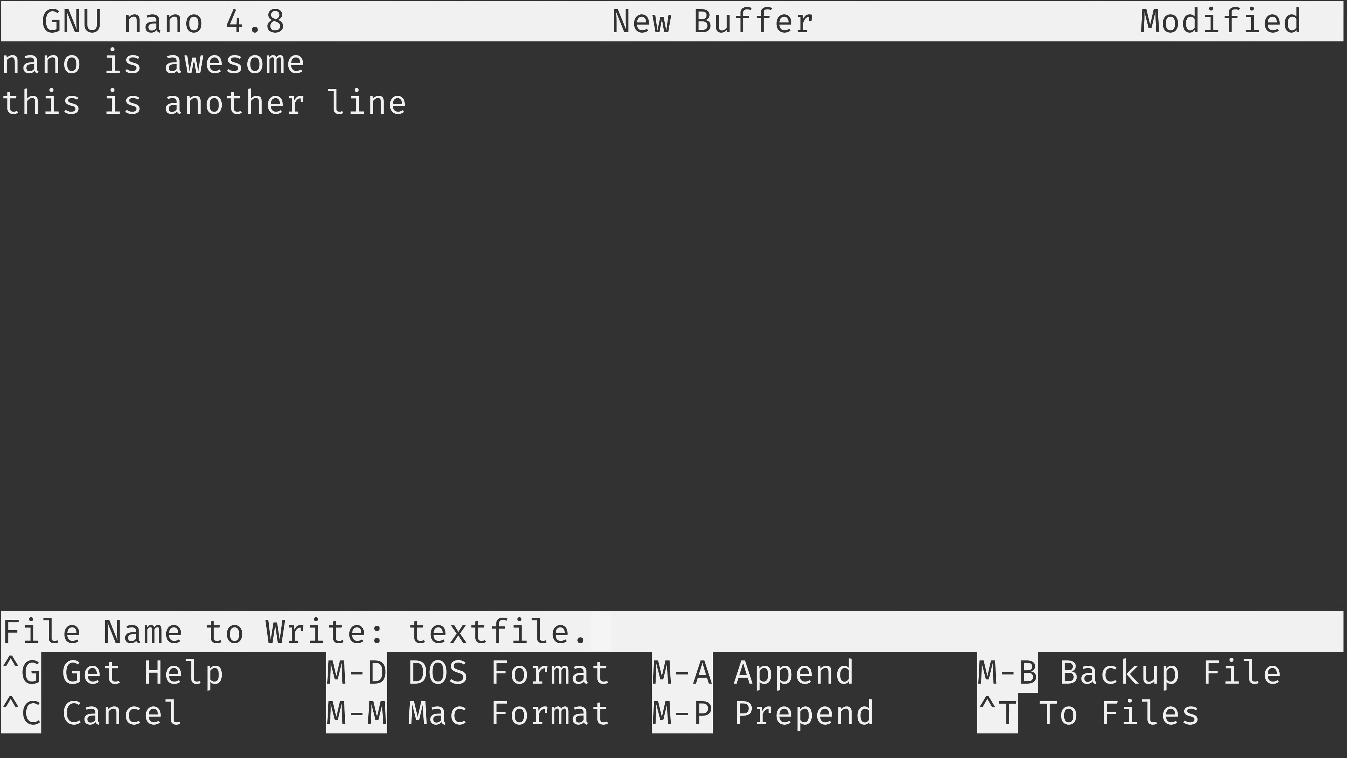
type("txt")
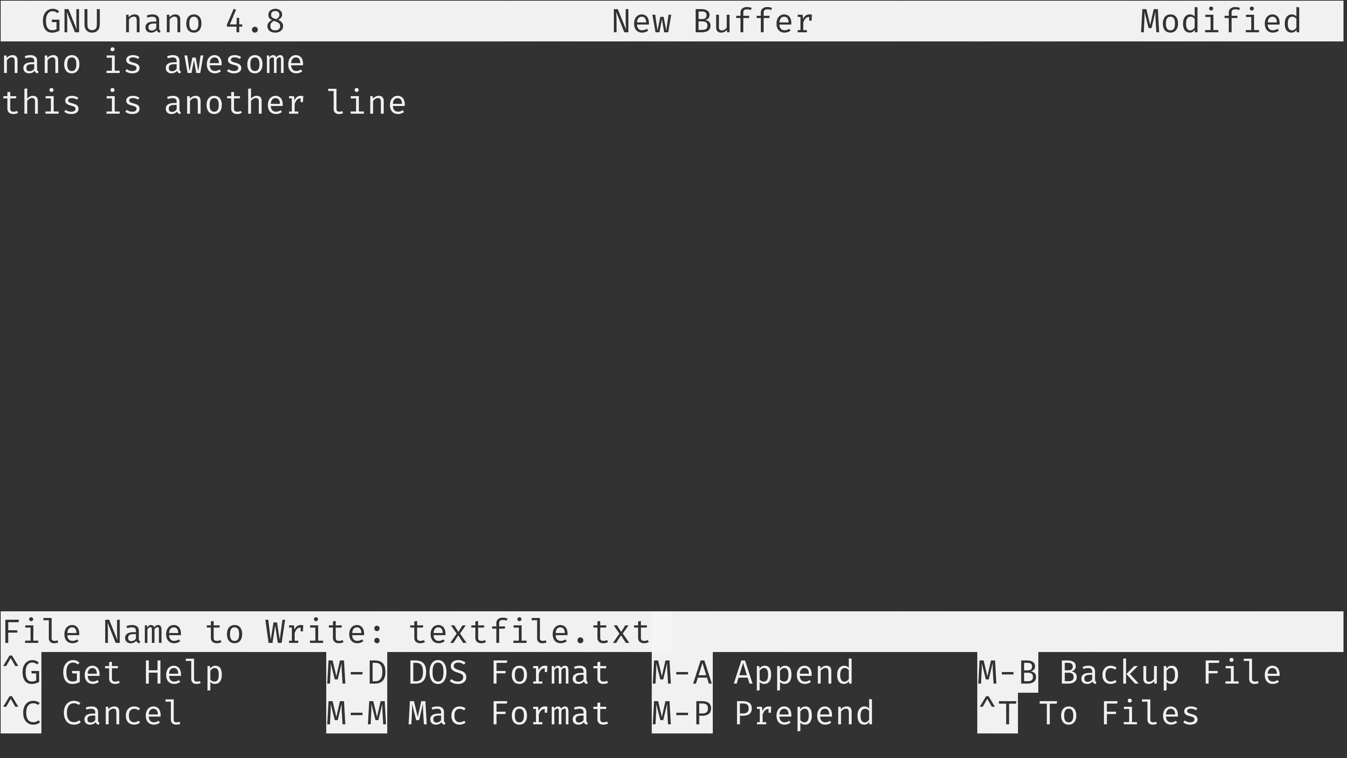
key("Enter")
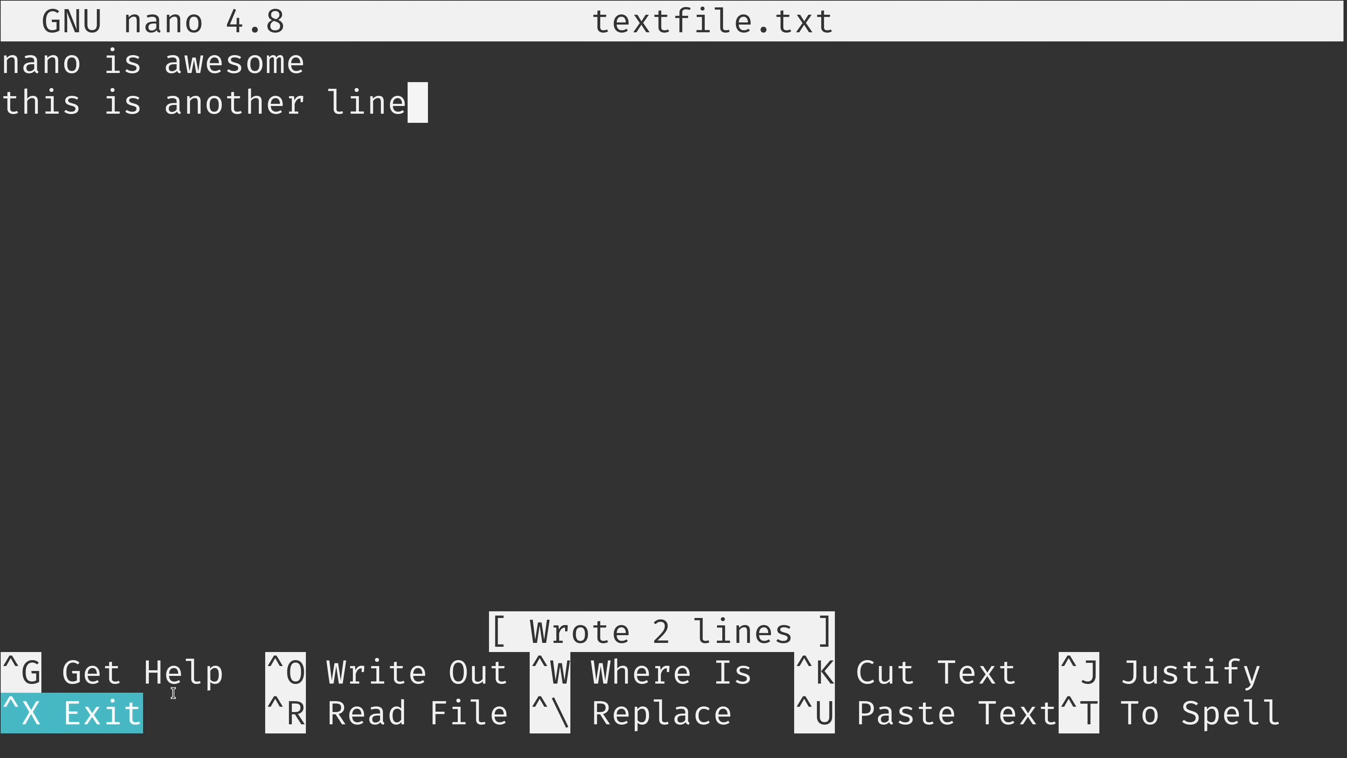
key("ctrl+x")
type("ls")
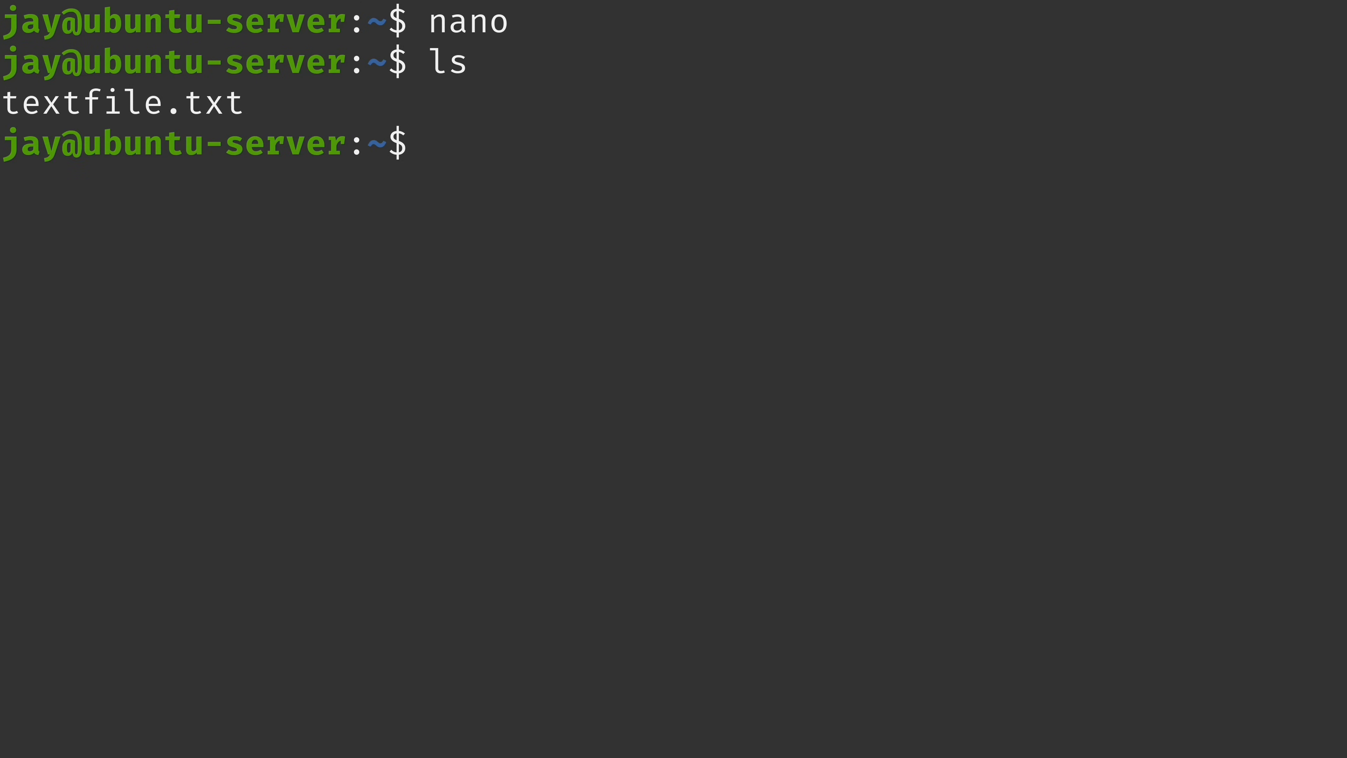
double_click(119, 103)
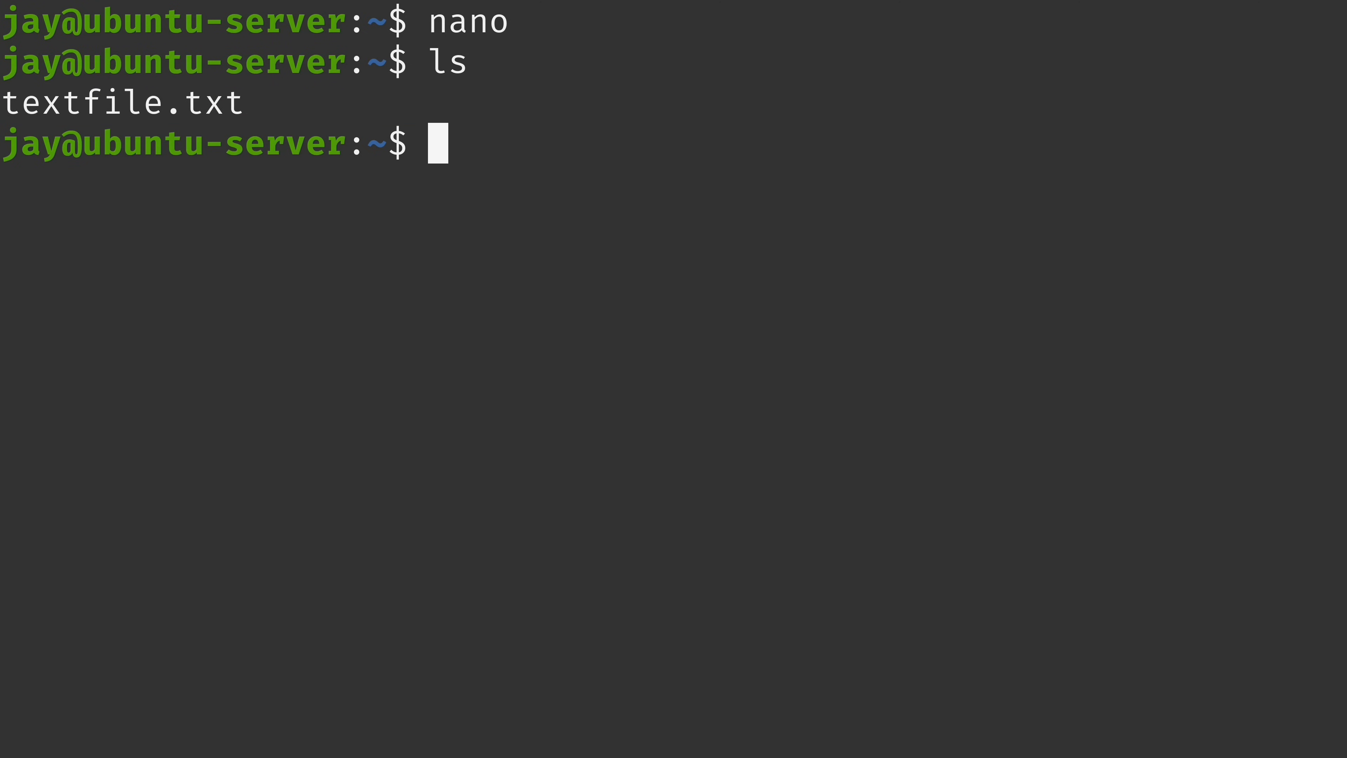
type("nano")
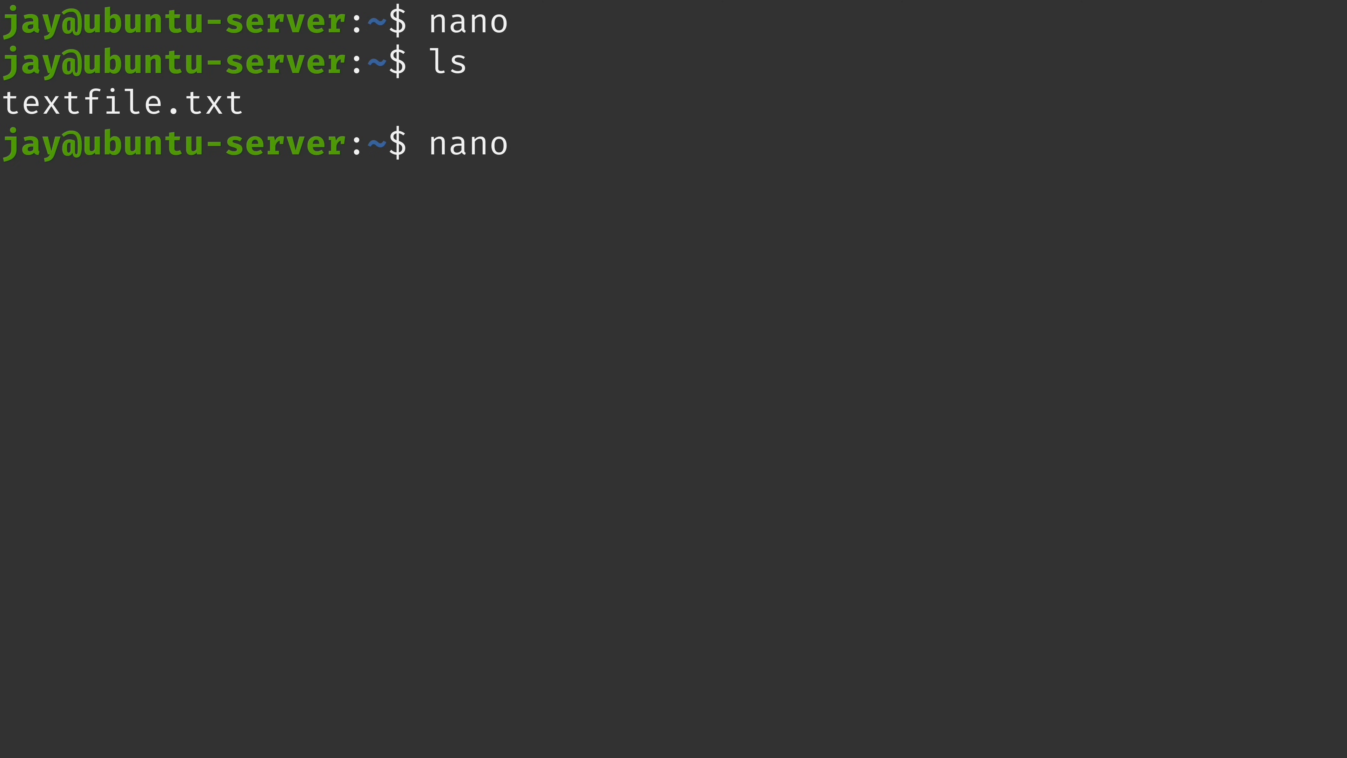
type("tex")
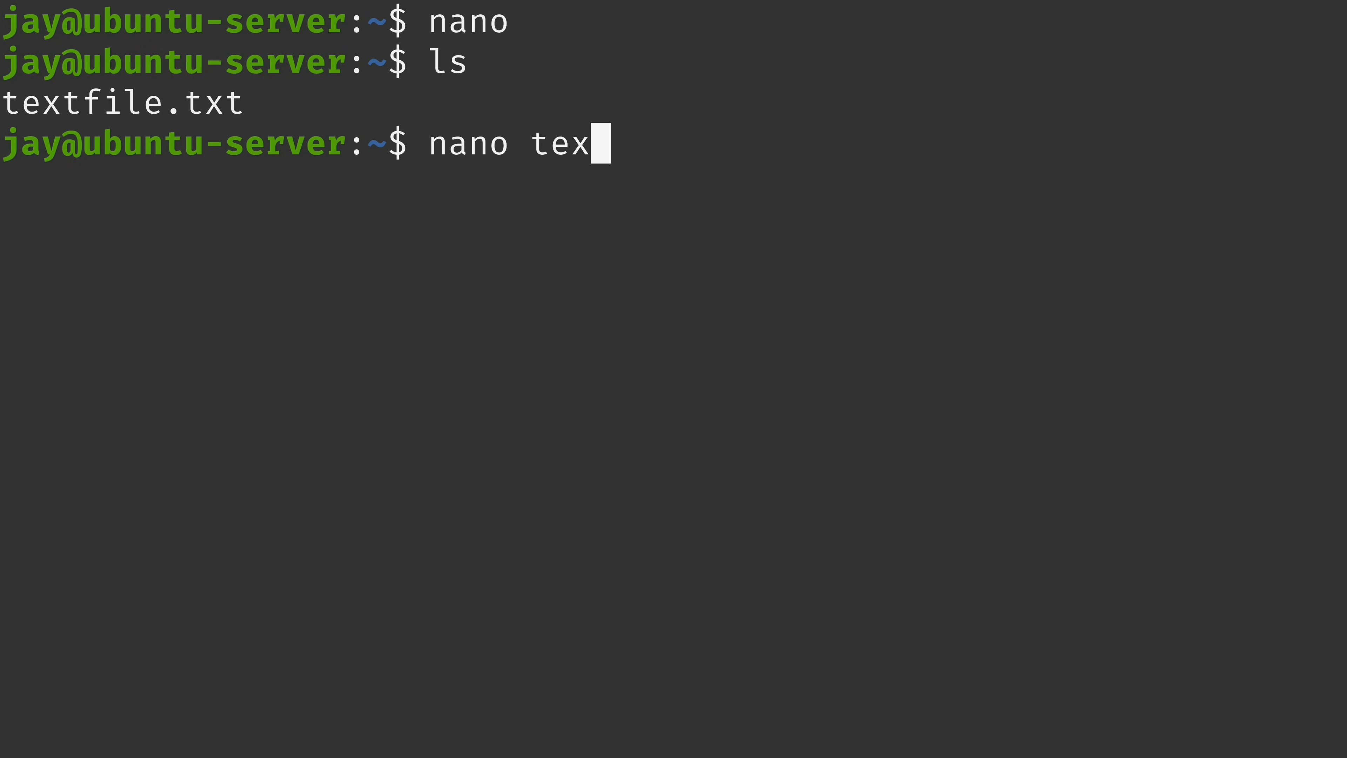
type("tfile.txt")
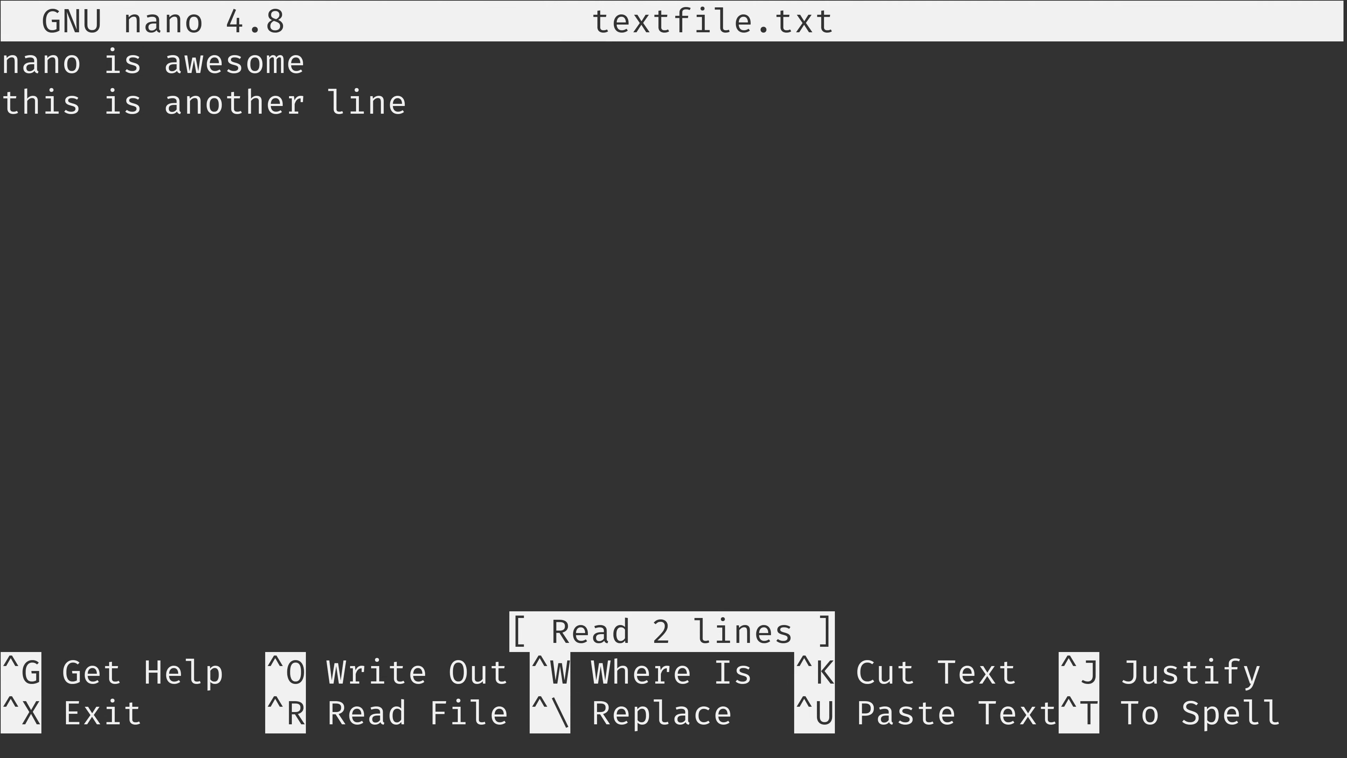
key("ctrl+x")
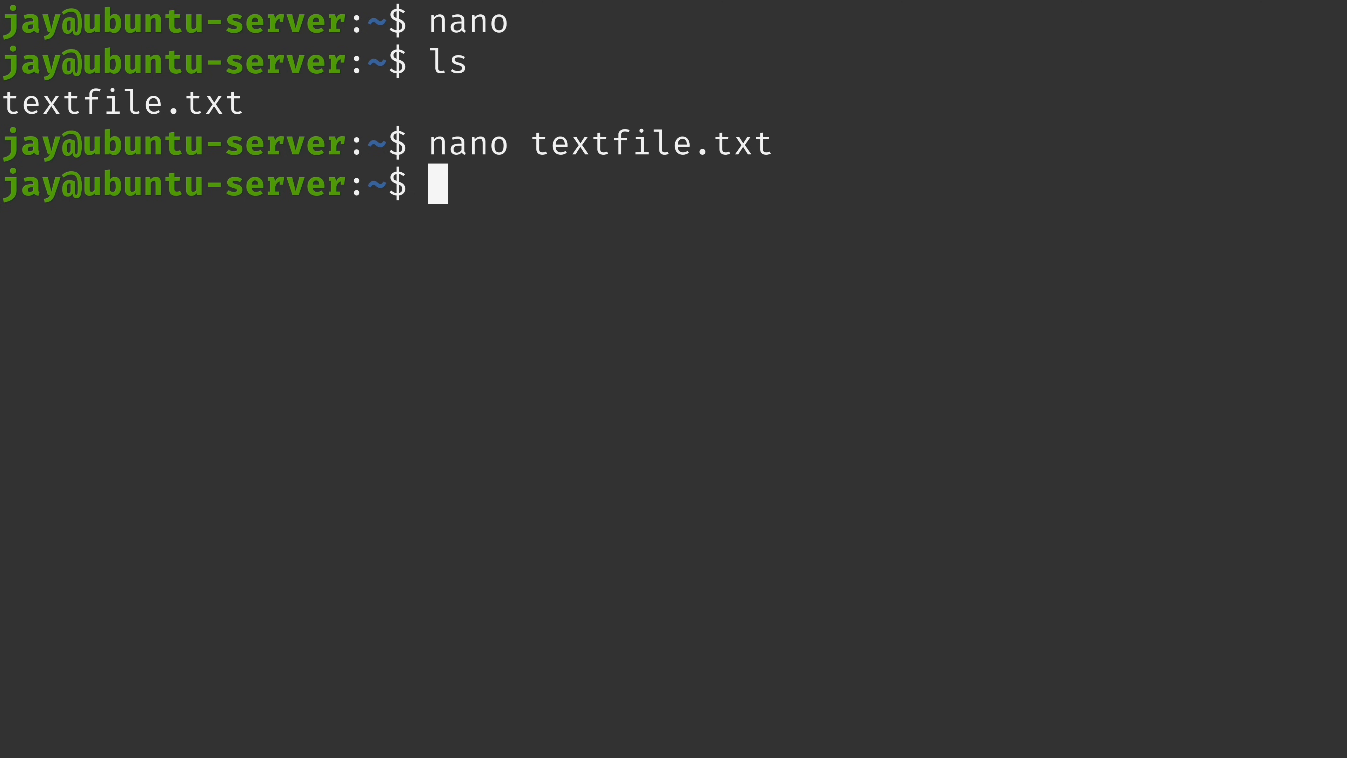
Open /etc/ssh/sshd_config in nano without sudo, getting the 'File is unwritable' warning
type("nano")
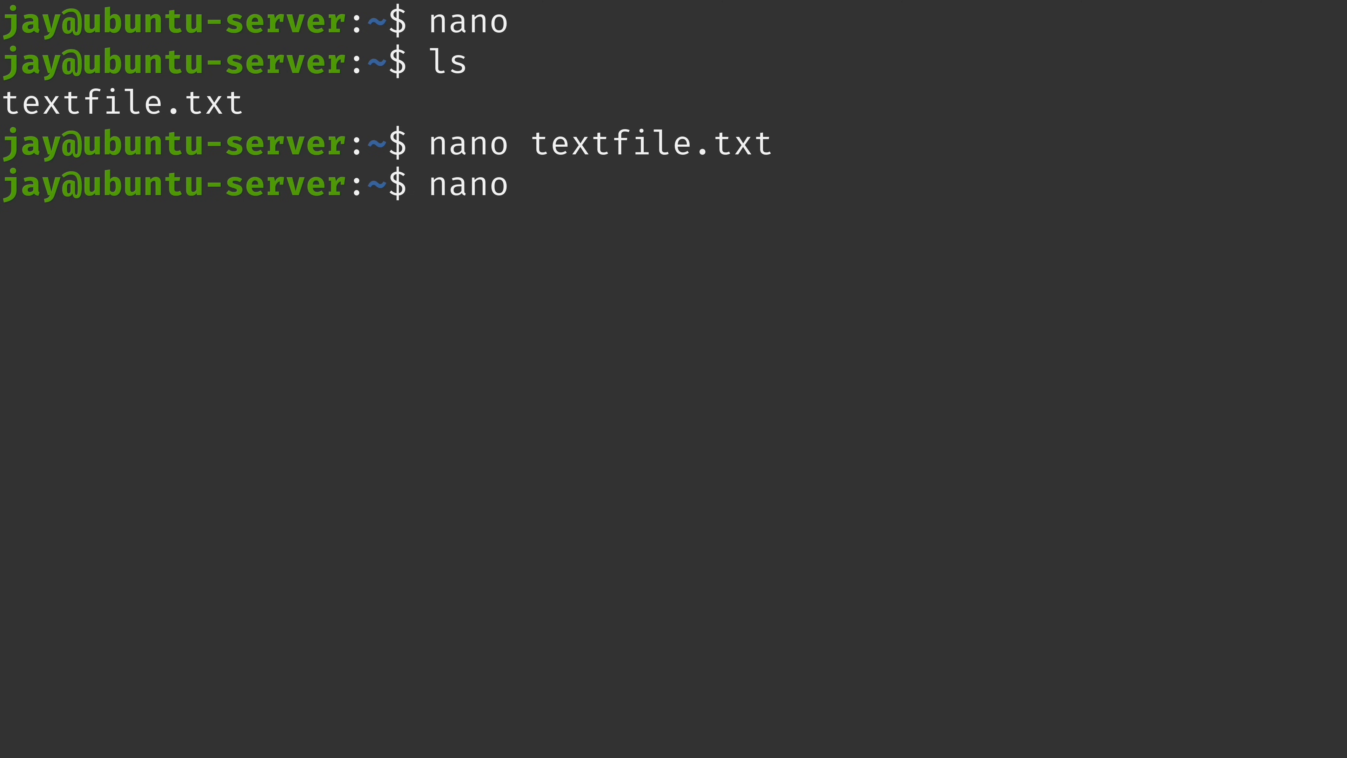
type("/etc/")
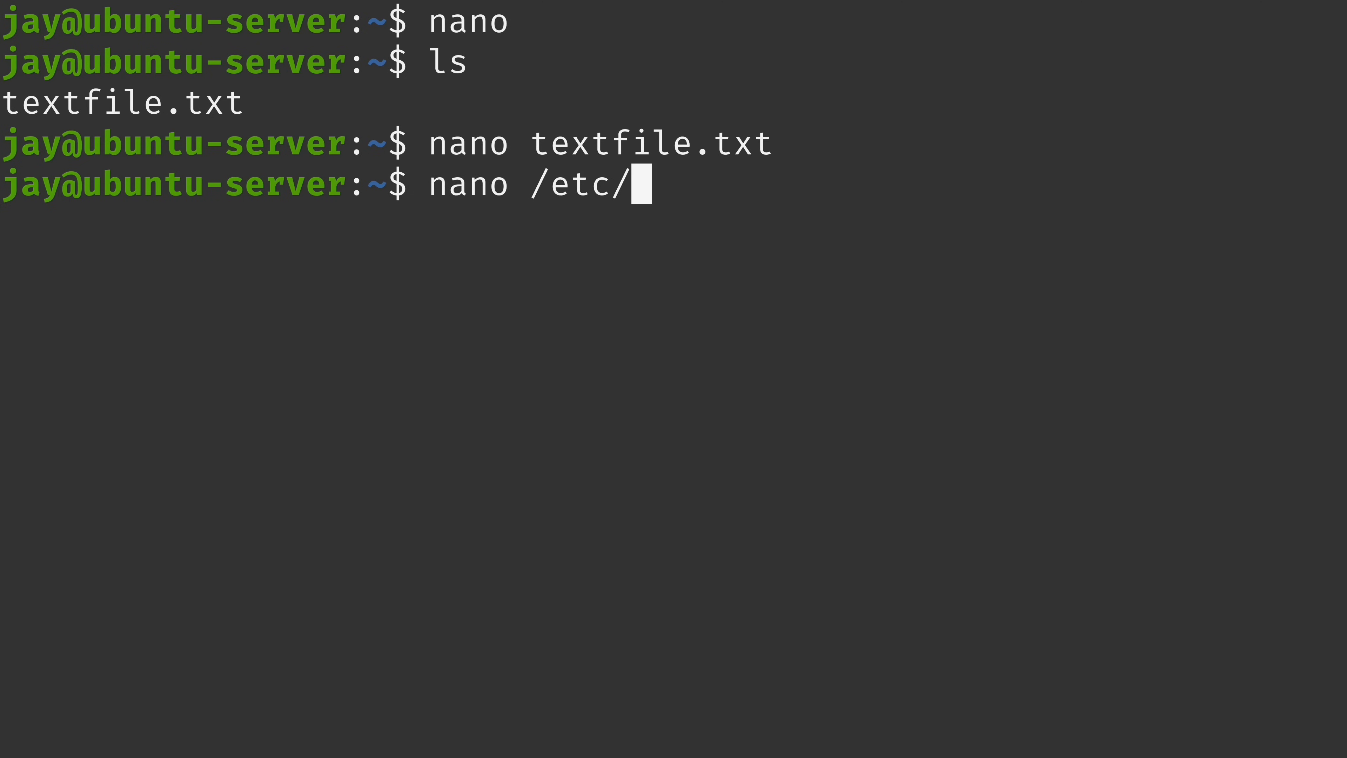
type("ssh/s")
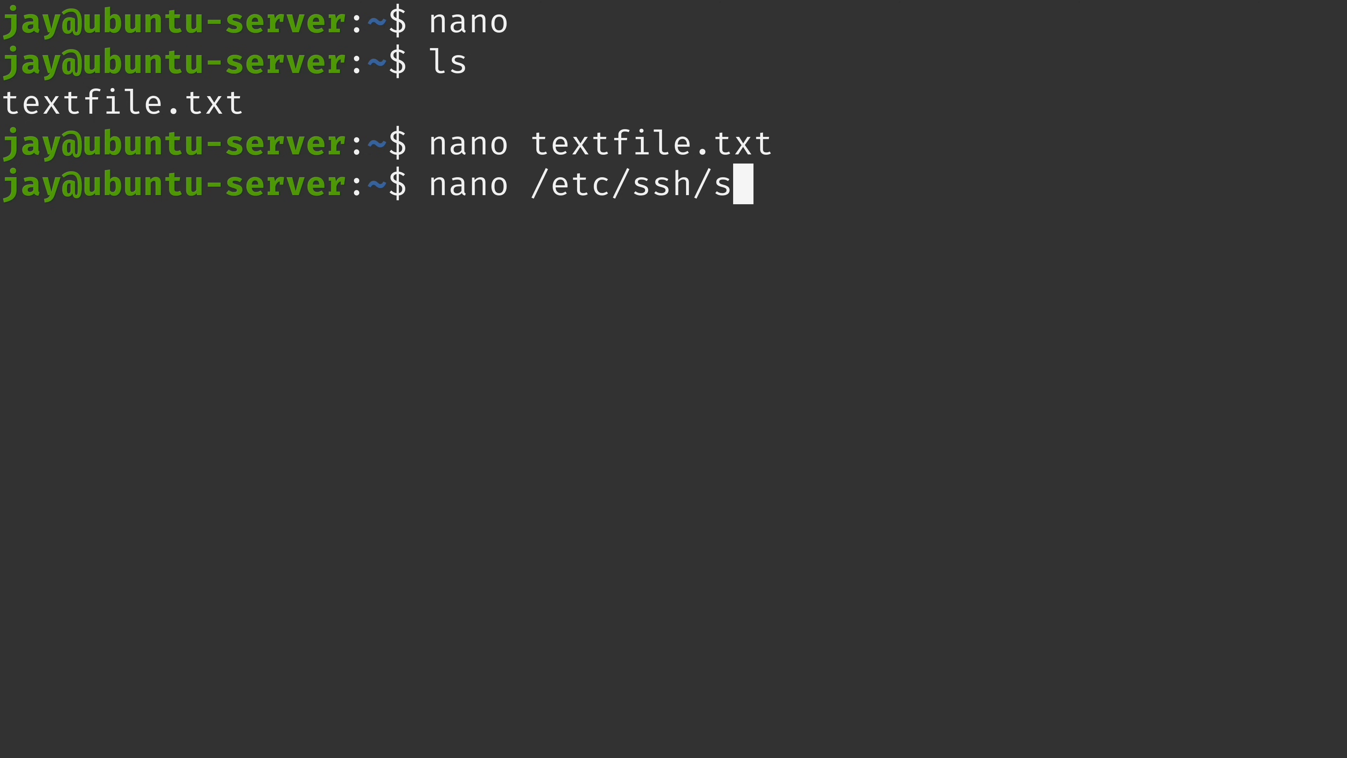
type("shd_config")
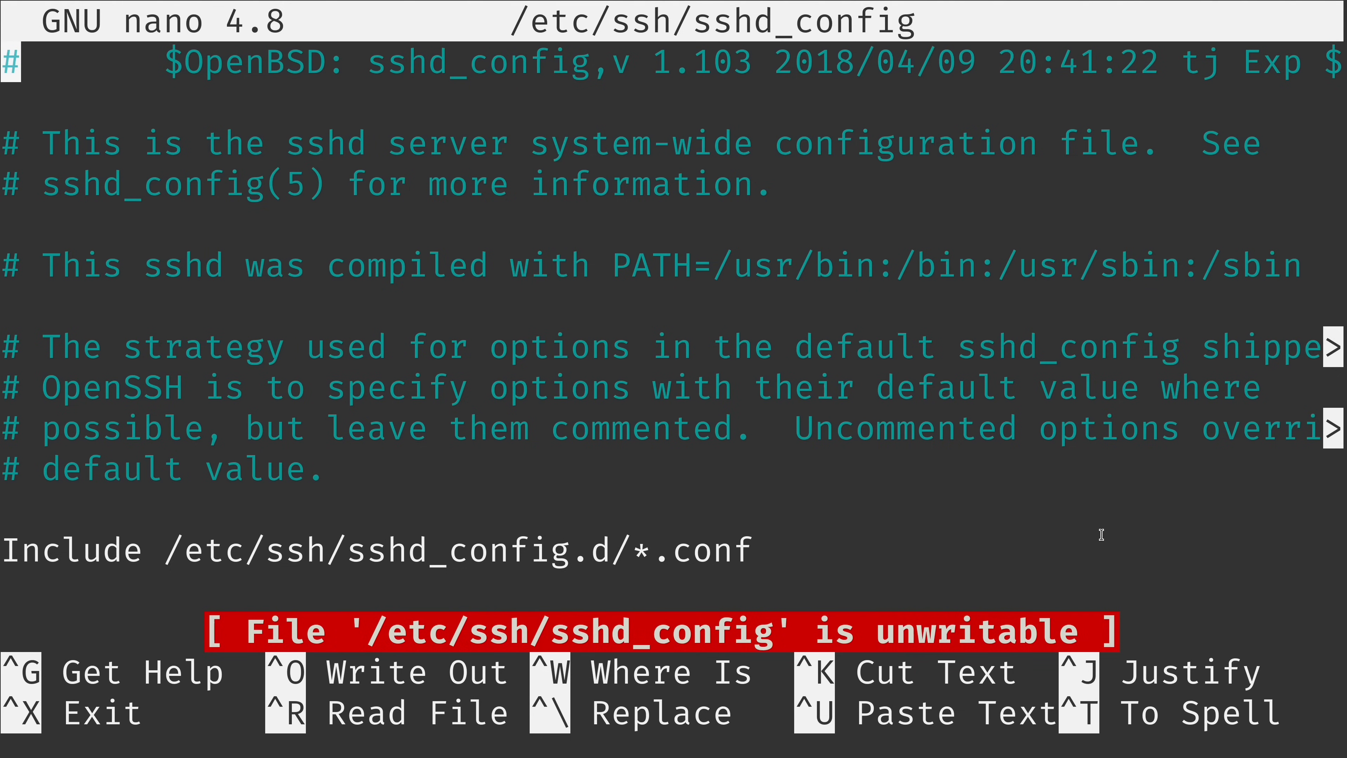
Search for 'Port', change the line to 'Port 2222', and begin exiting nano
key("ctrl+w")
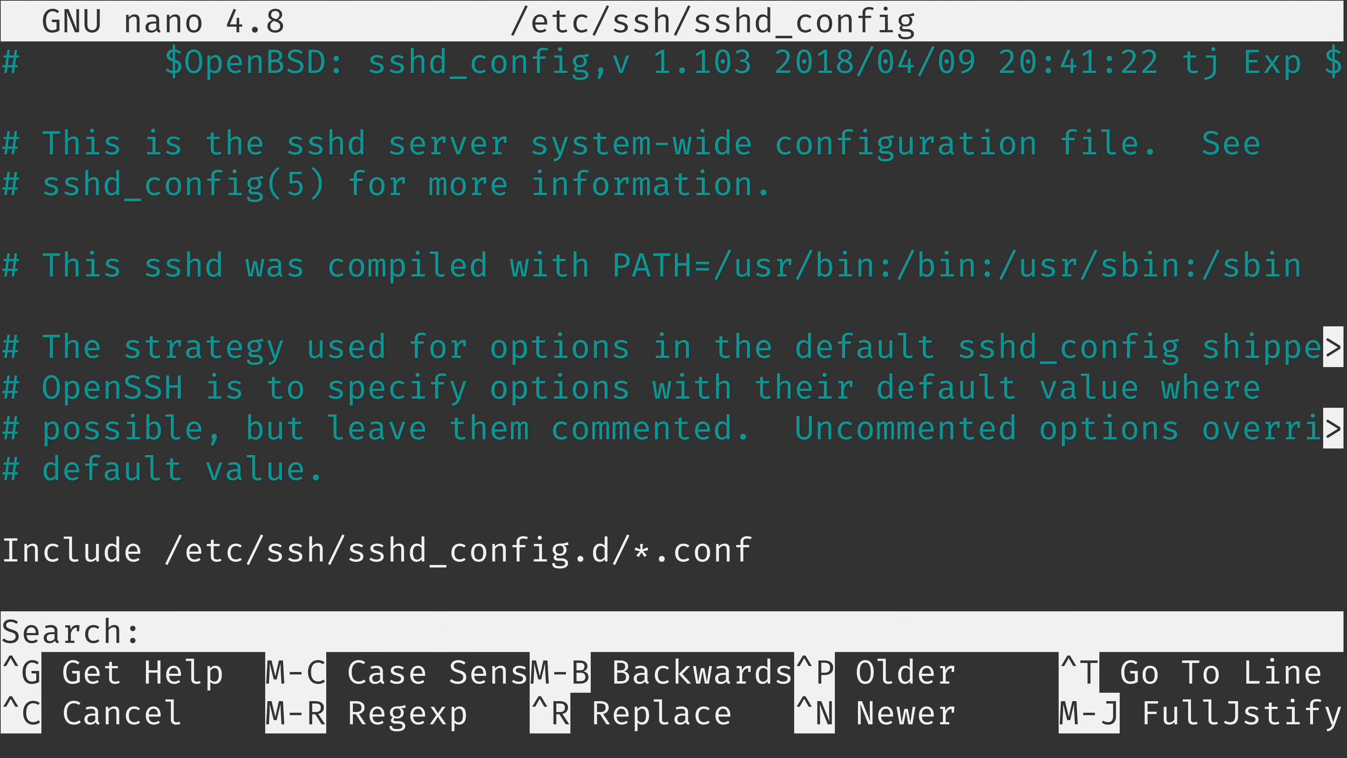
type("Port")
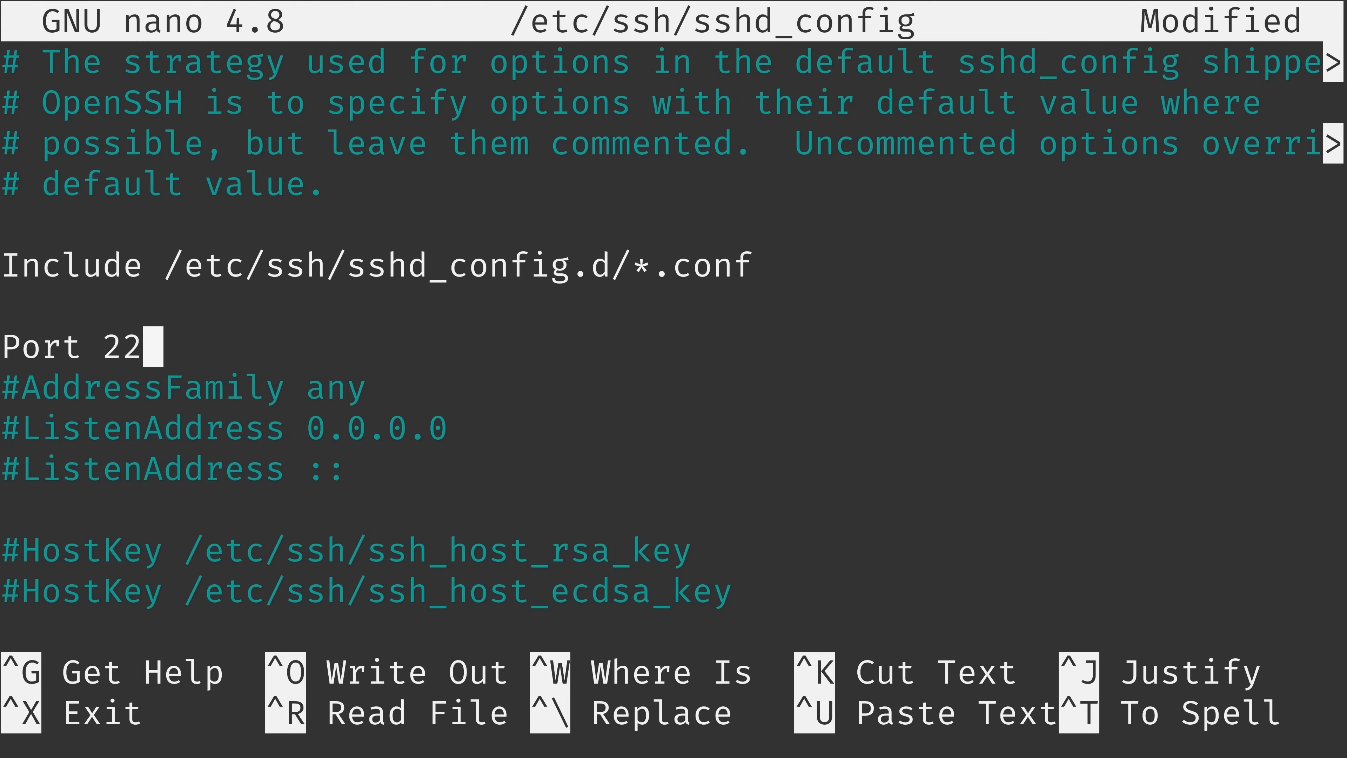
type("22")
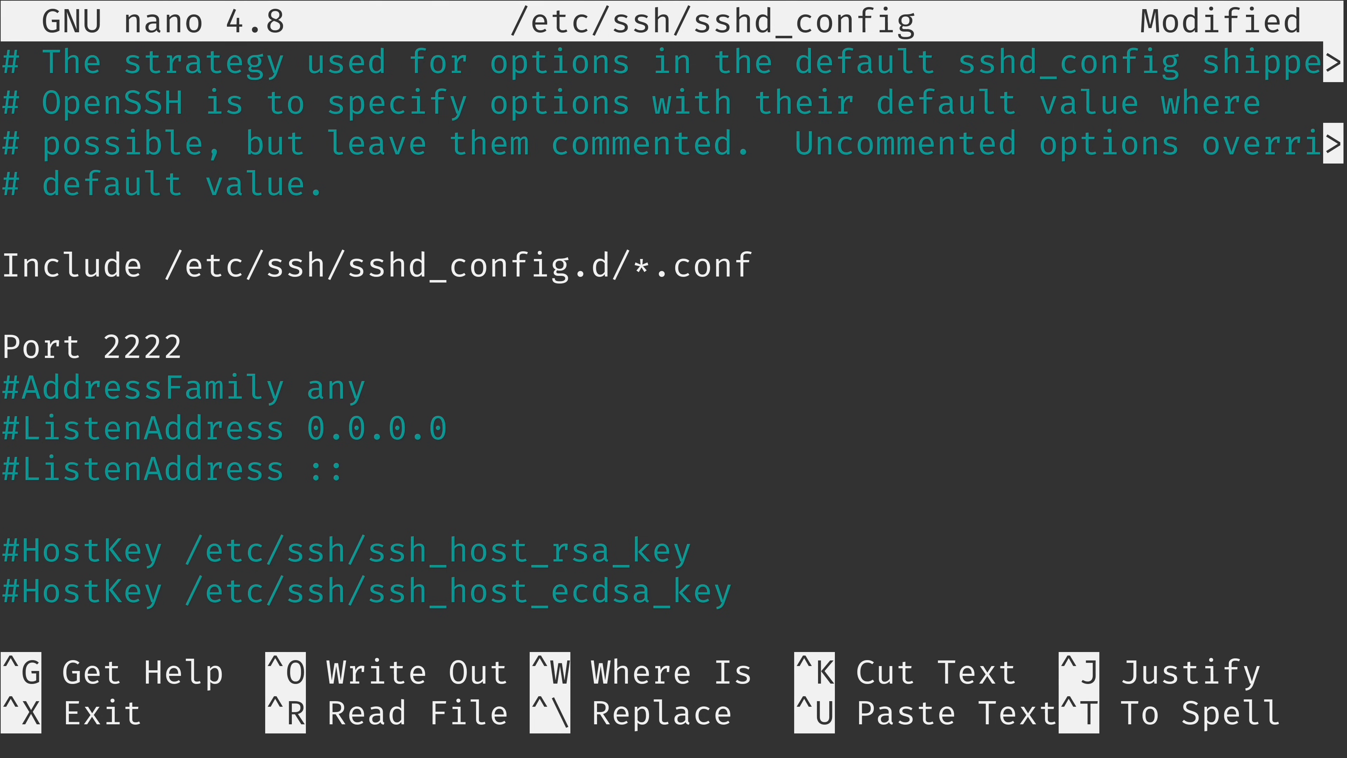
key("ctrl+x")
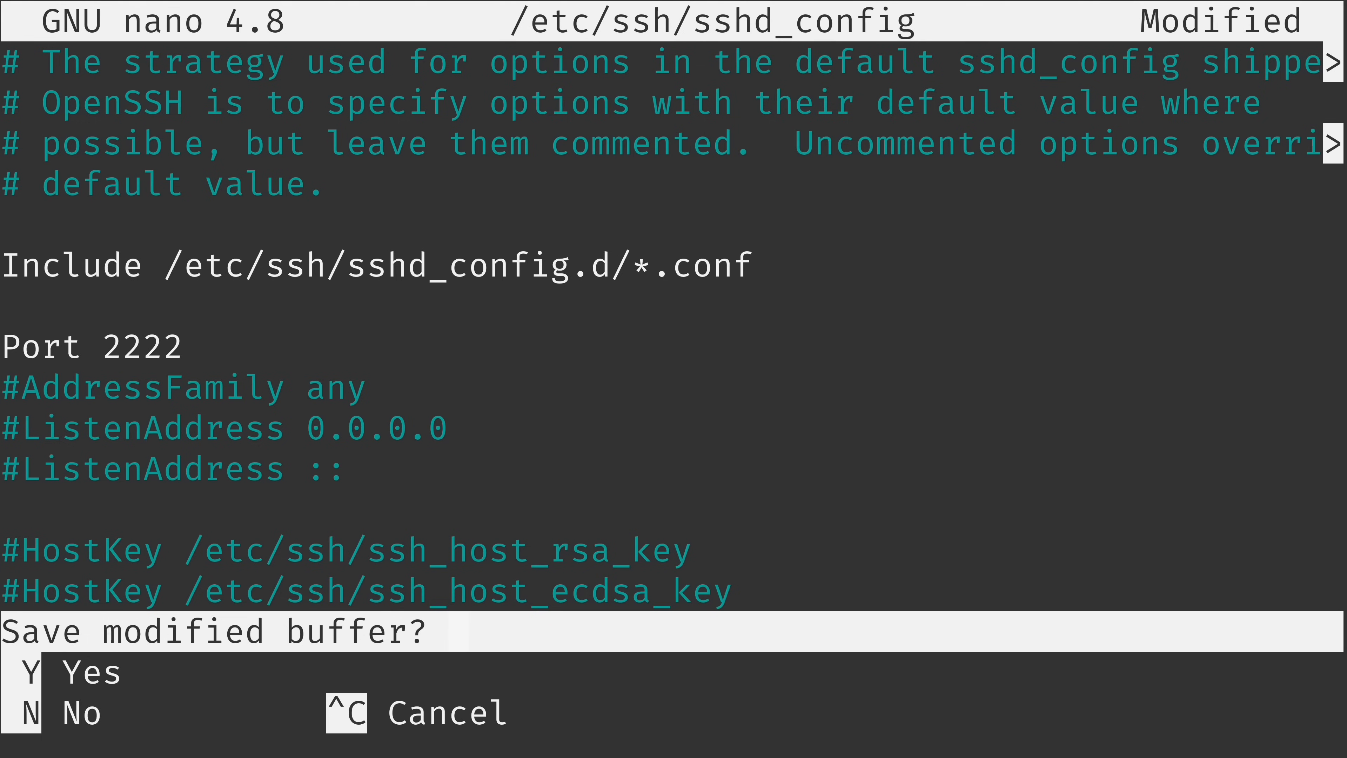
Discard the port edit, copy /etc/ssh/sshd_config into the home folder, and clear the terminal
key("n")
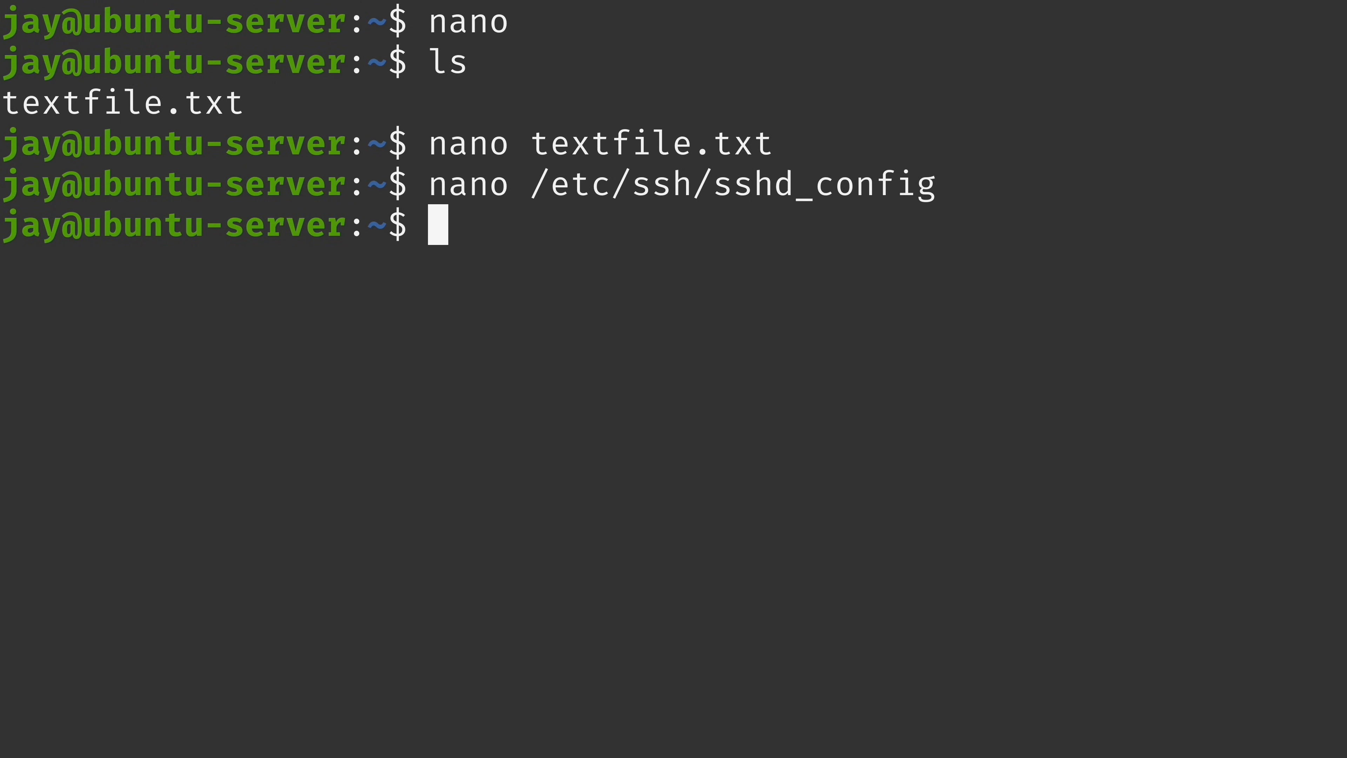
type("cp /etc/")
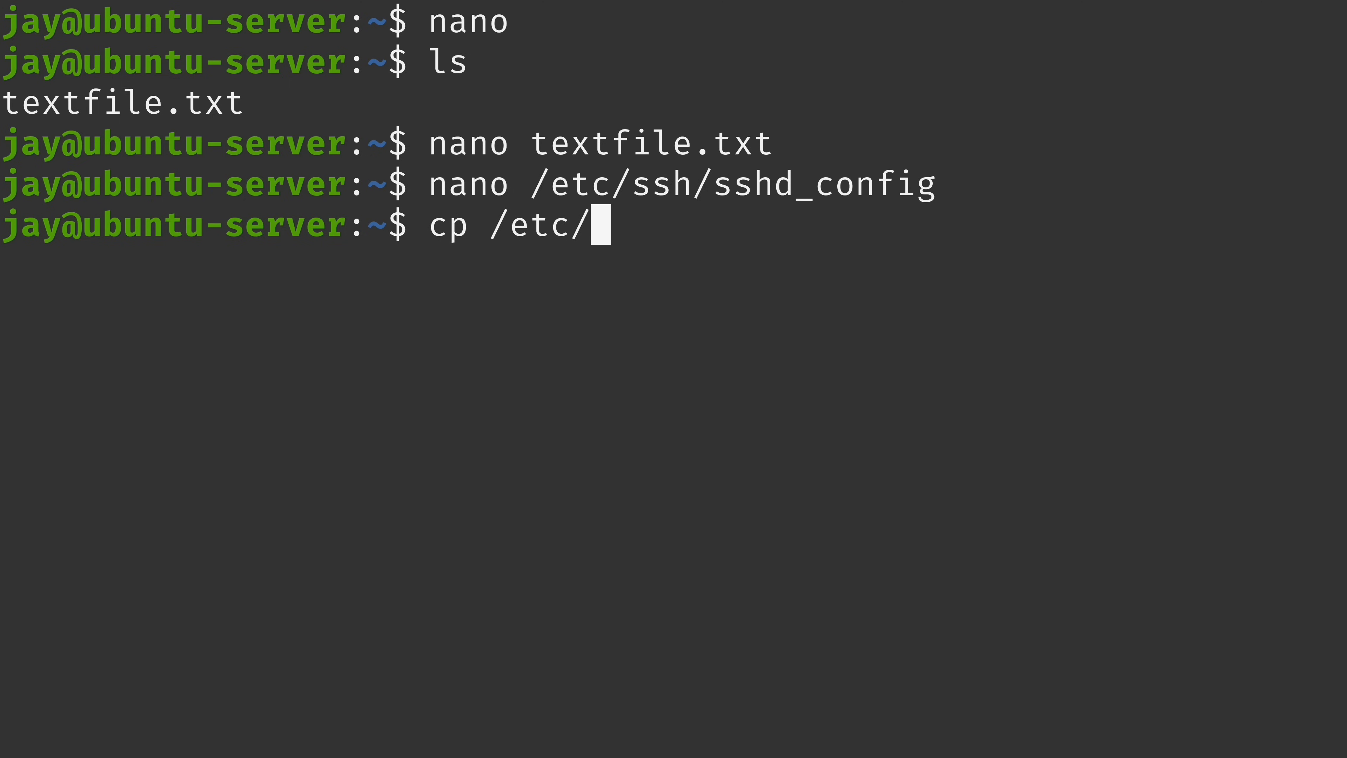
type("ssh/sshd_config")
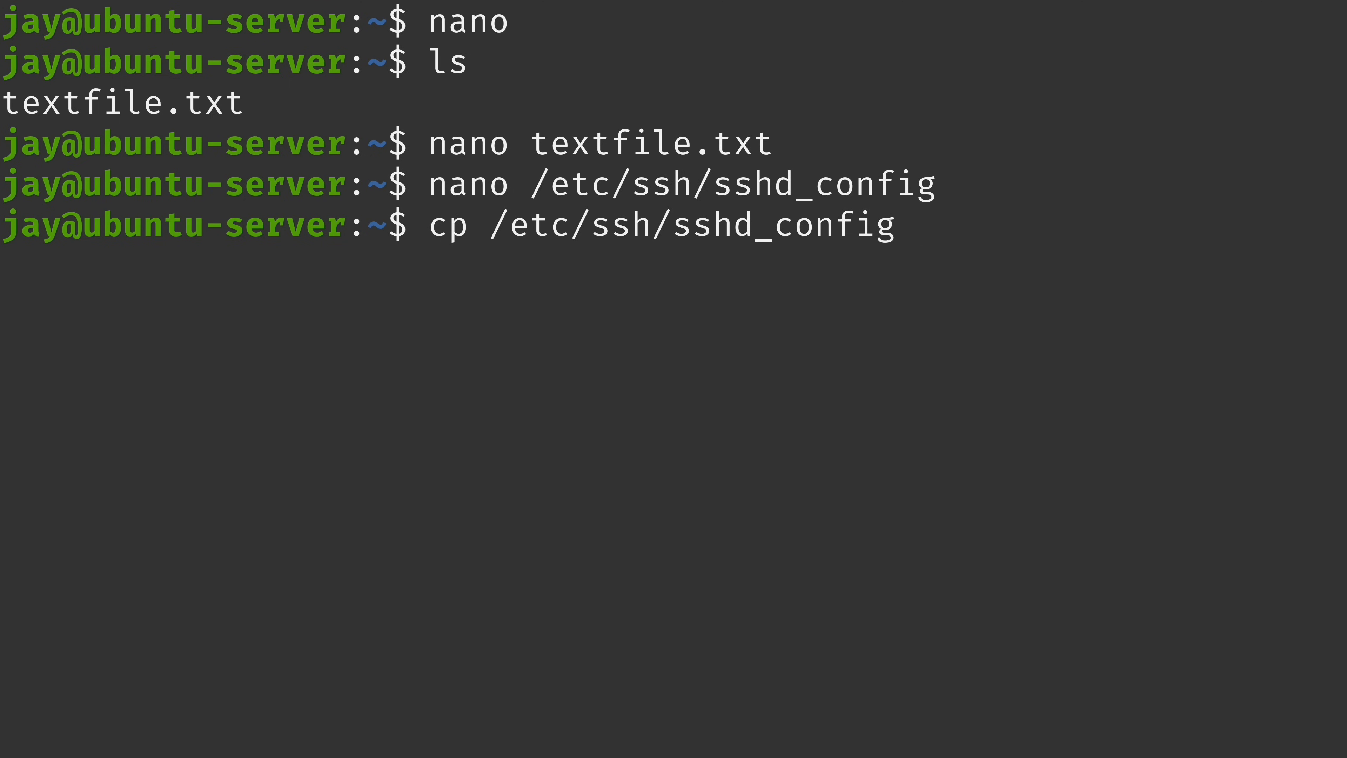
type(".")
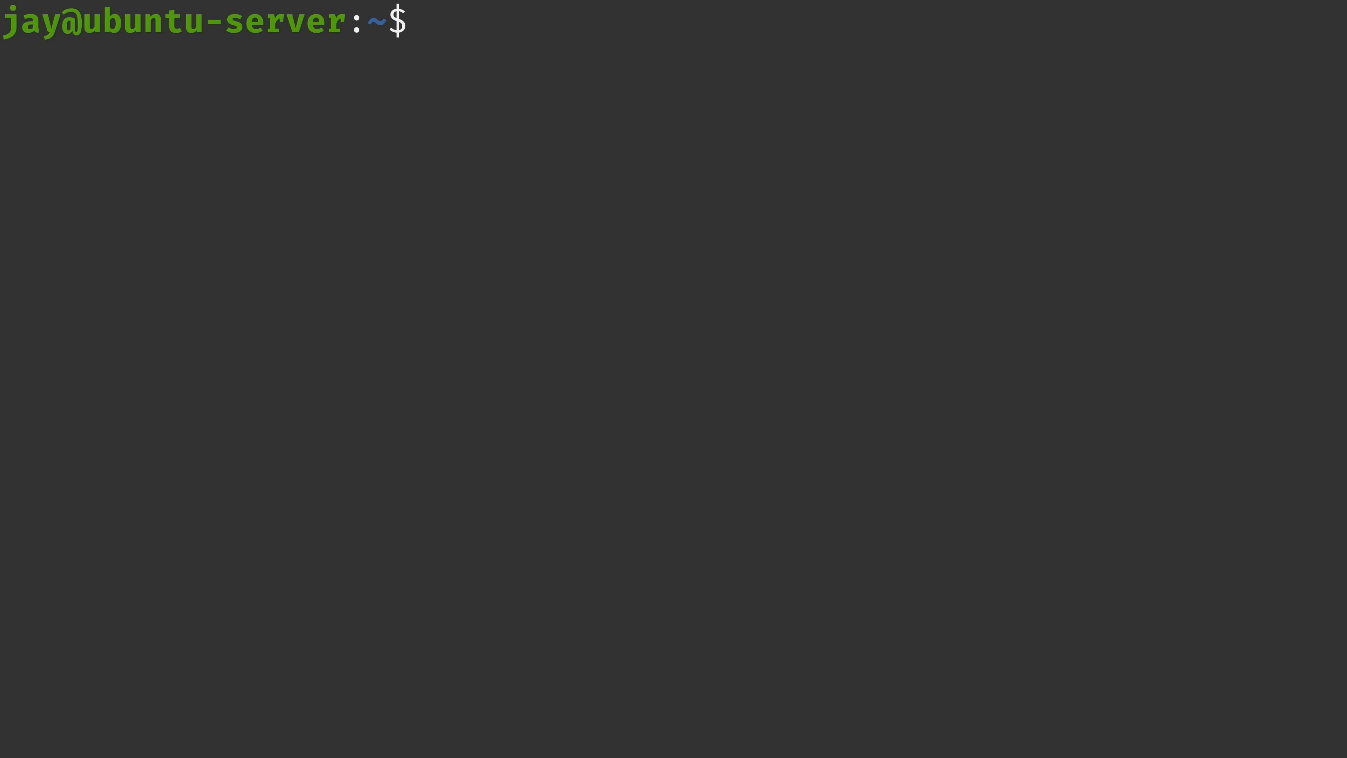
Open the home-folder copy of sshd_config and search for 'Port' to reach that line
type("nano s")
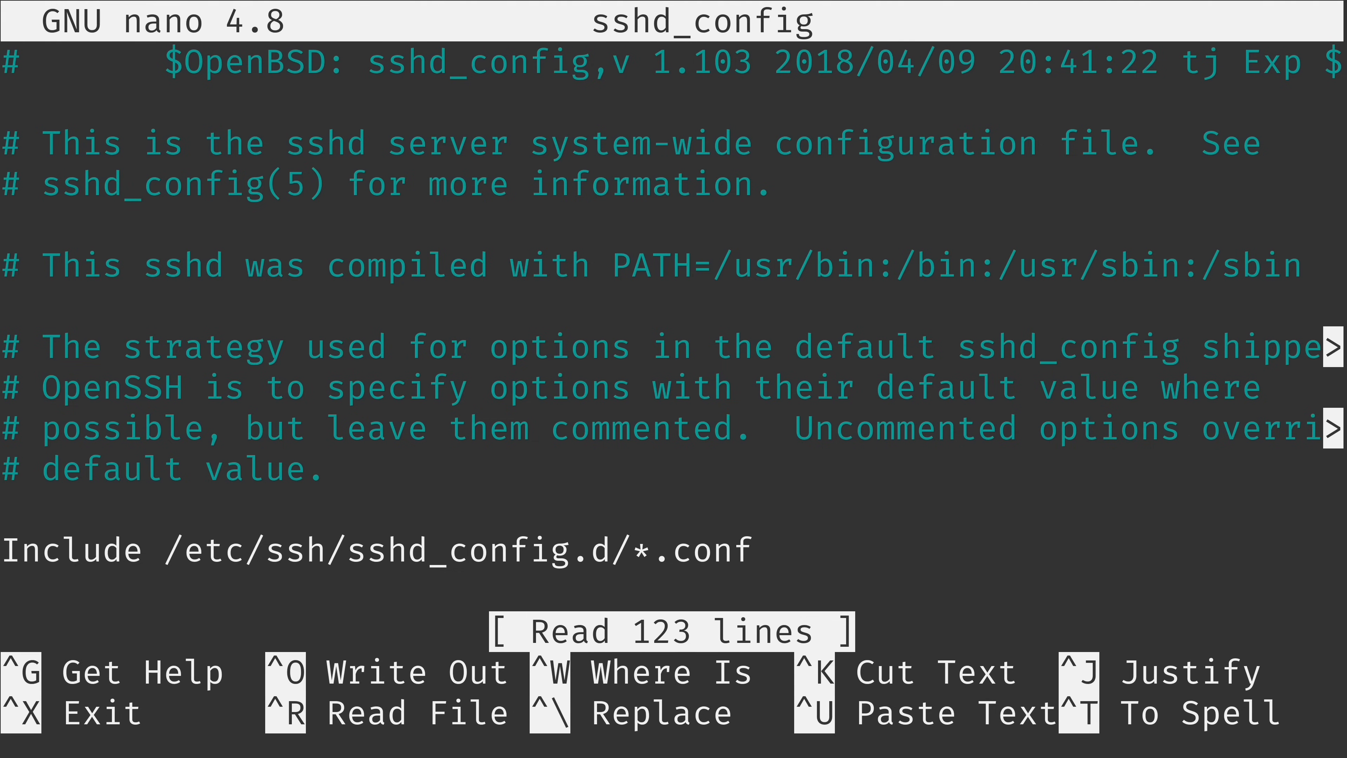
key("ctrl+w")
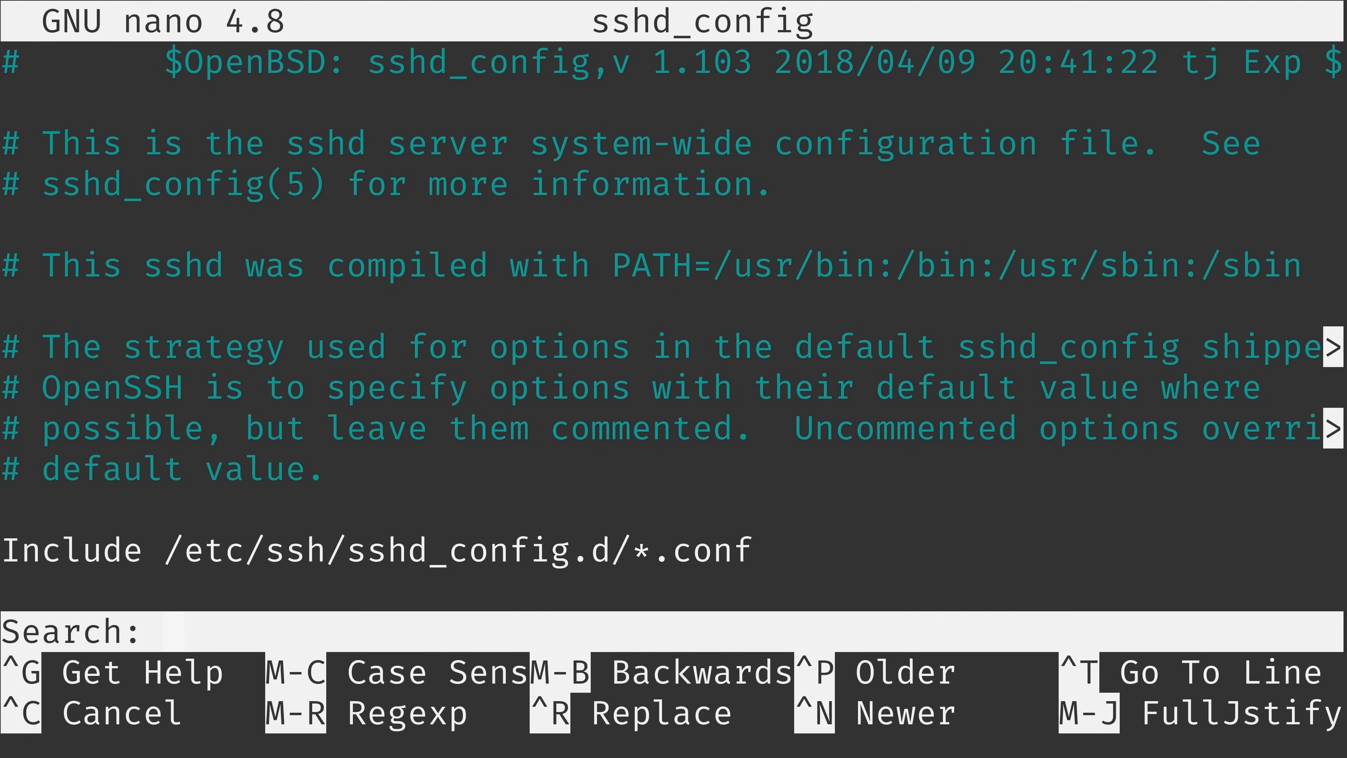
type("Port")
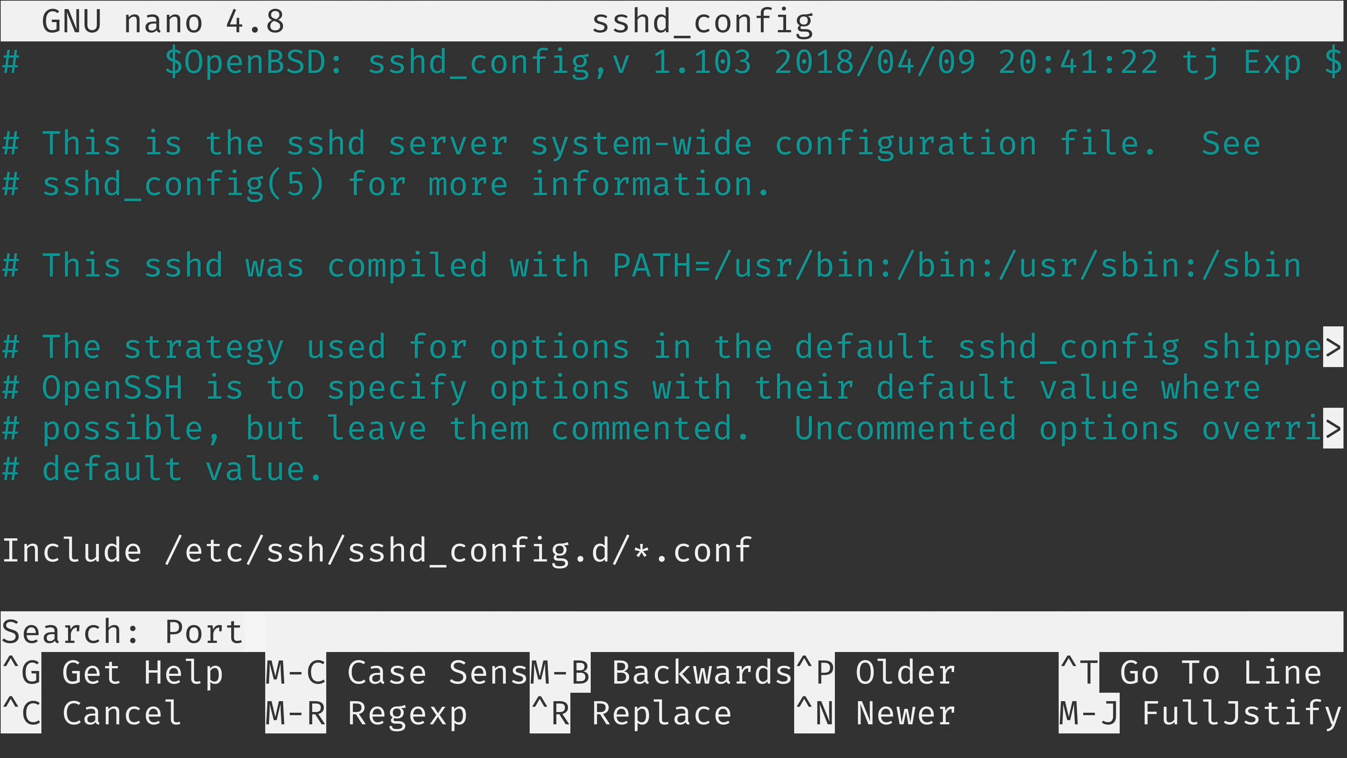
key("Enter")
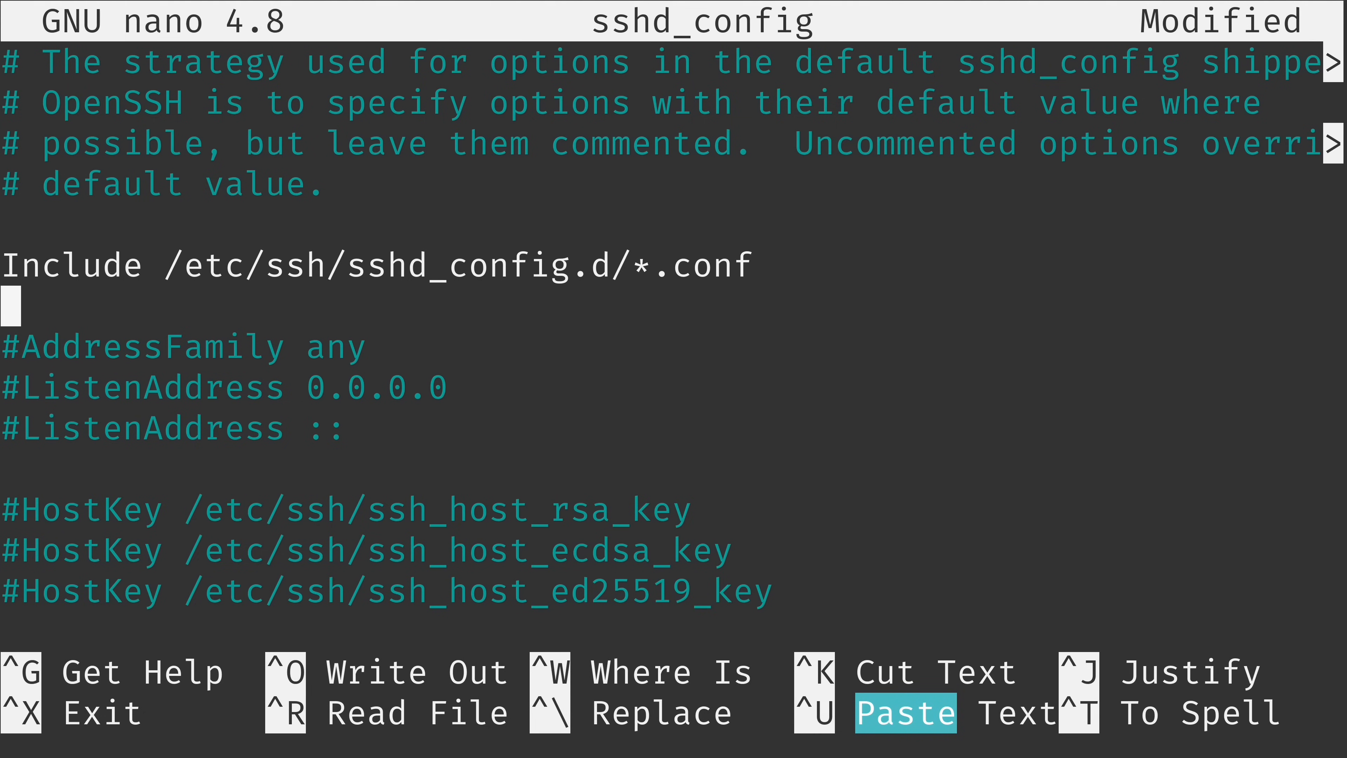
Cut the 'Port 22' line and paste it back repeatedly, stacking duplicate Port 22 lines
type("Port 22")
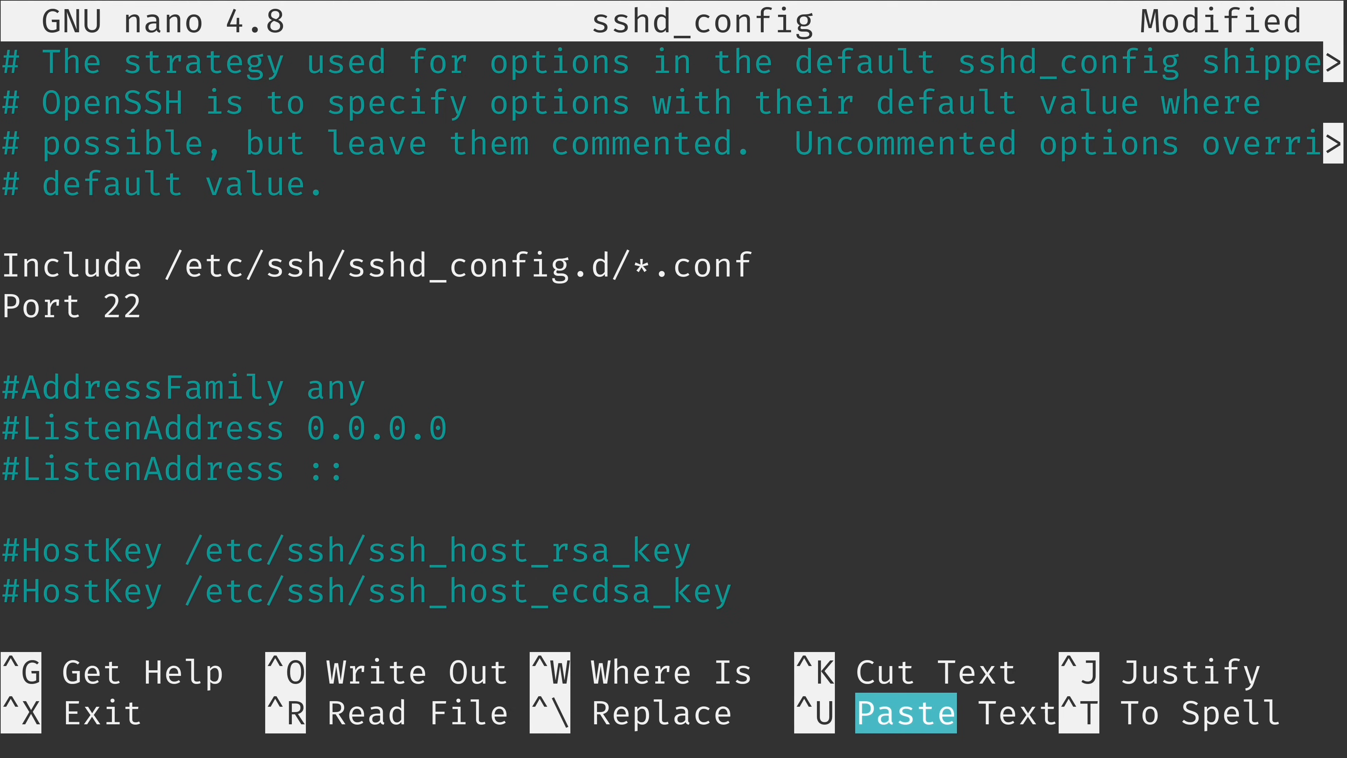
key("ctrl+u")
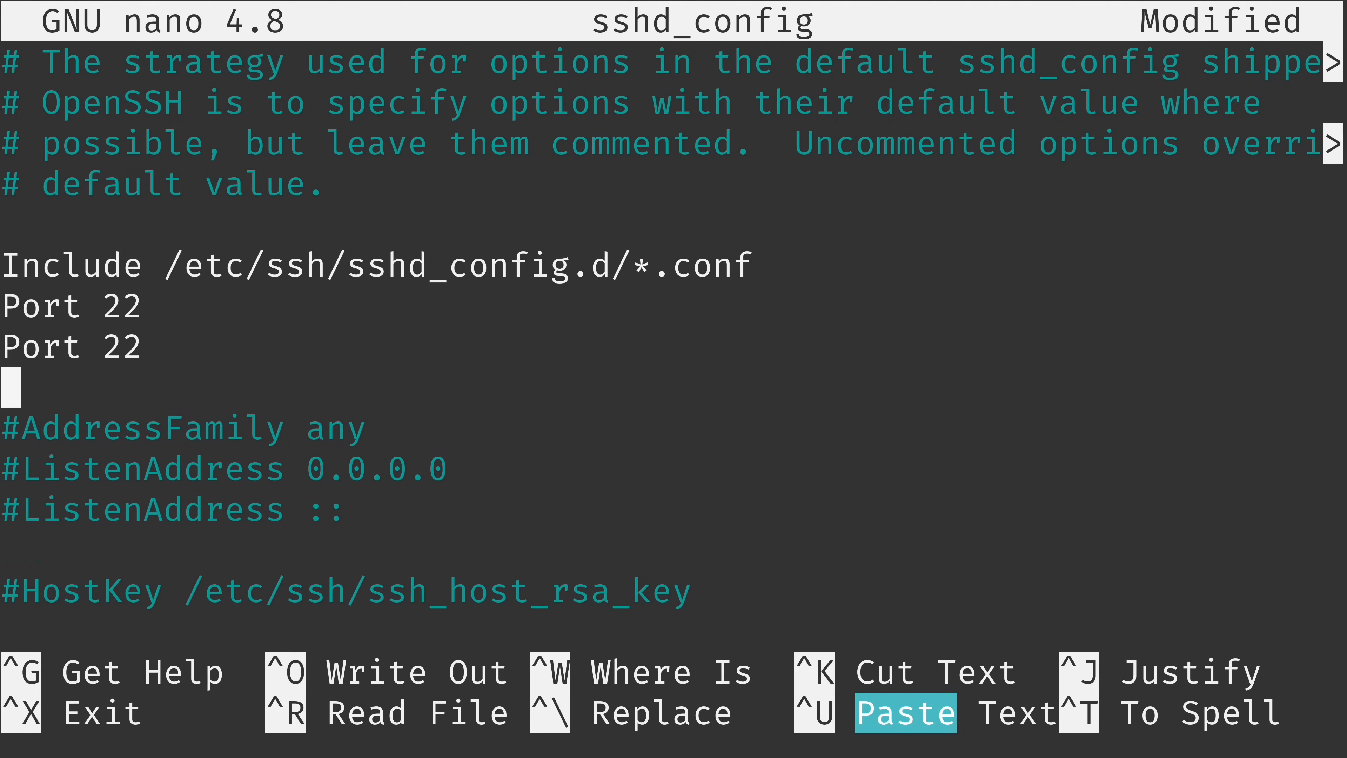
key("ctrl+u")
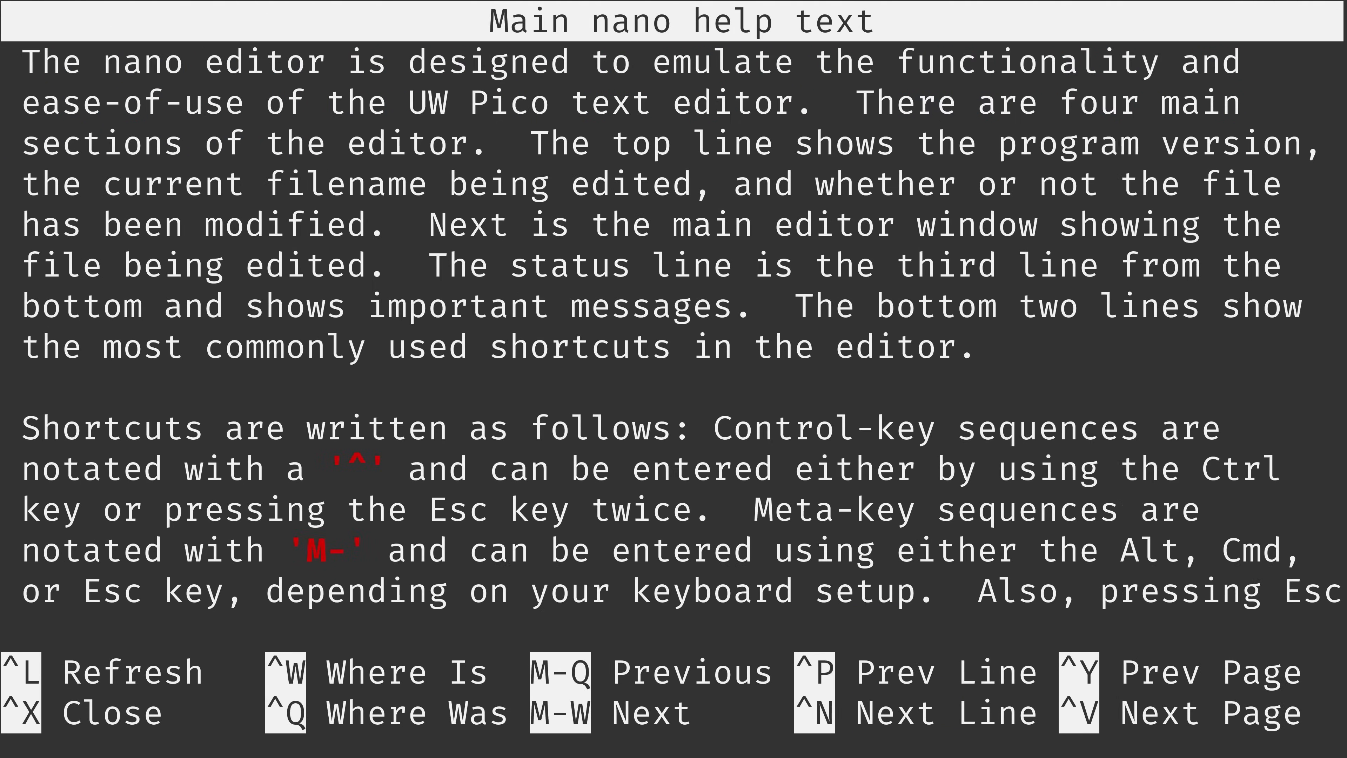
Scroll through nano's help text and close it to return to the file
scroll("down", 3)
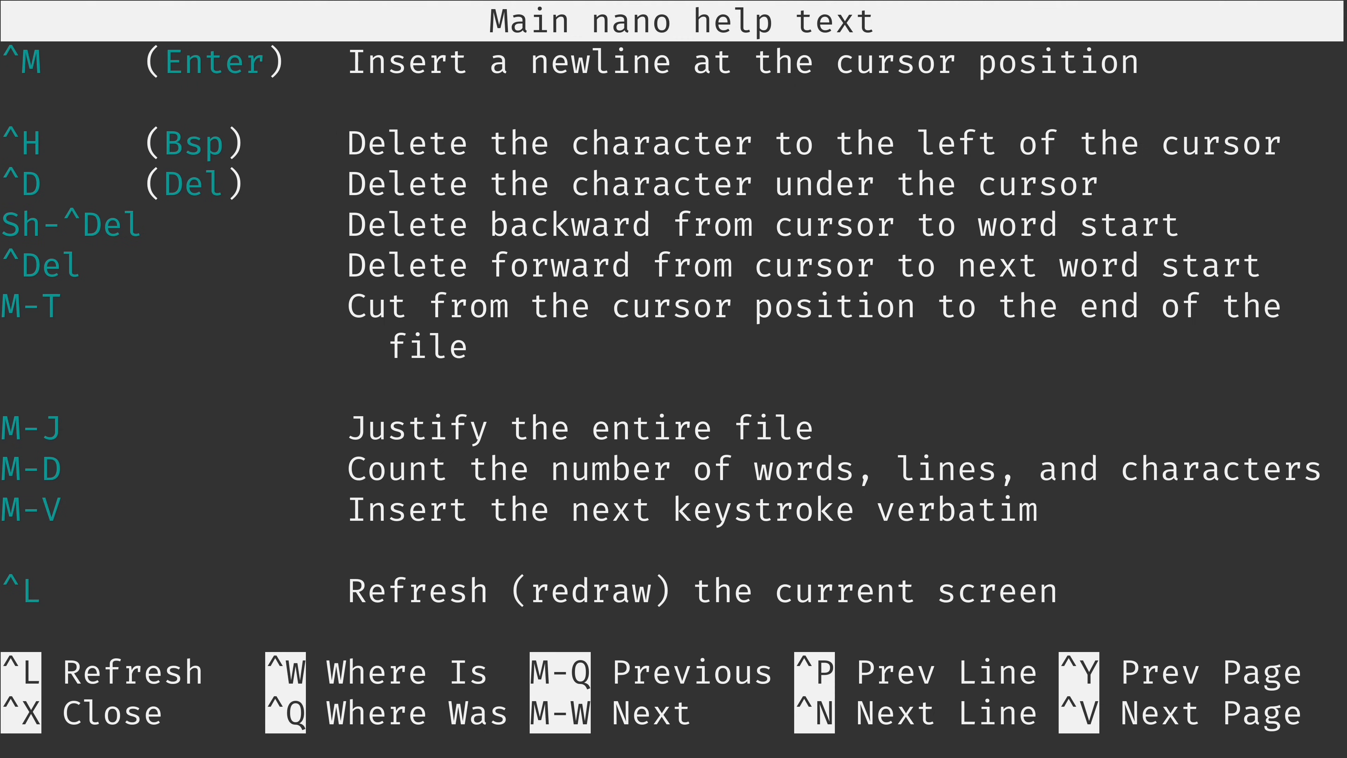
scroll("down", 3)
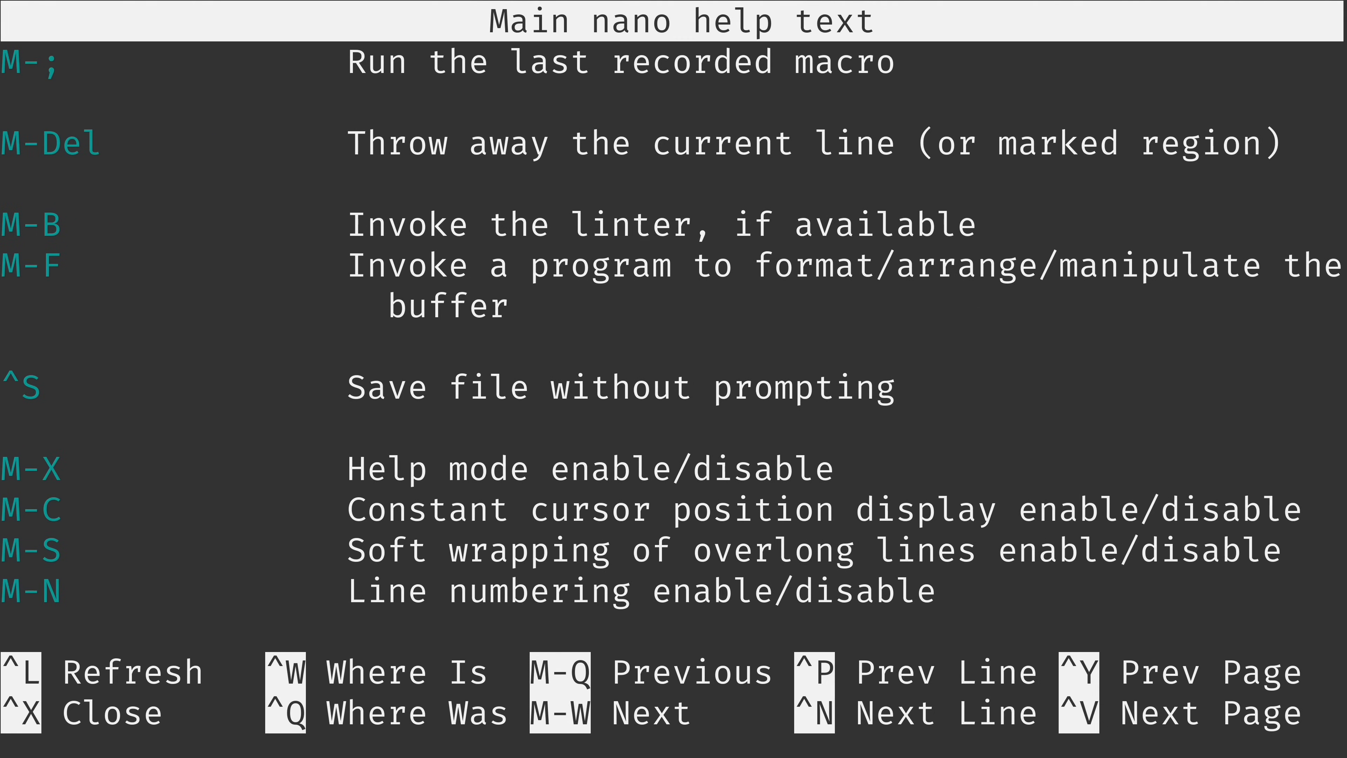
key("^X")
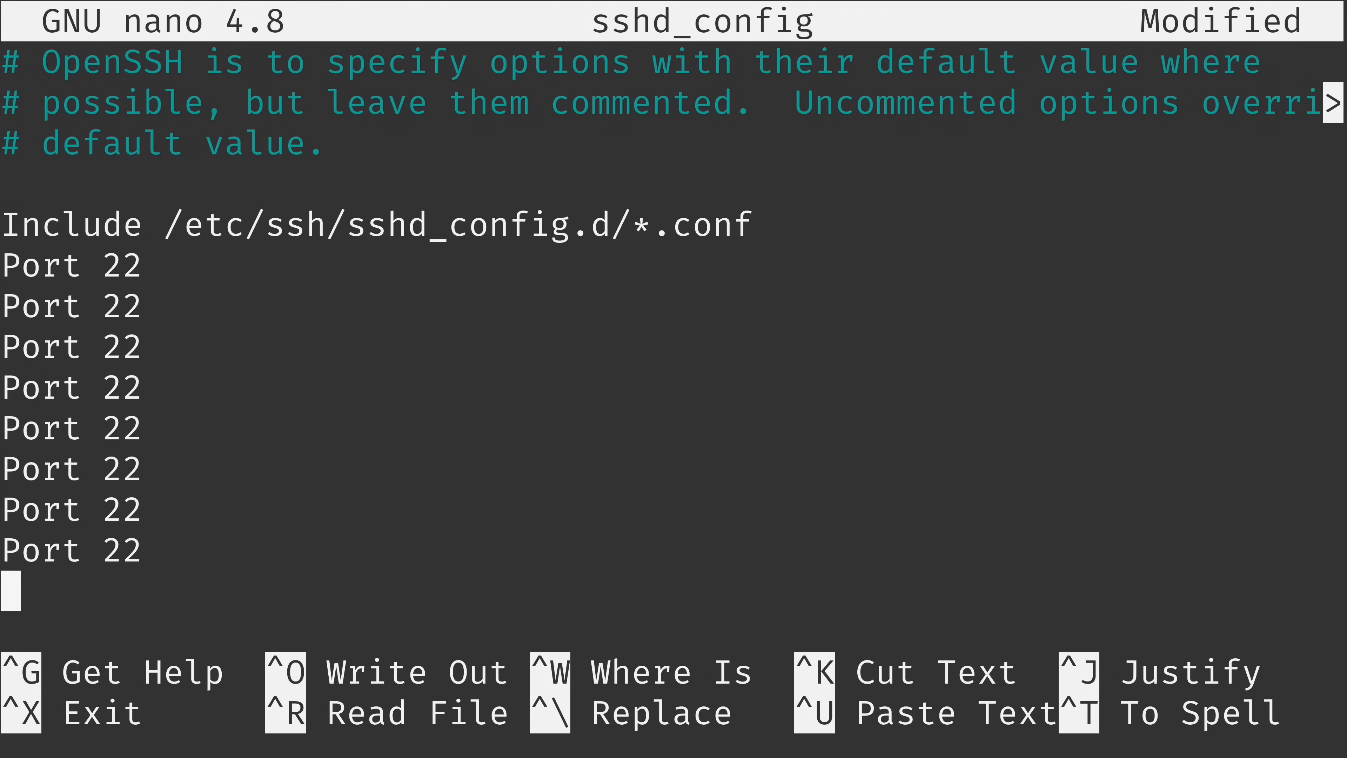
Exit nano answering N, discarding the duplicated Port 22 lines
key("Backspace")
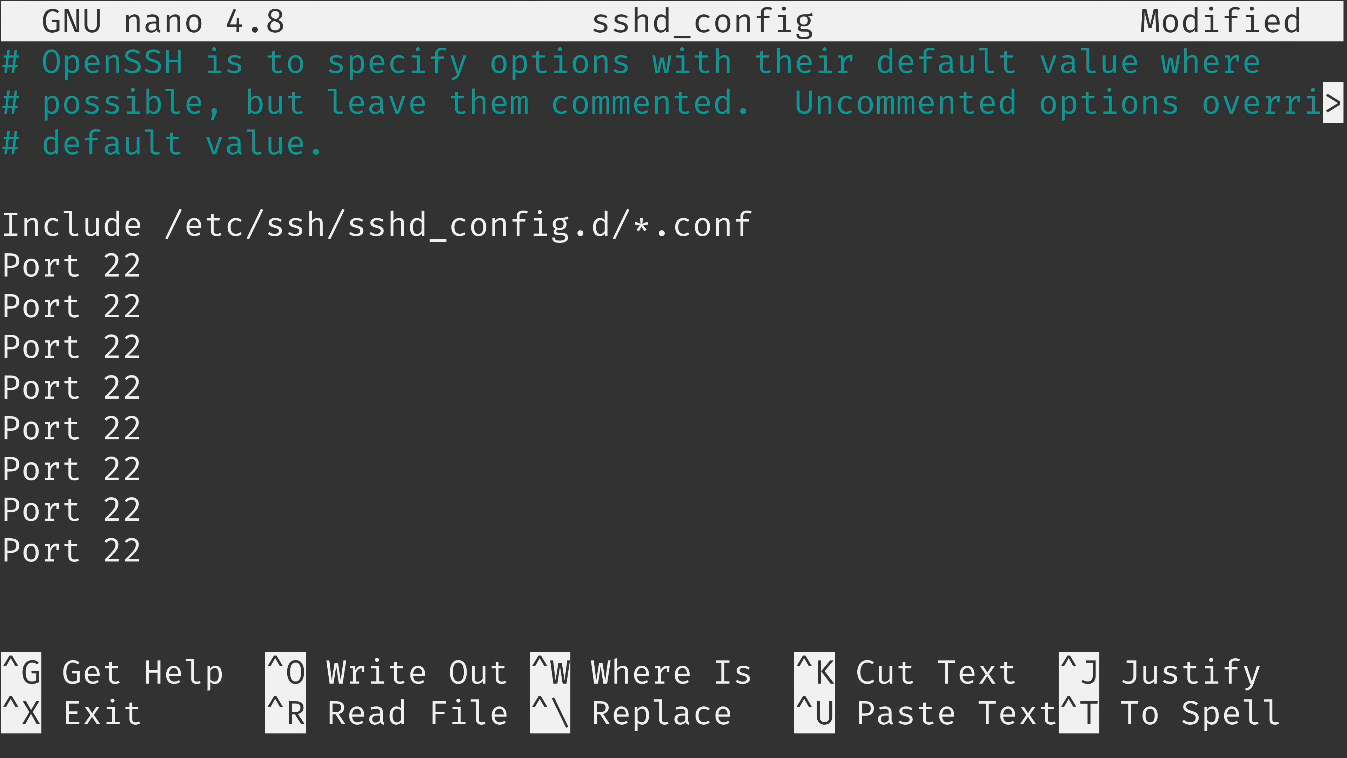
key("ctrl+x")
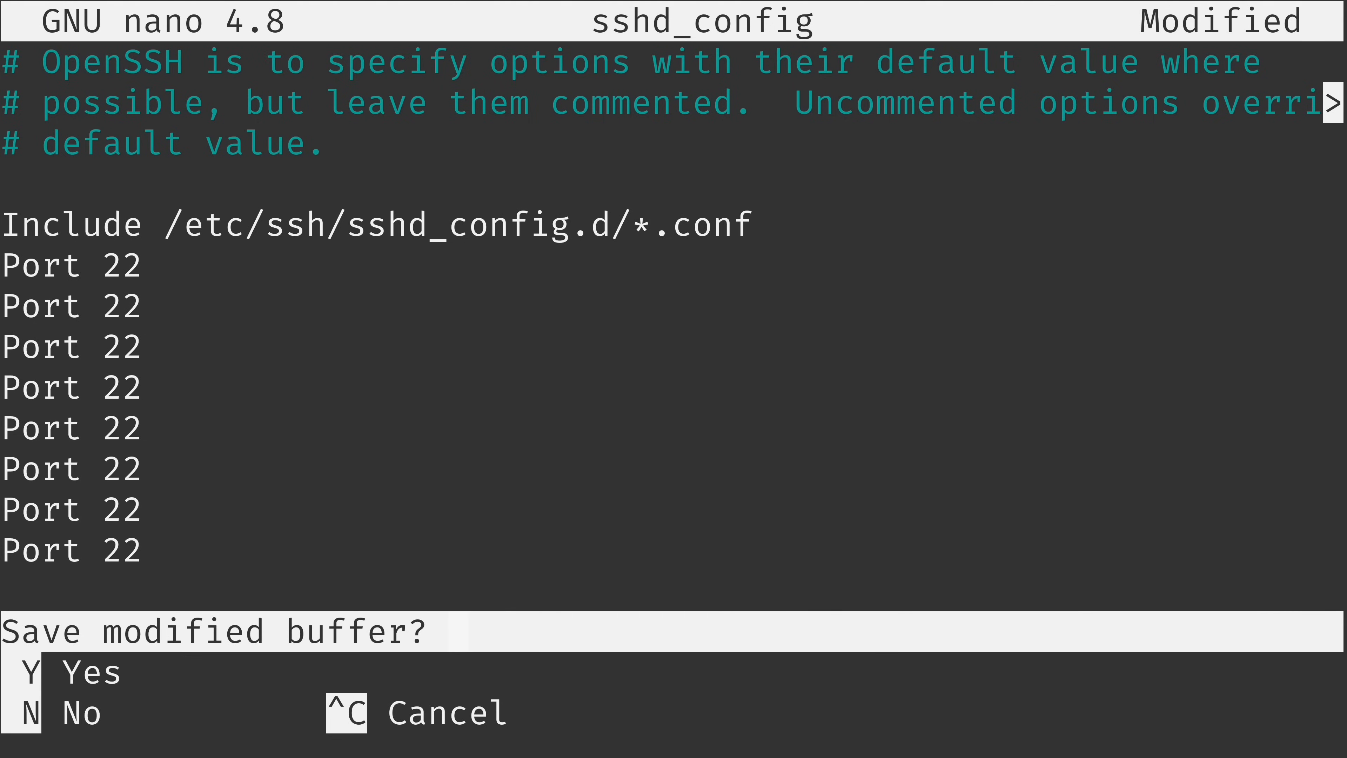
key("n")
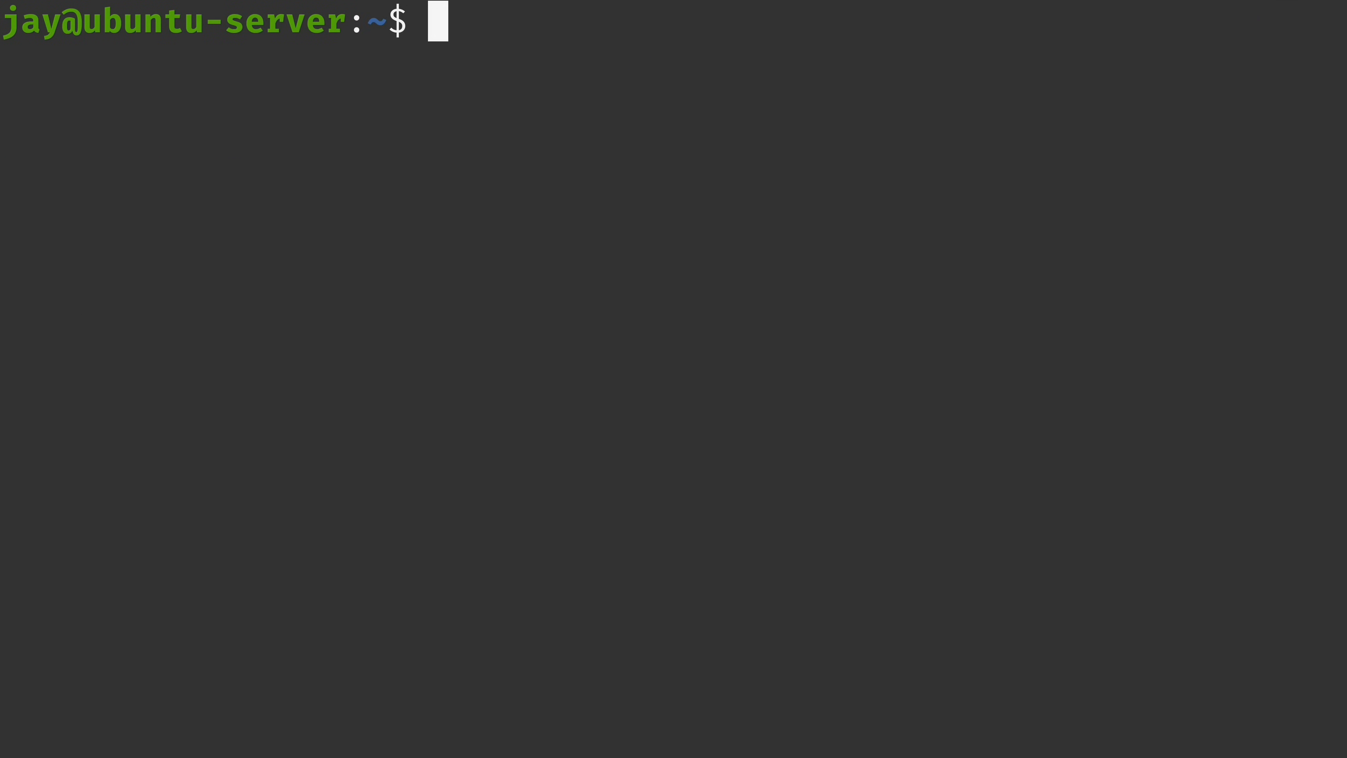
Open sshd_config at line 15 with 'nano +15 sshd_config', then exit back to the shell
type("nano")
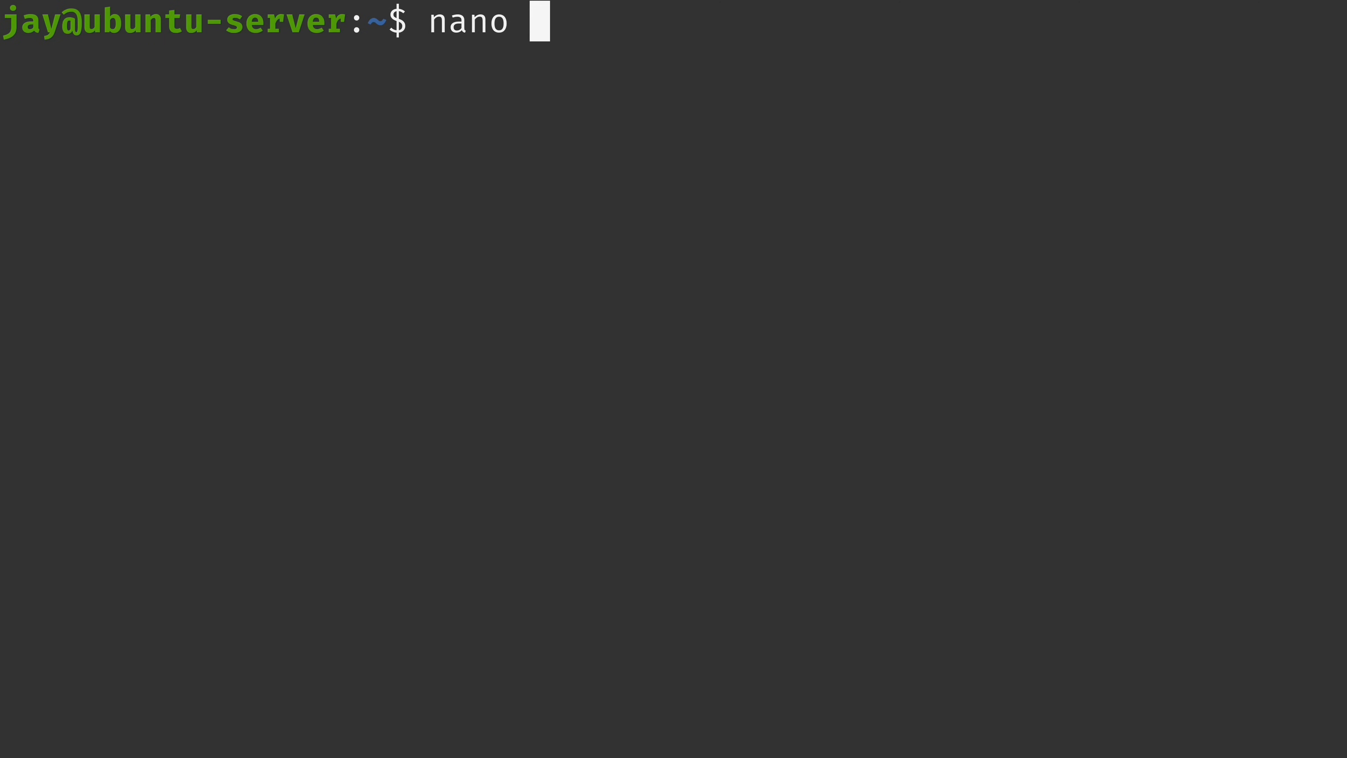
type("+")
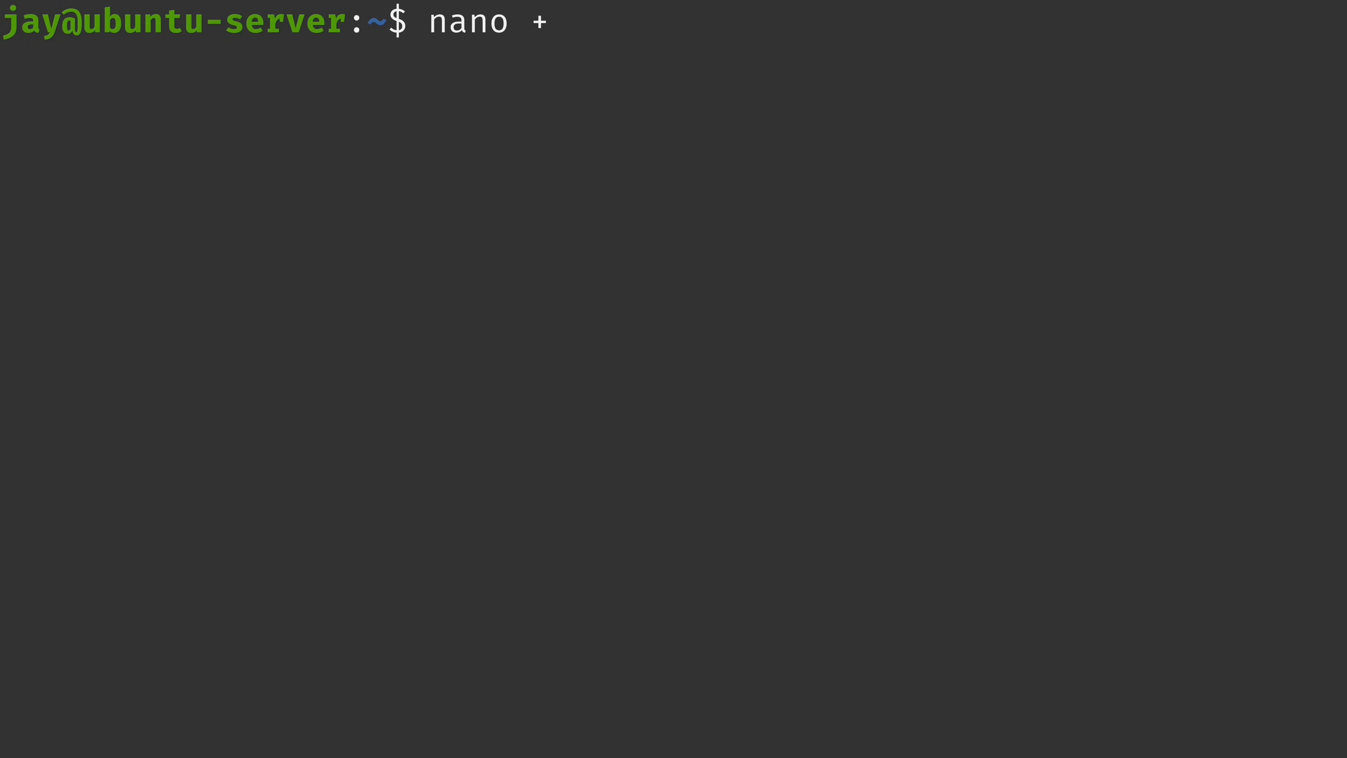
type("1")
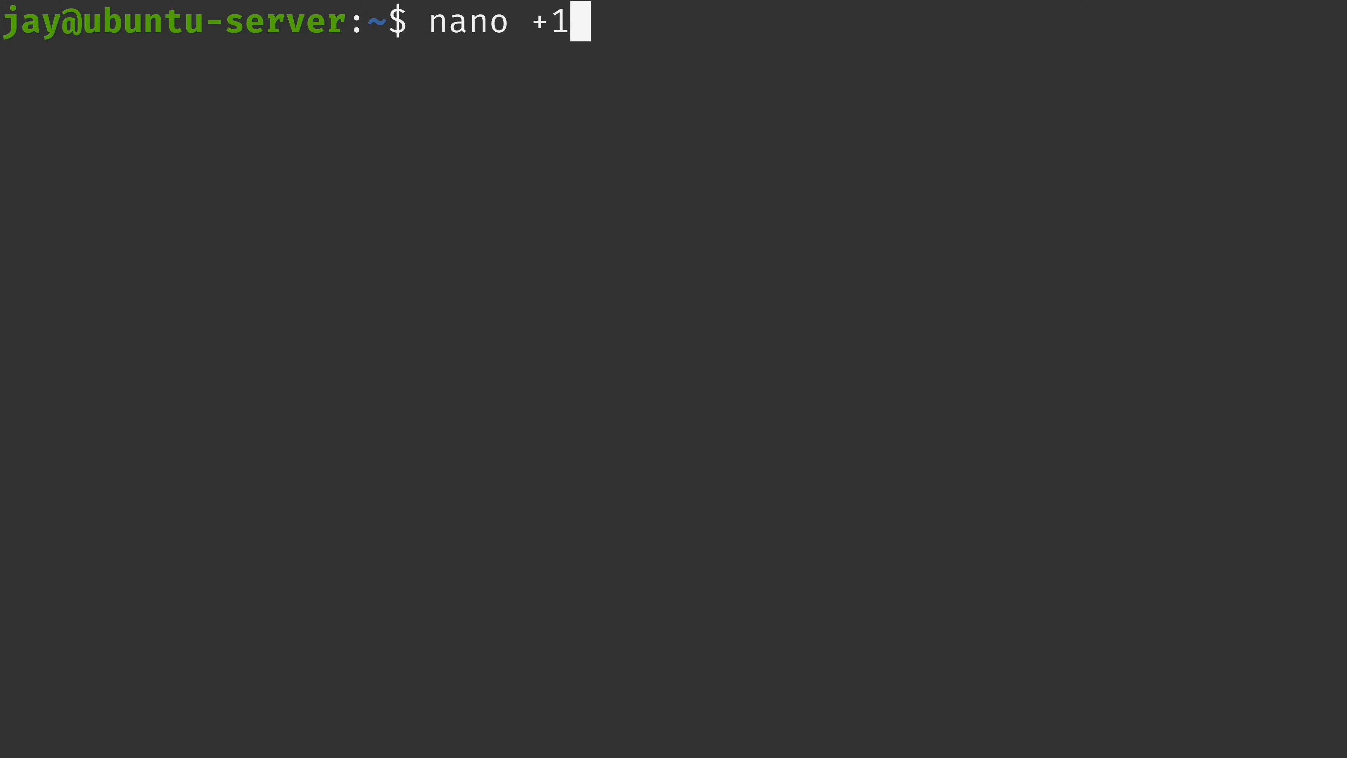
type("5")
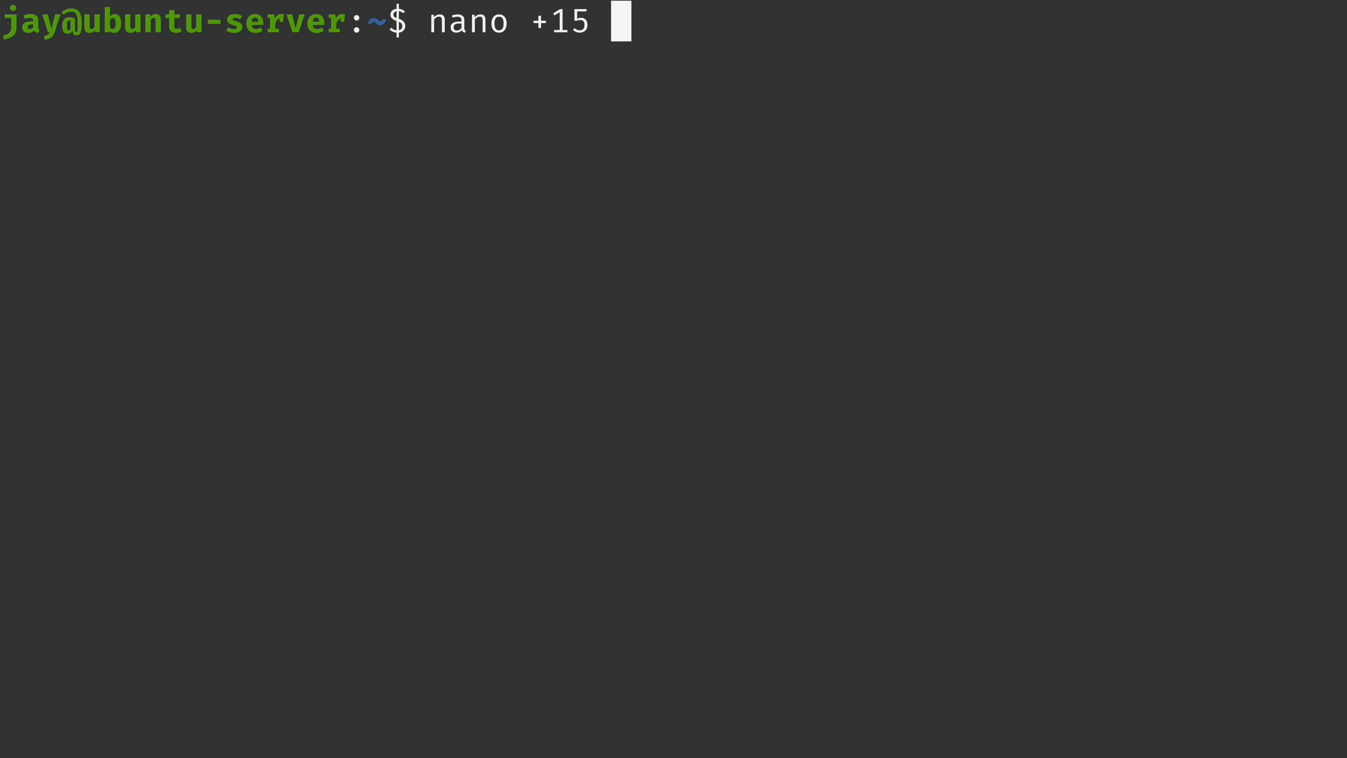
type("sshd_config")
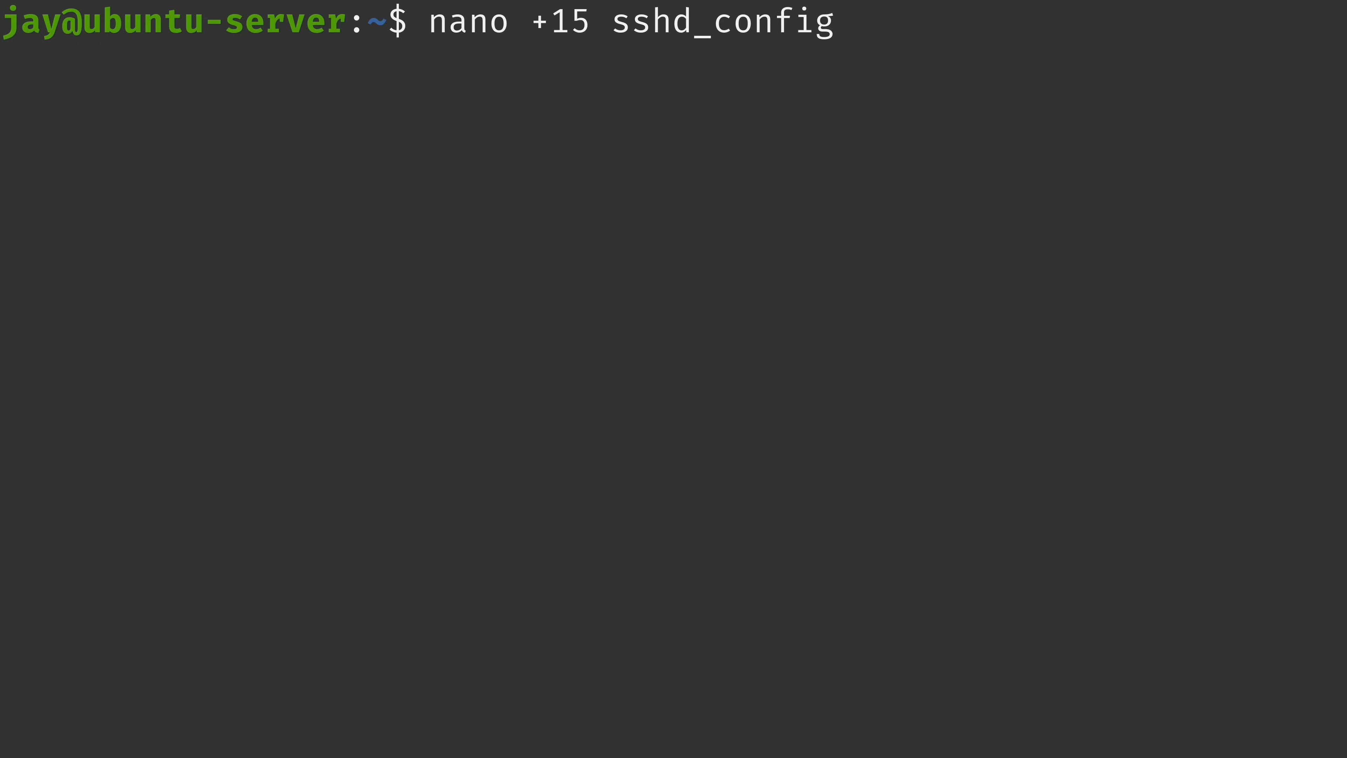
key("Return")
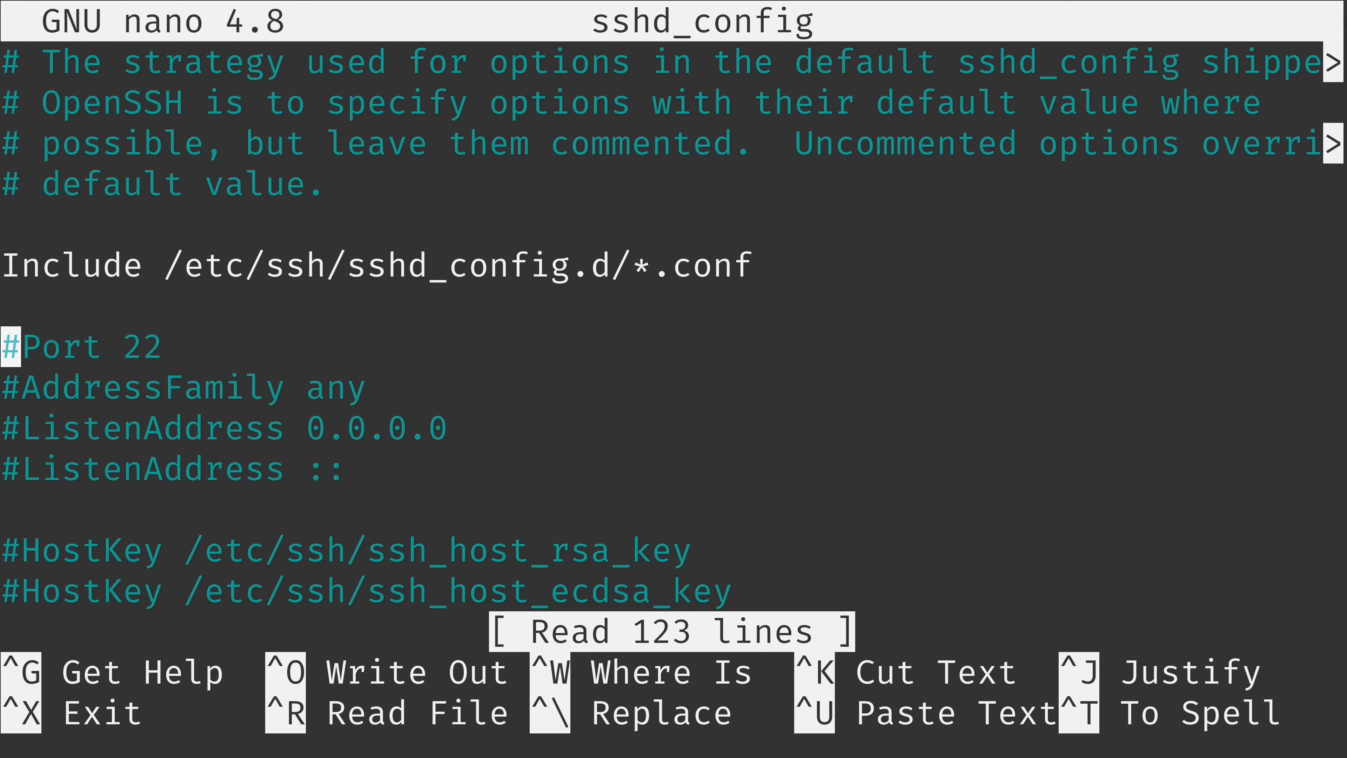
key("ctrl+x")
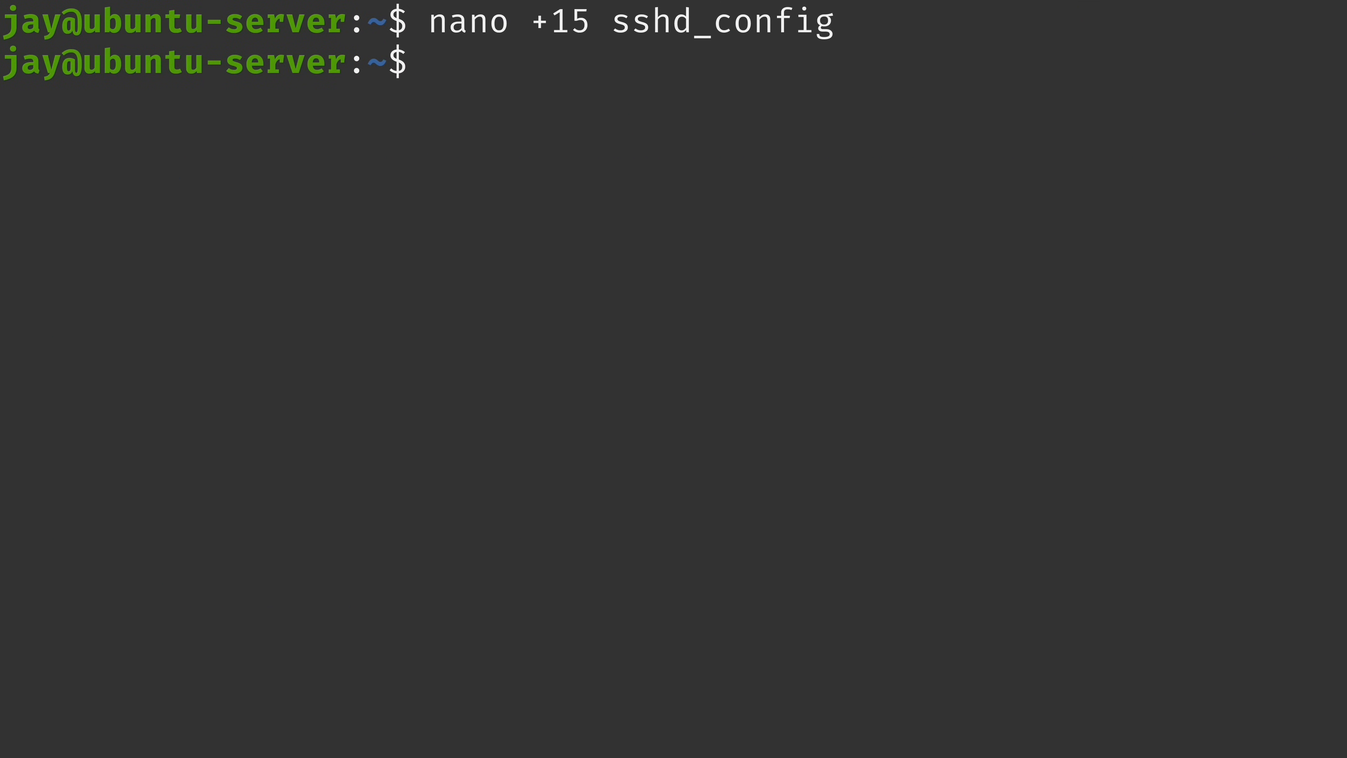
Open sshd_config read-only with 'nano -v', see an edit refused in view mode, then exit
type("nano")
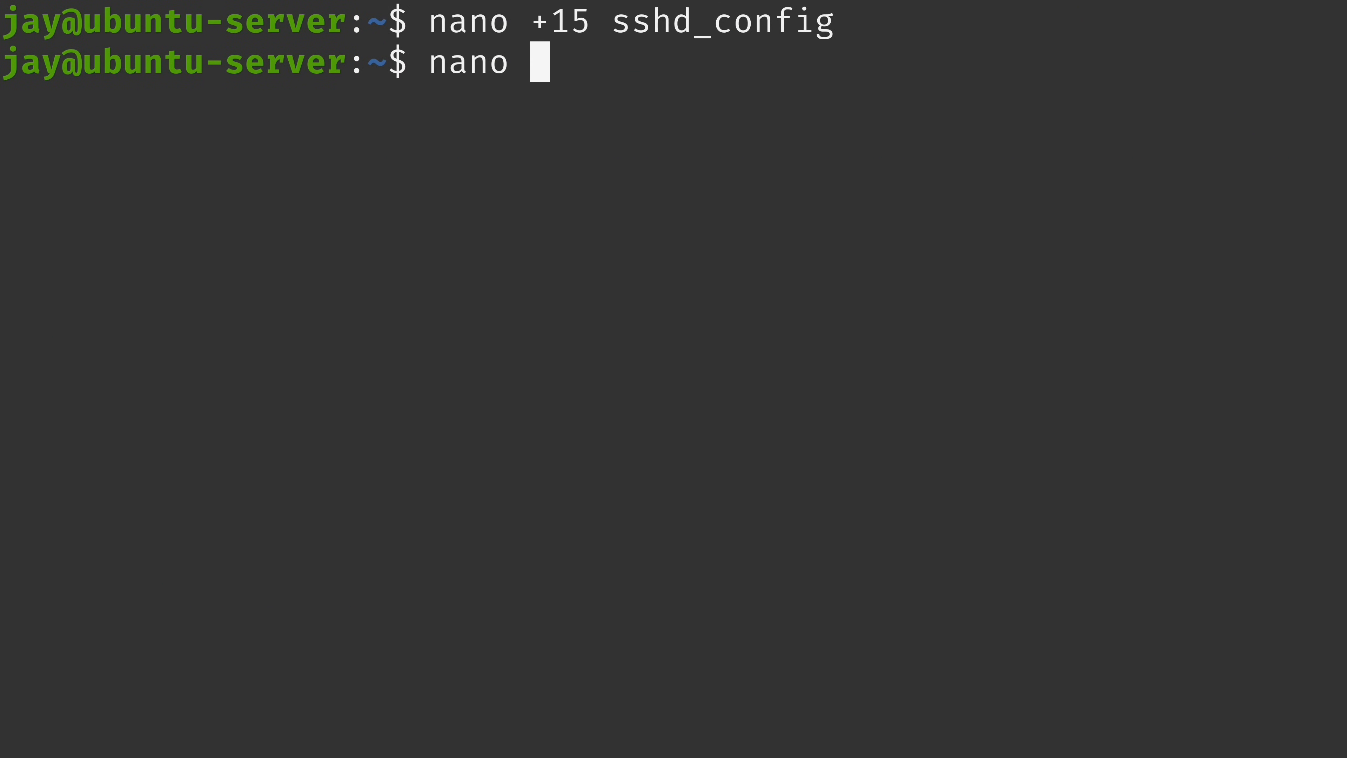
type("-v sshd_config")
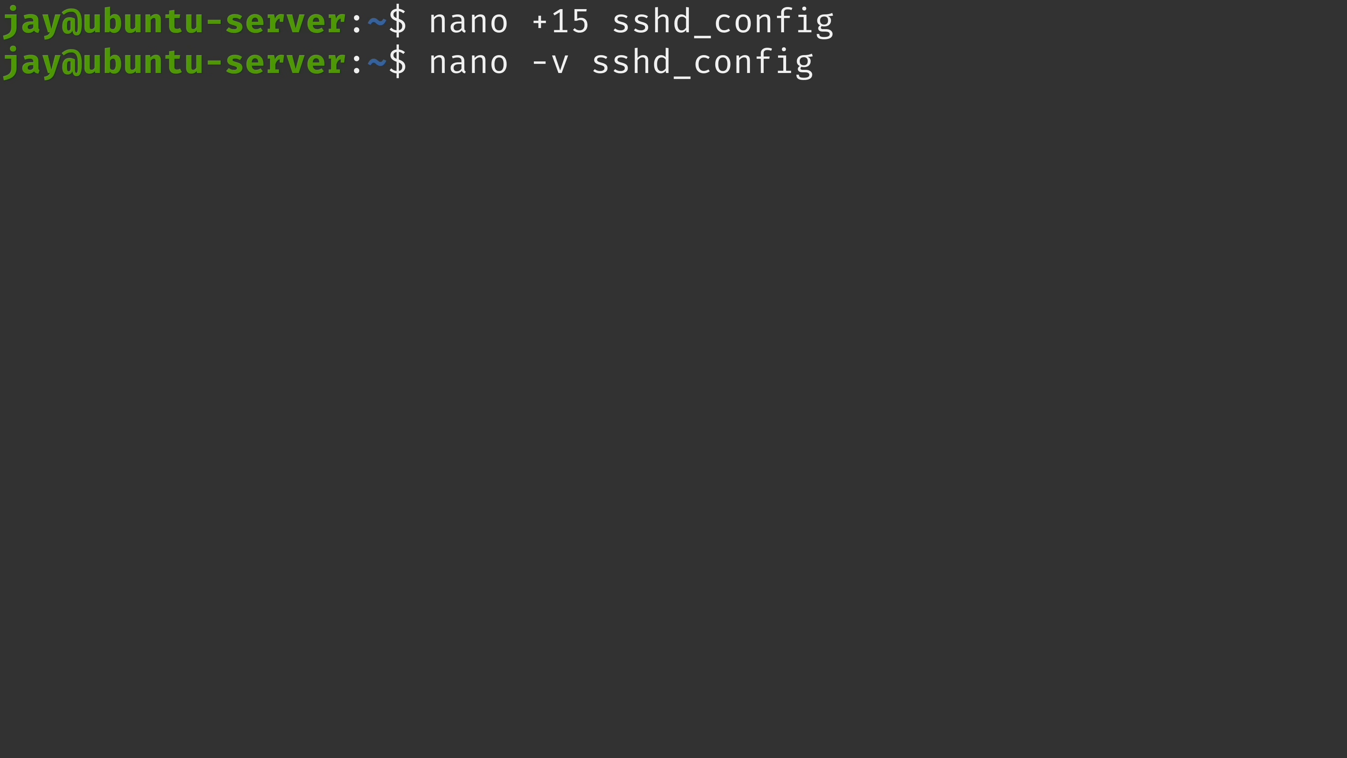
key("Enter")
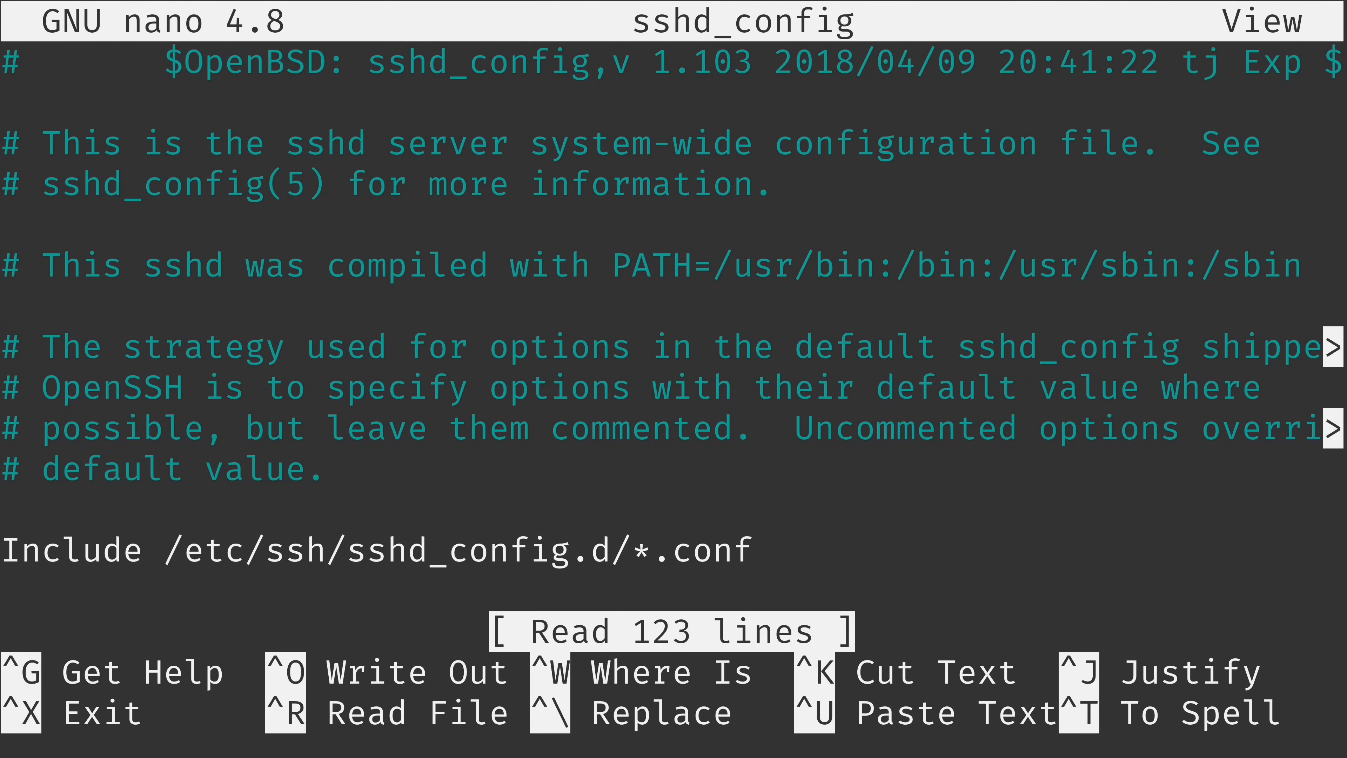
scroll("down", 3)
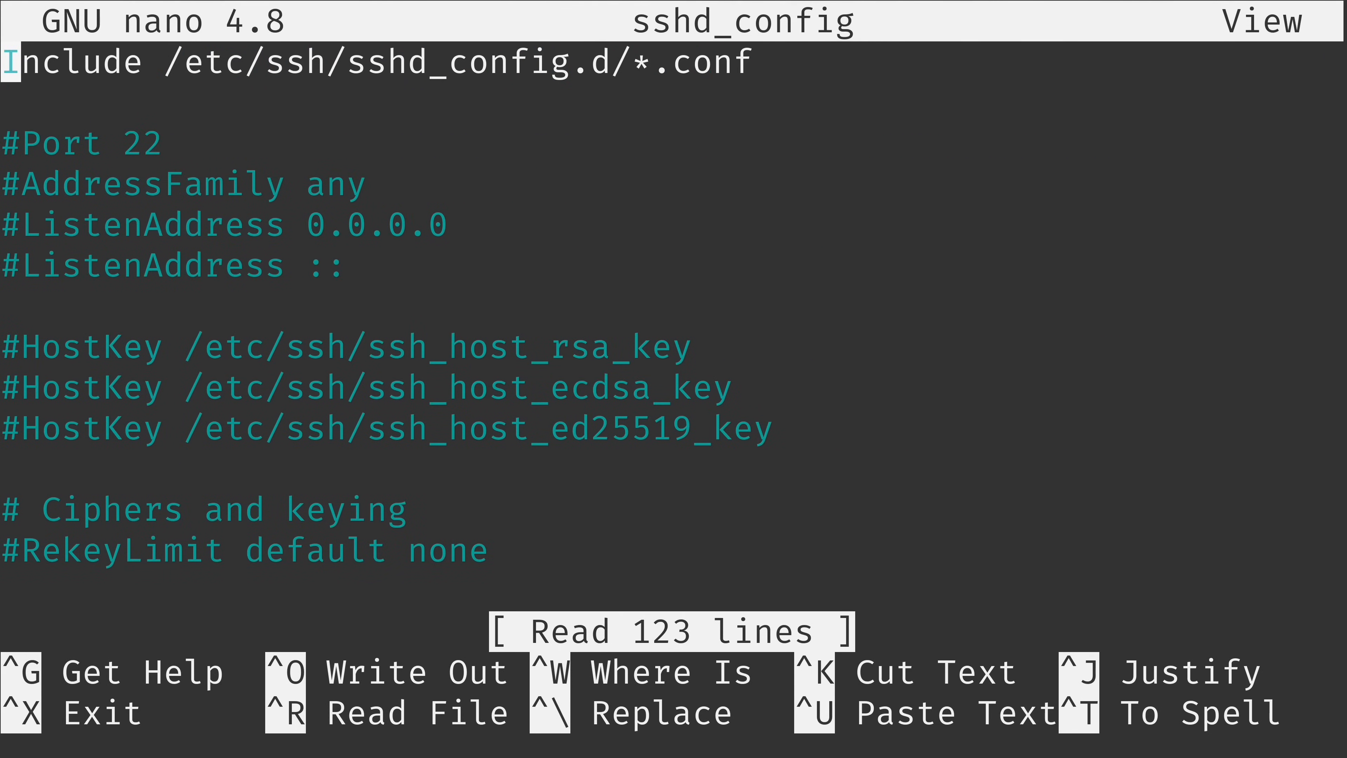
key("Down")
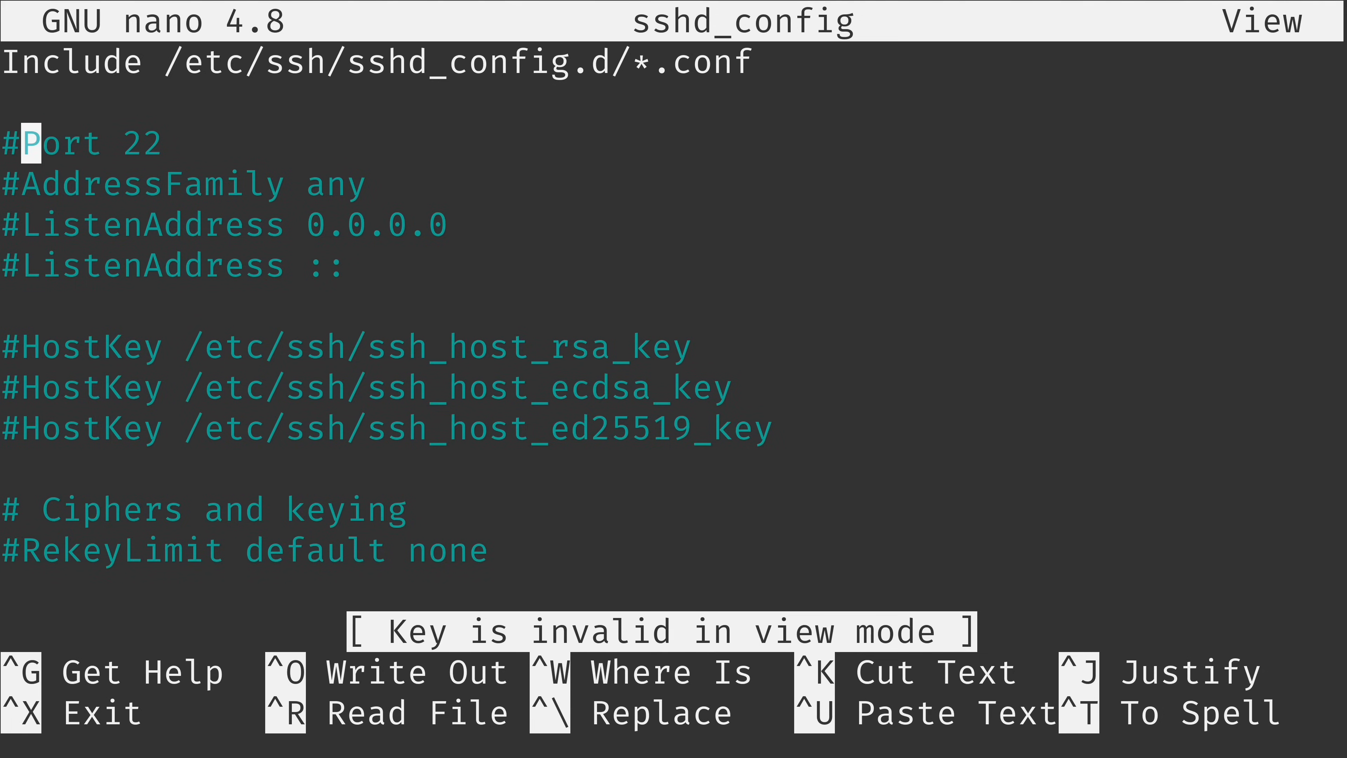
key("ctrl+x")
type("nano sshd_config")
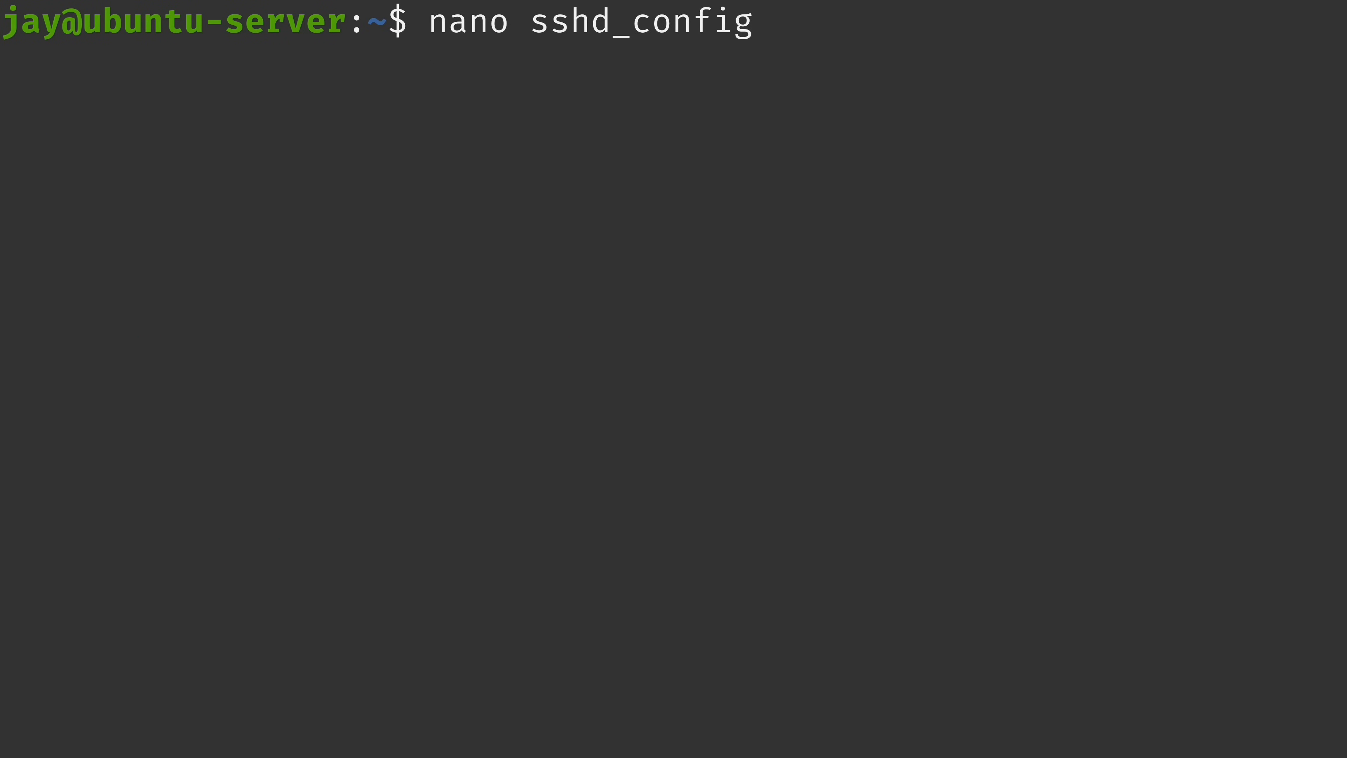
Open sshd_config, jump to line 15 (the Port 22 line), then exit nano
key("Return")
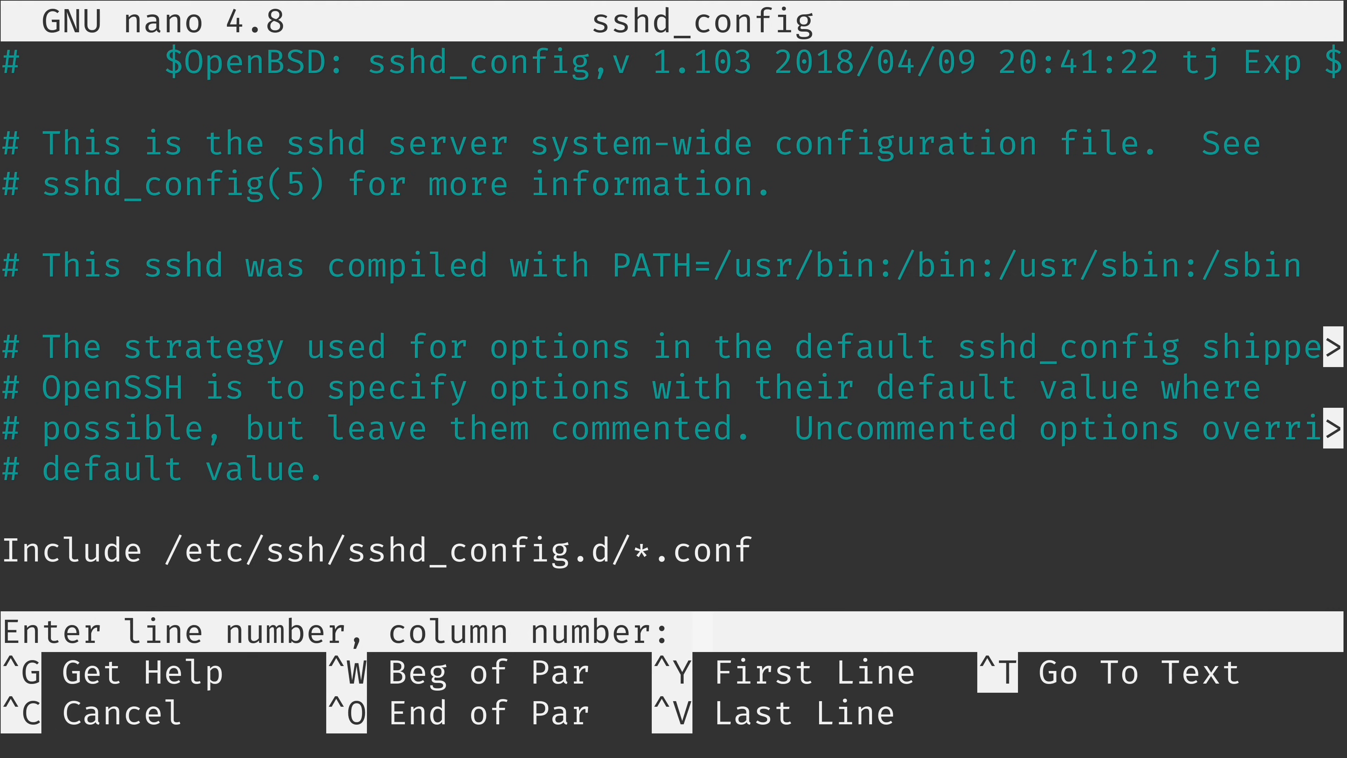
type("15")
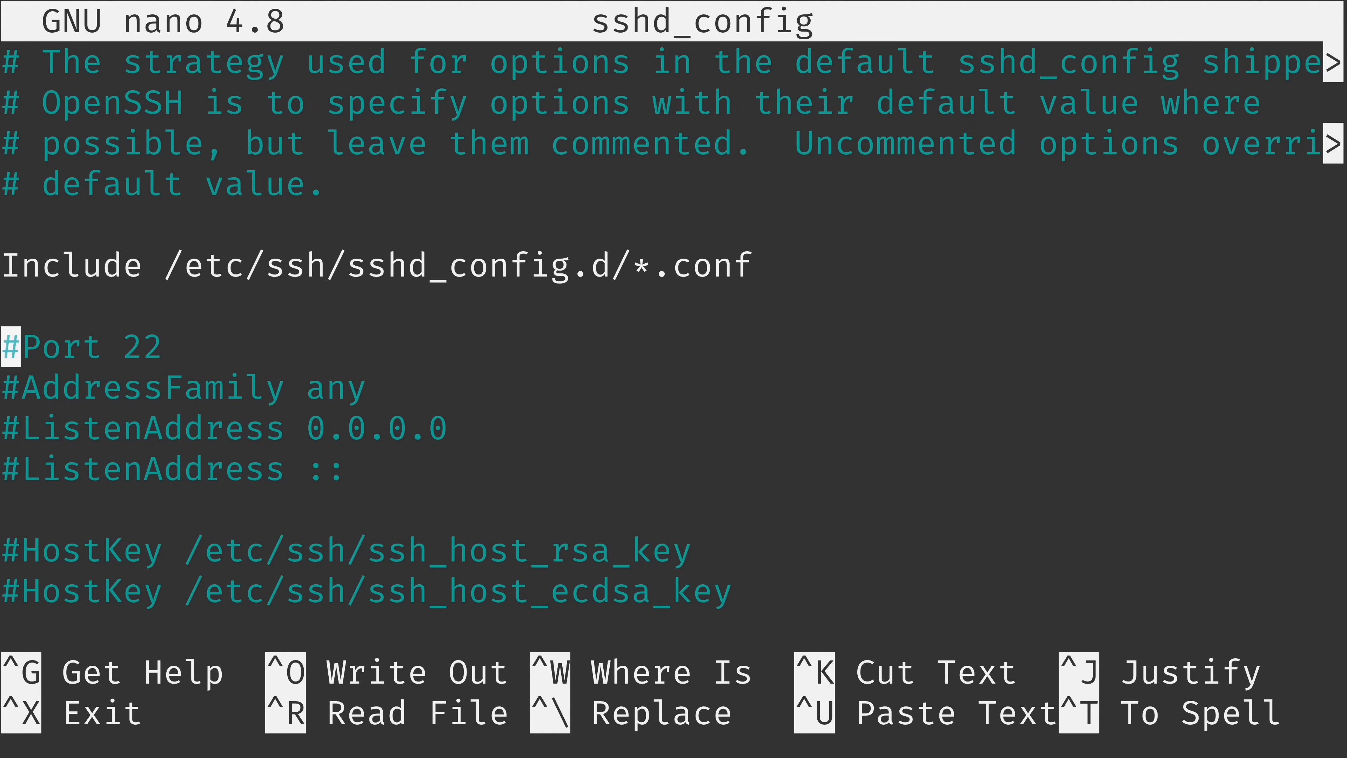
key("ctrl+x")
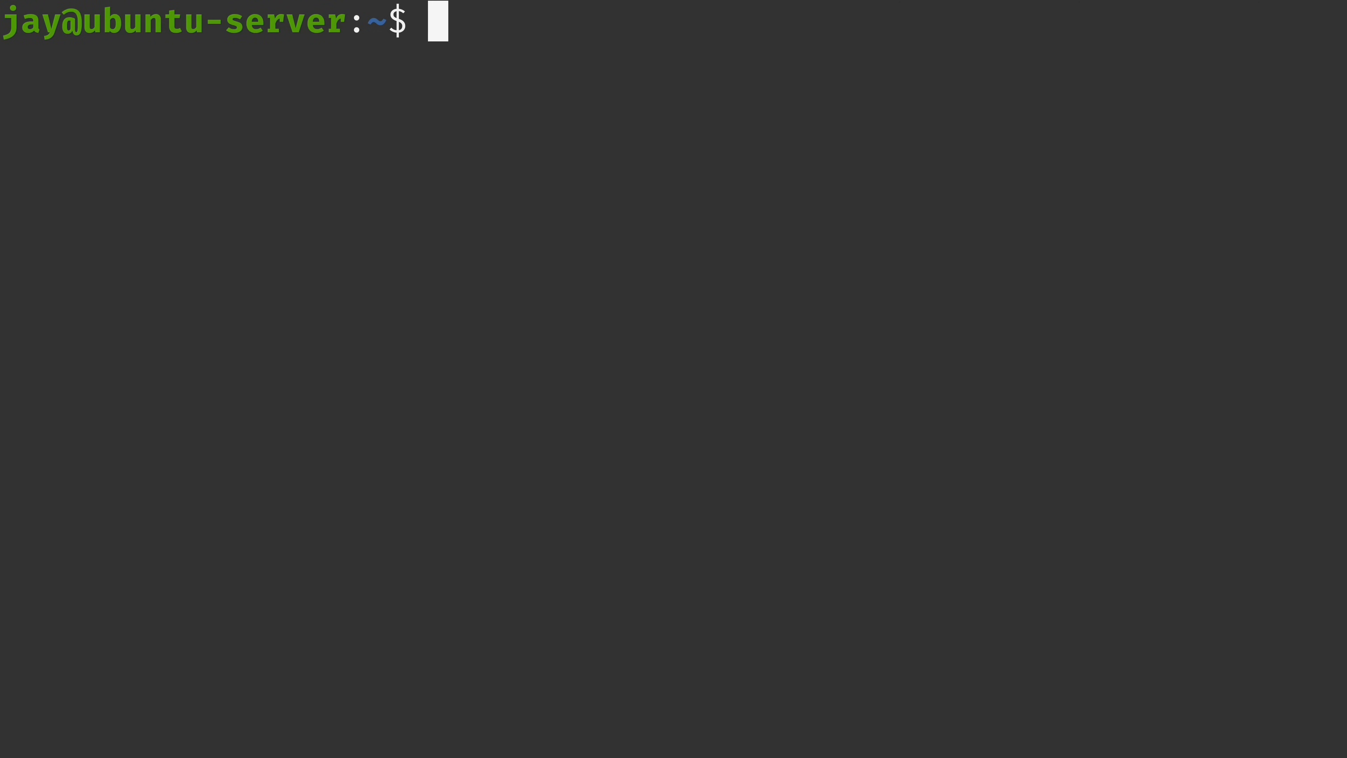
type("nano")
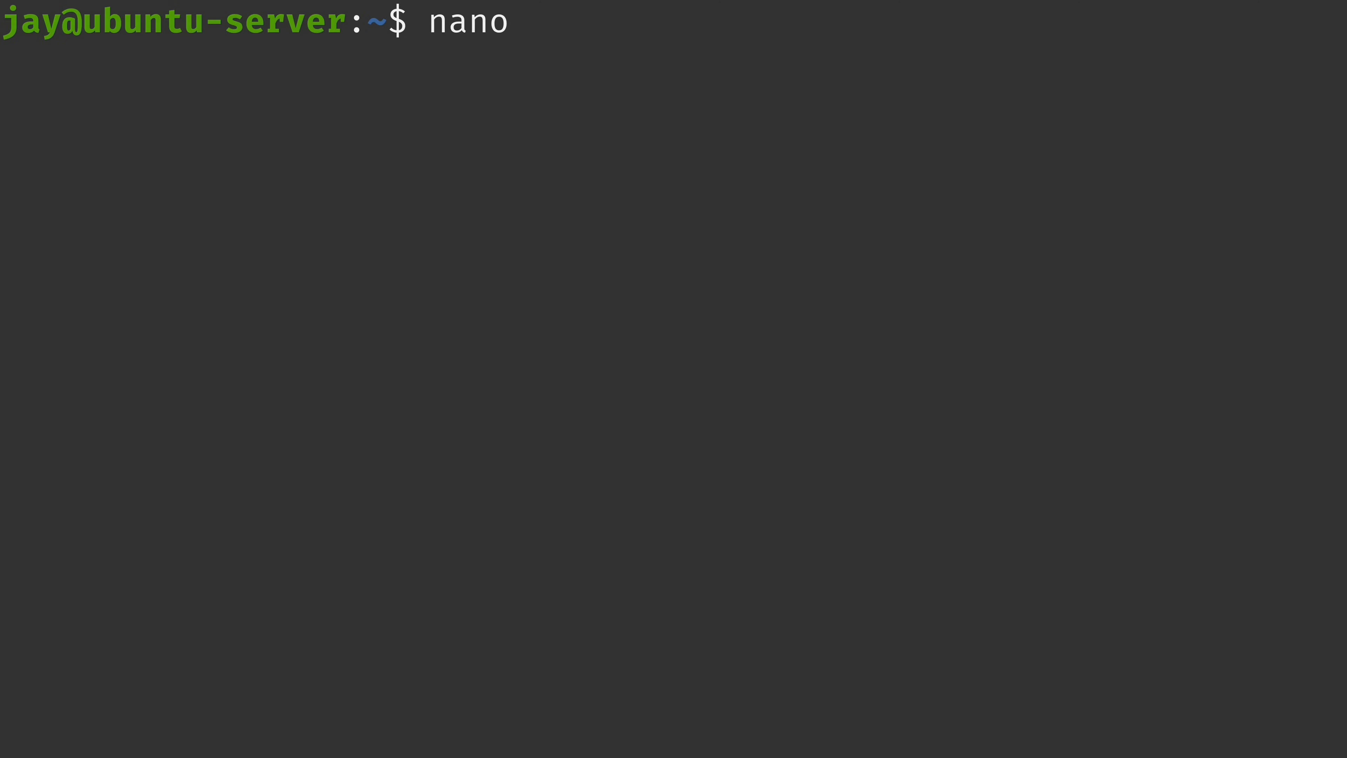
type("file")
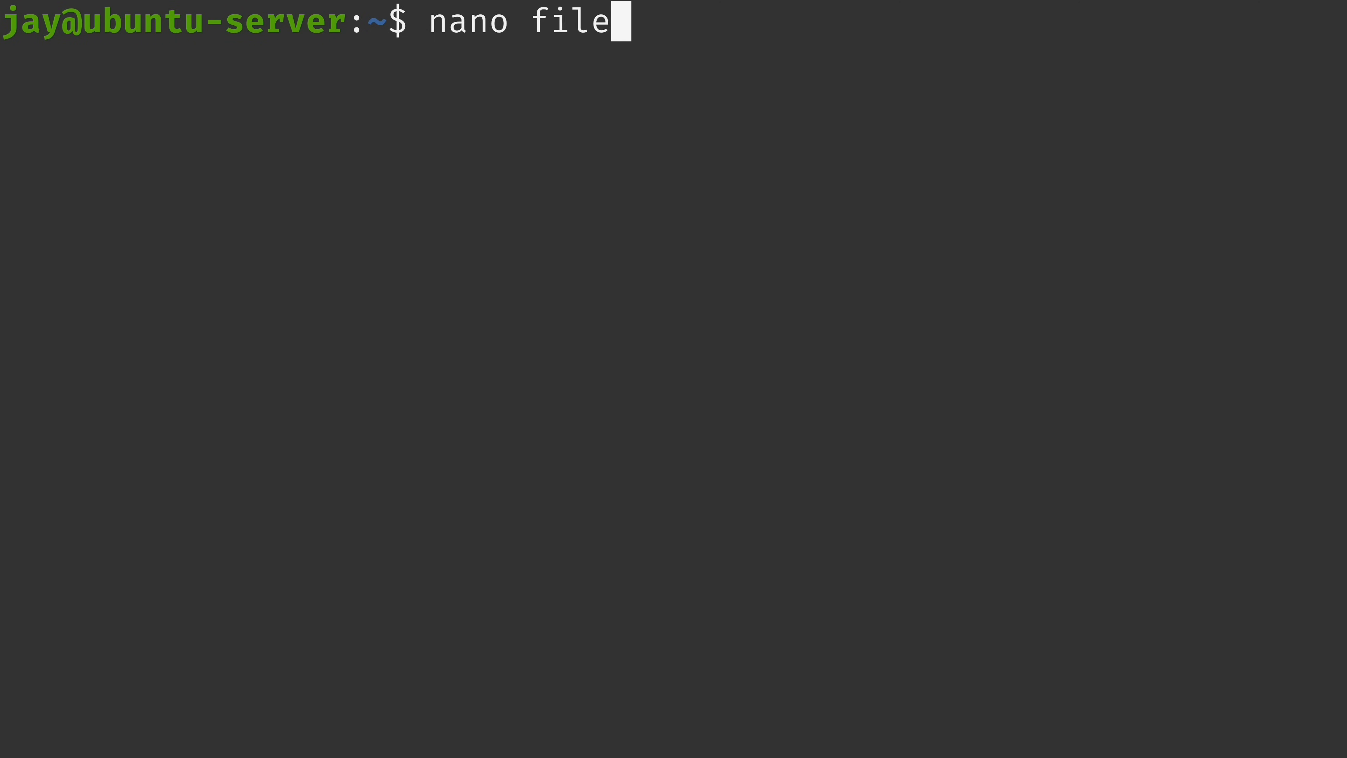
type(".txt")
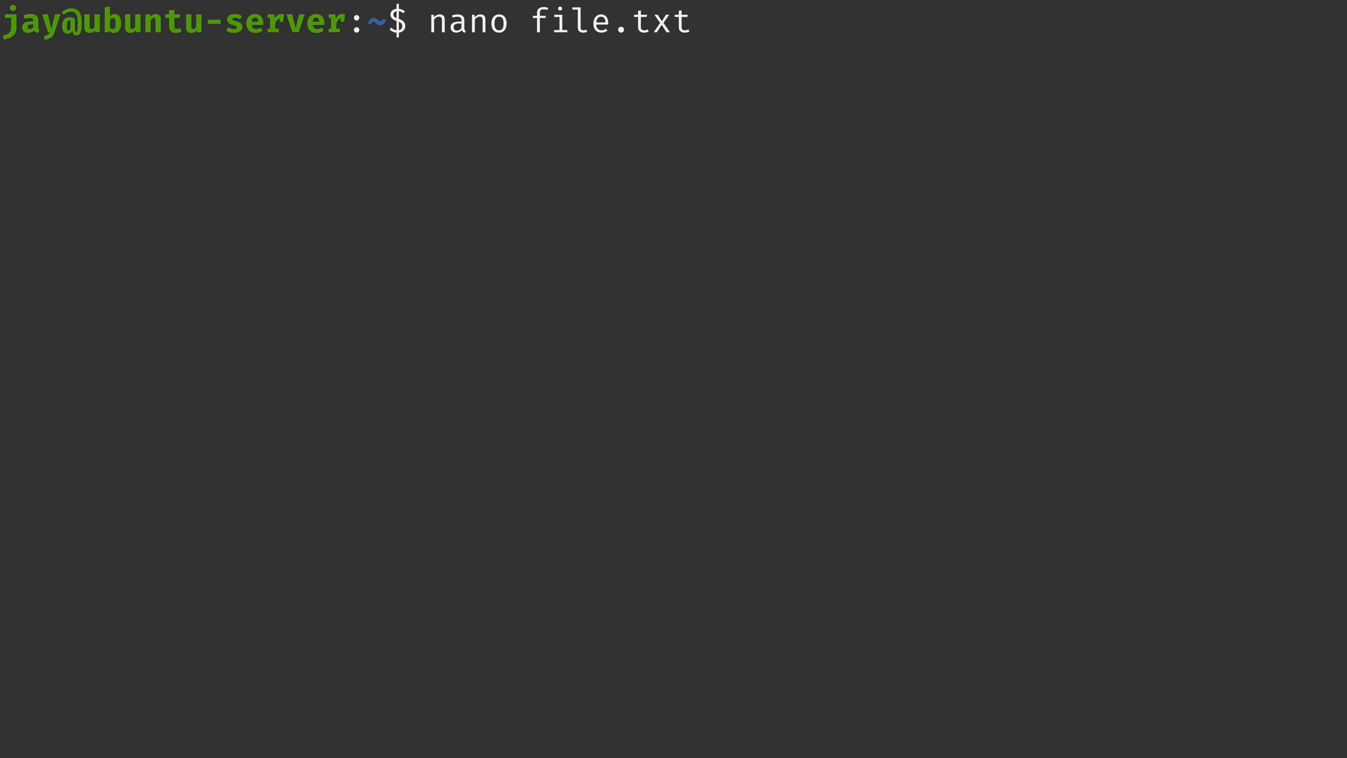
type("/path/to/")
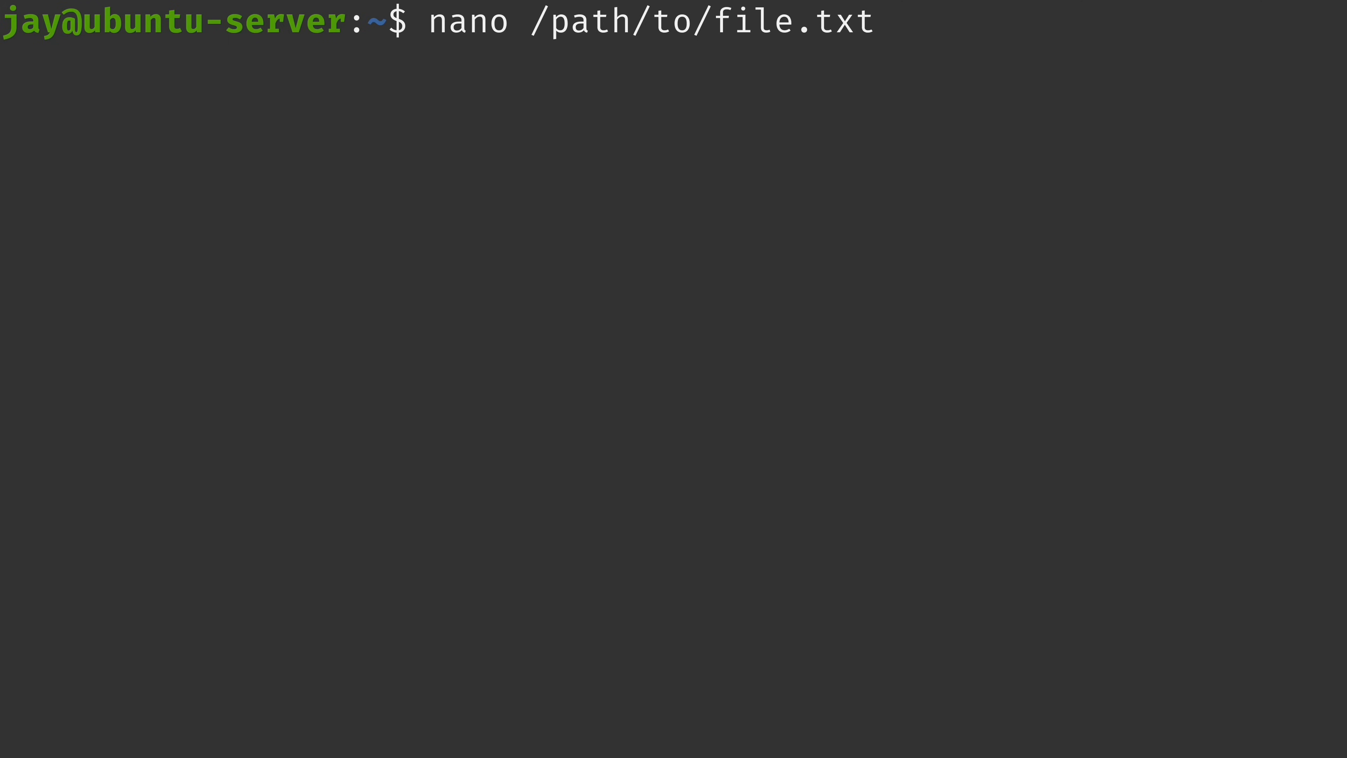
double_click(724, 20)
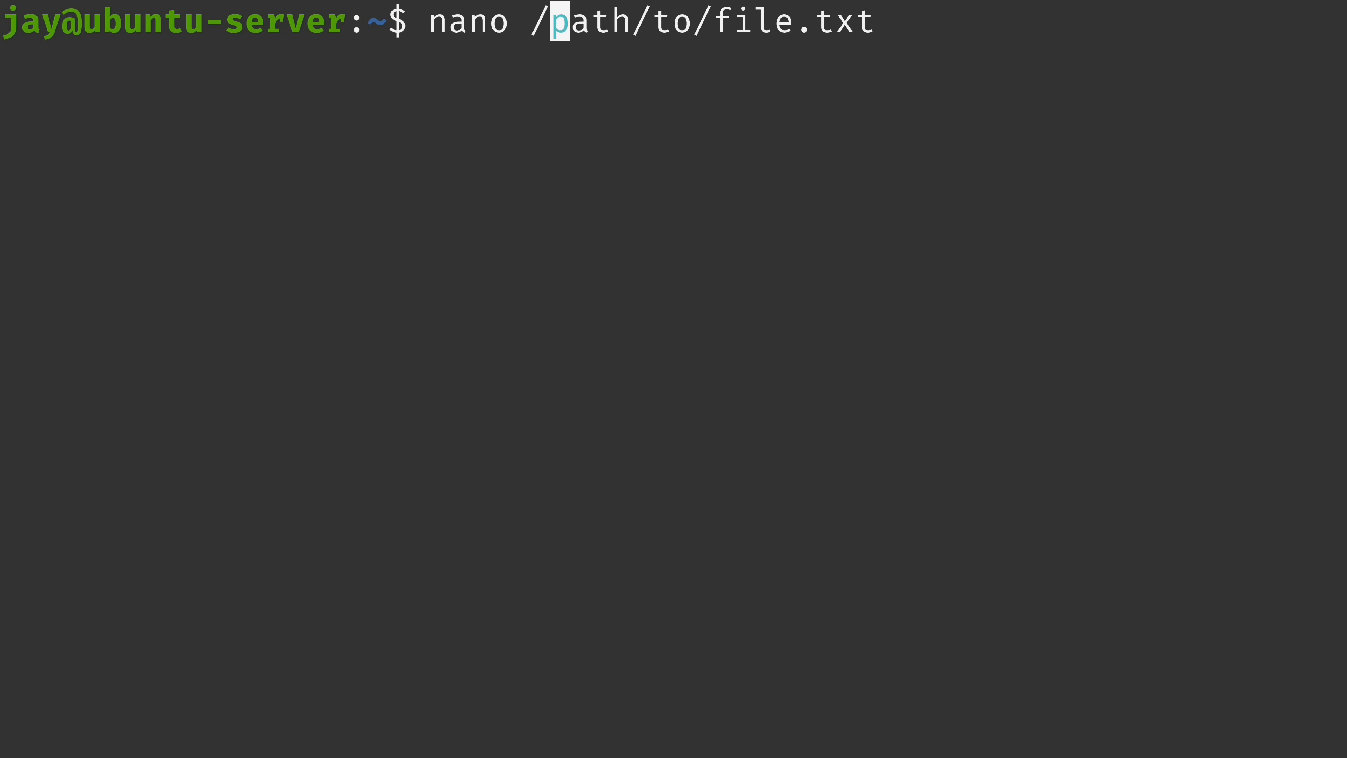
type("+")
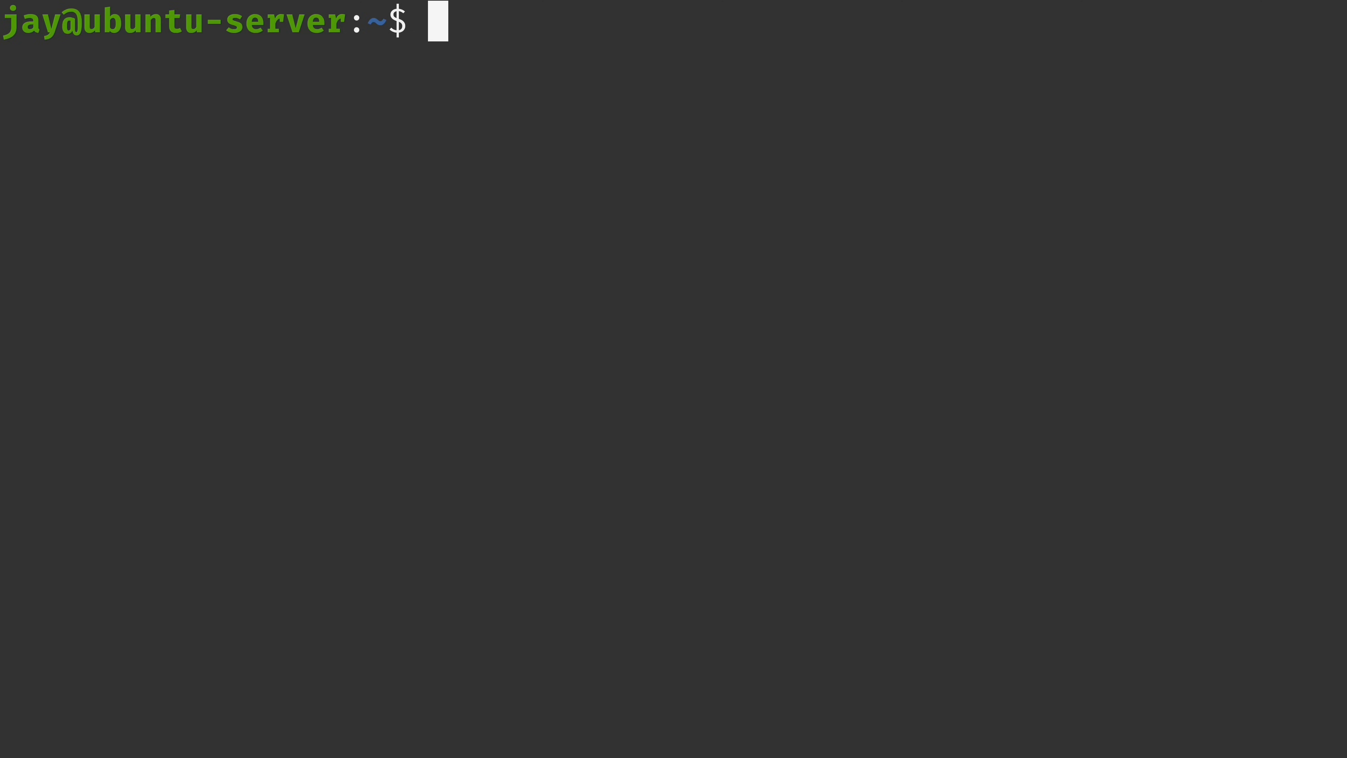
Install the spell package and its dictionary dependencies with 'sudo apt install spell'
type("sudo a")
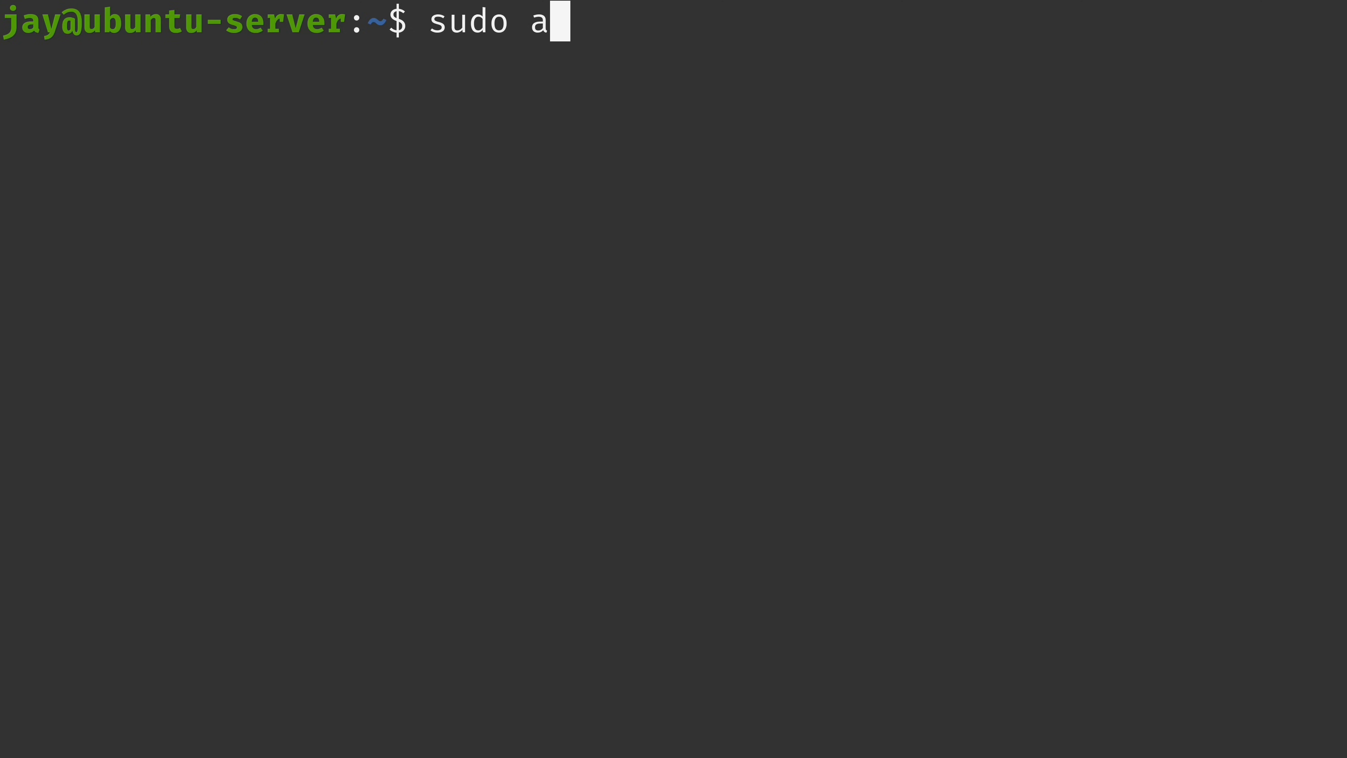
type("pt install spell")
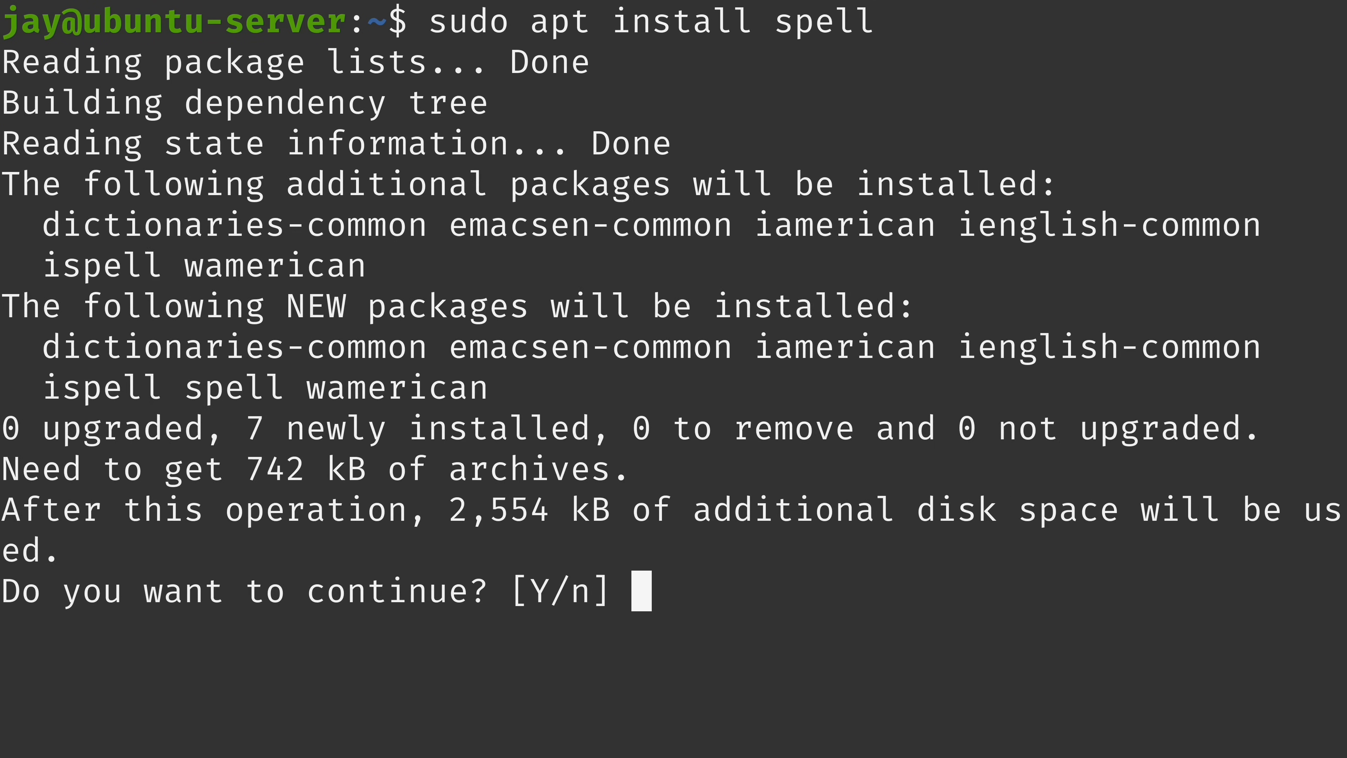
key("Return")
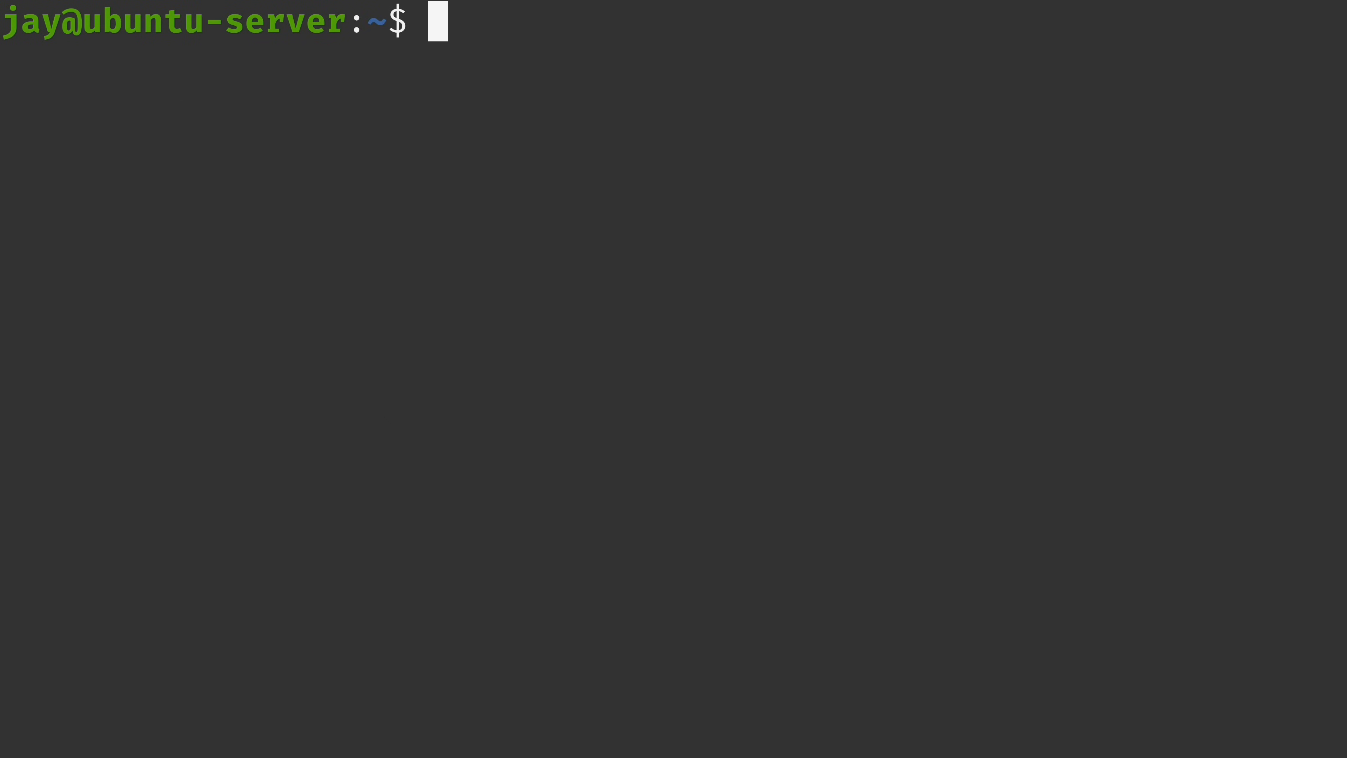
Spell-check testfile.txt, replacing 'awsome' with 'awesome' and keeping 'nano'
type("nano testfile.txt")
type("nano is awsome")
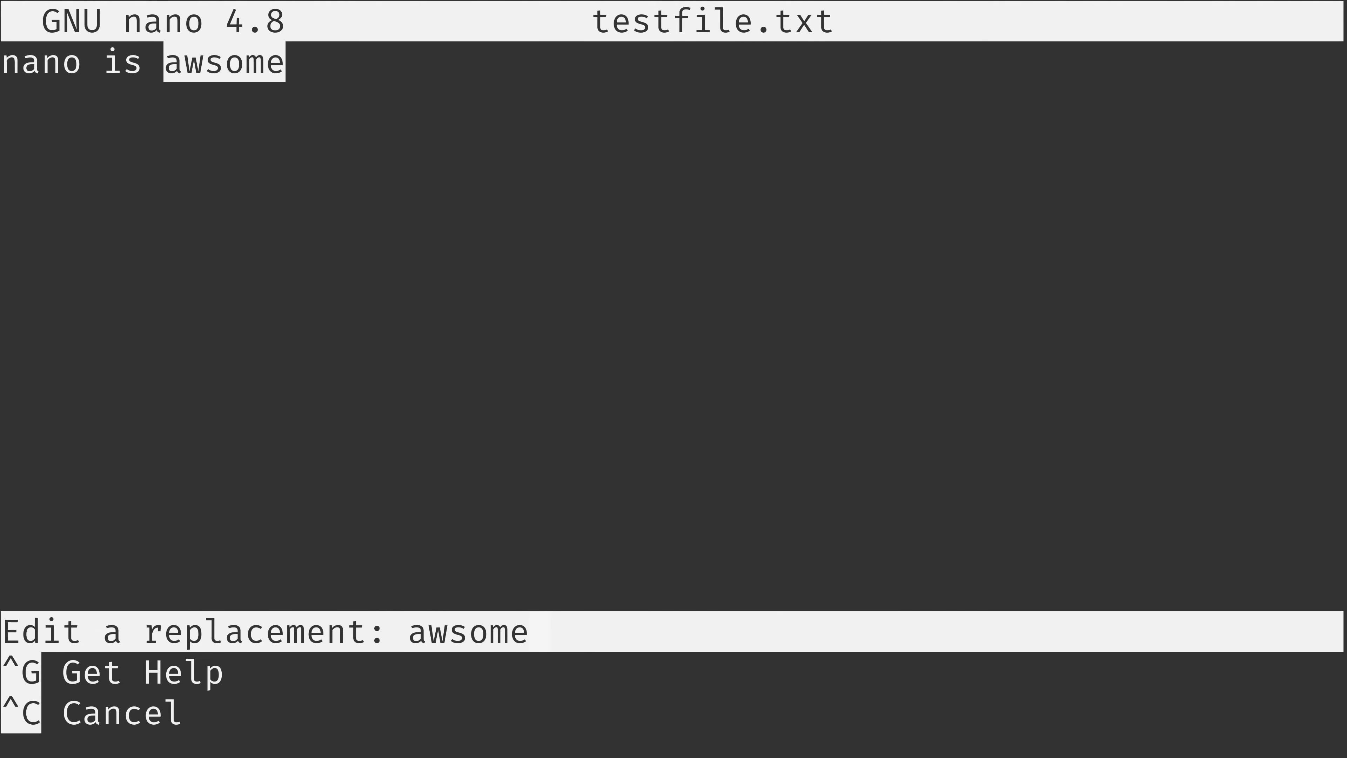
key("Backspace")
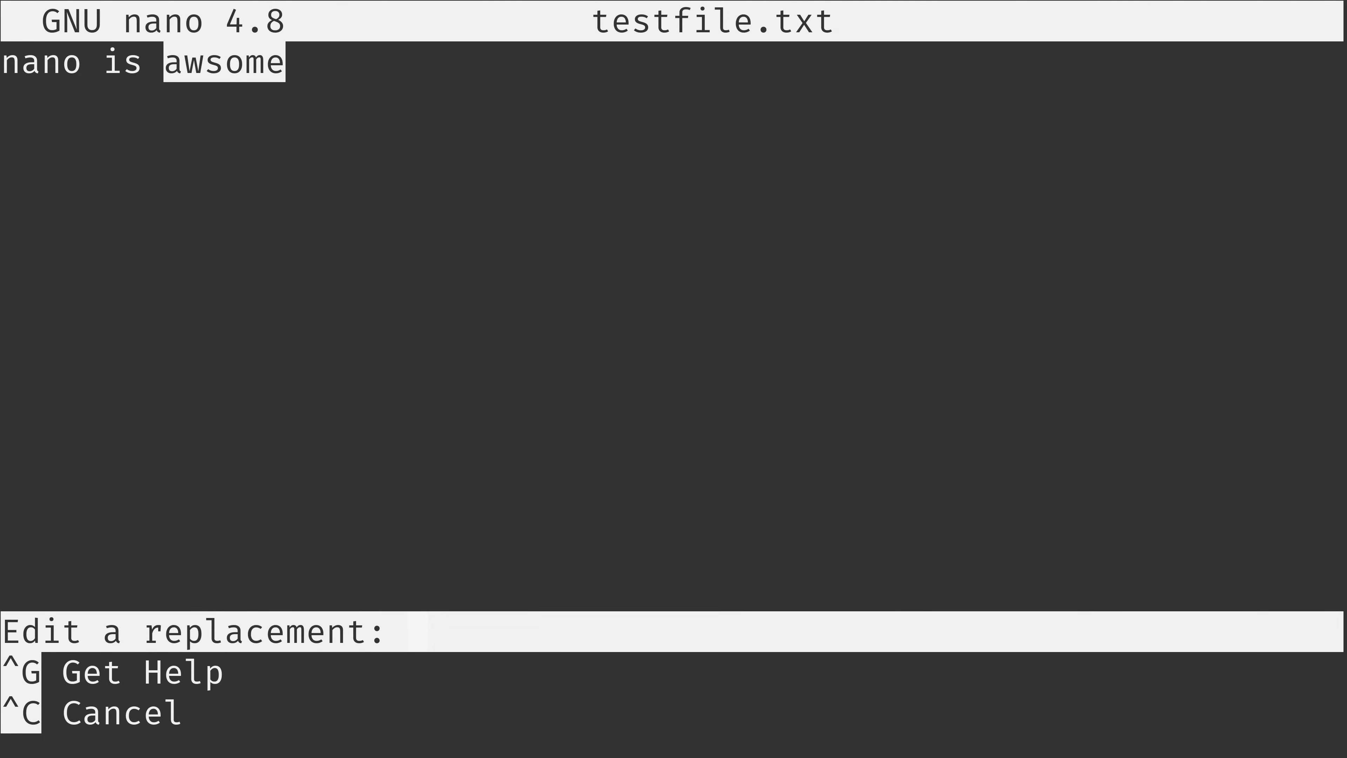
type("awe")
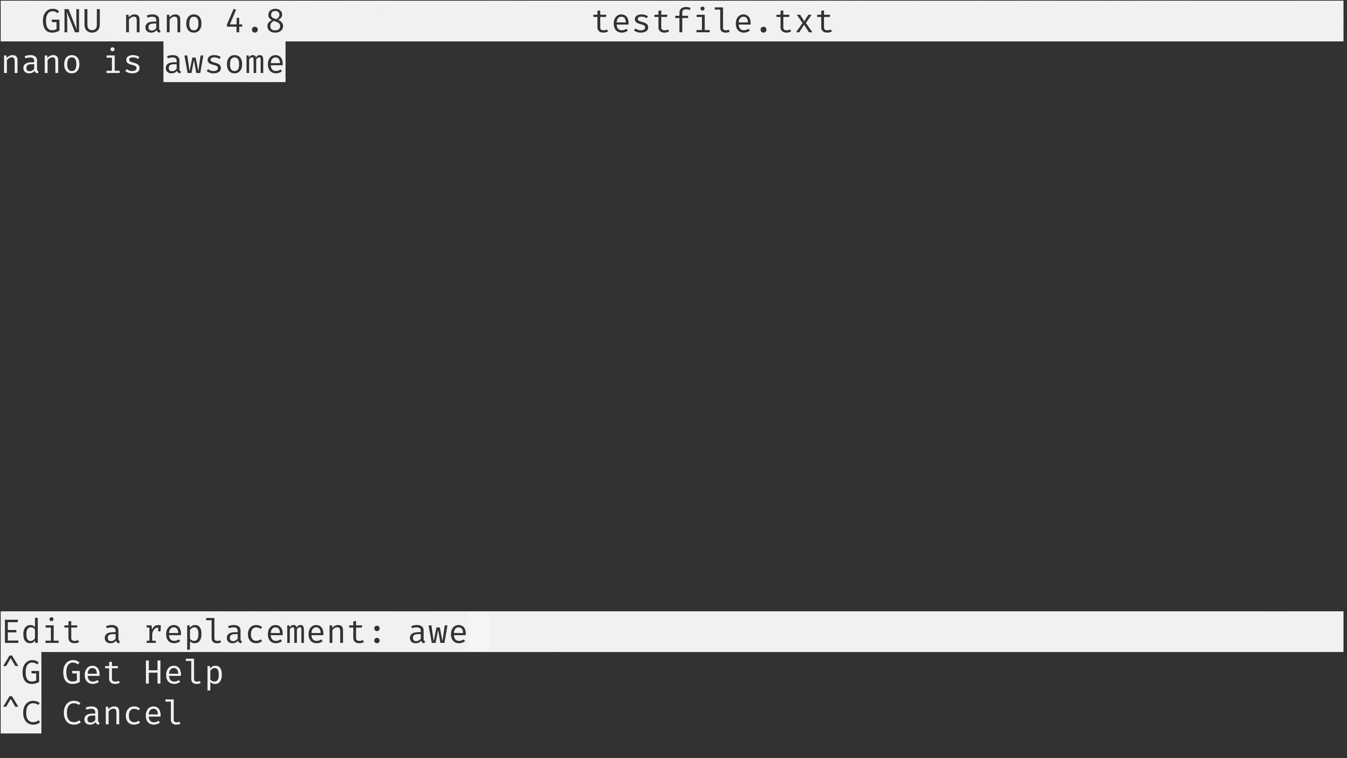
type("some")
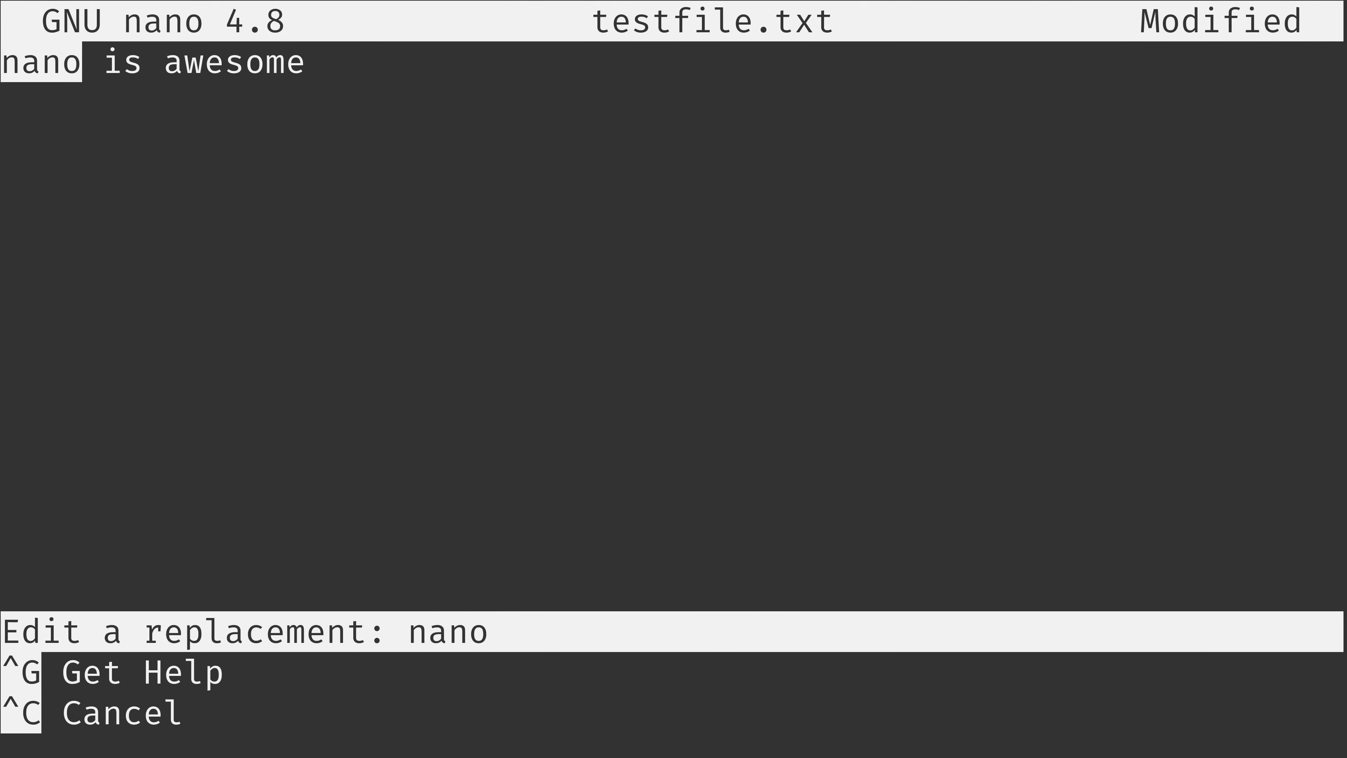
key("Return")
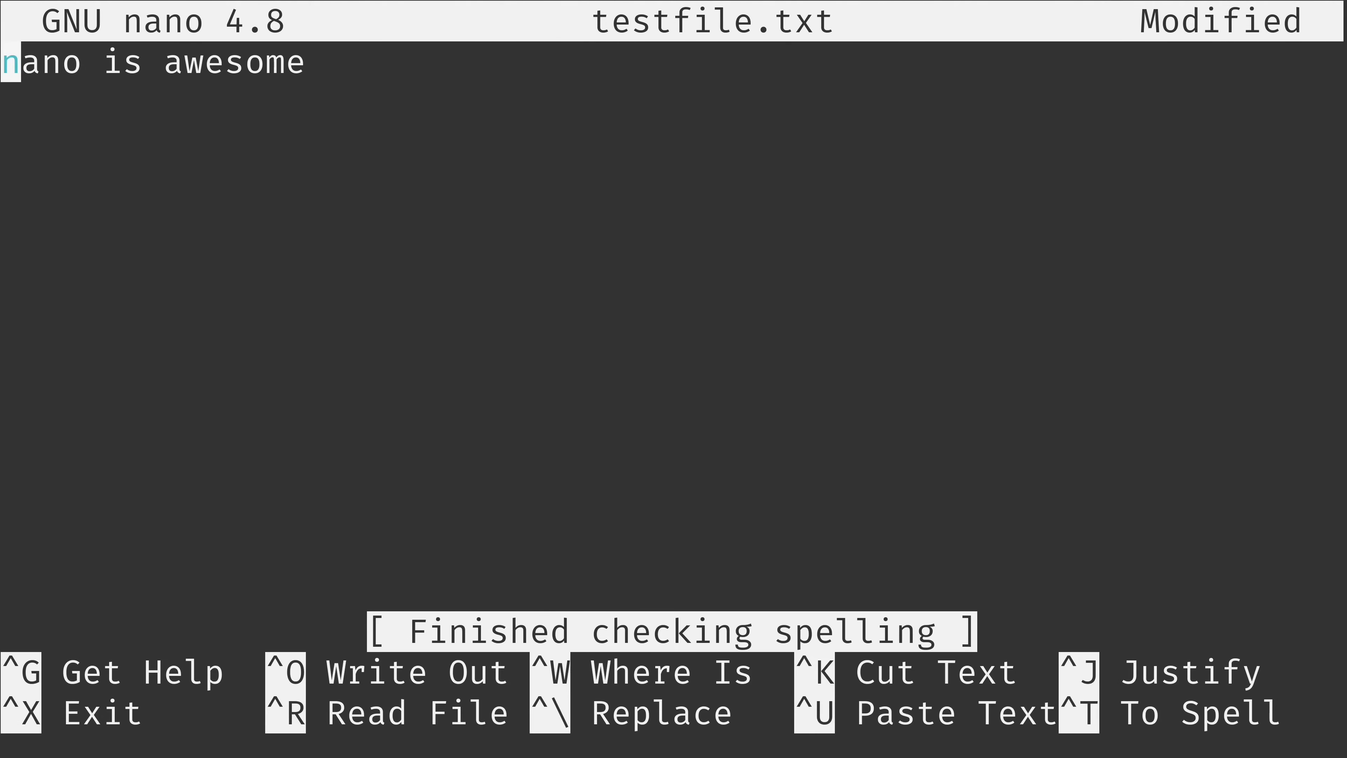